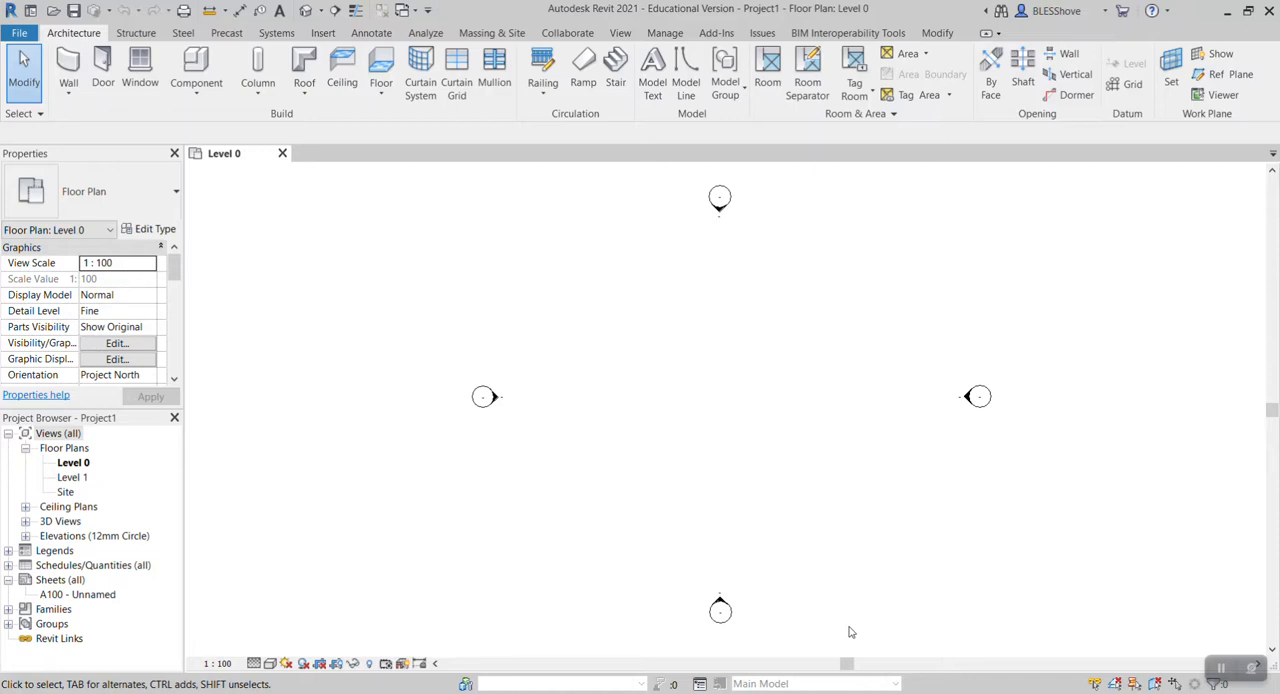
mouse_move(855, 637)
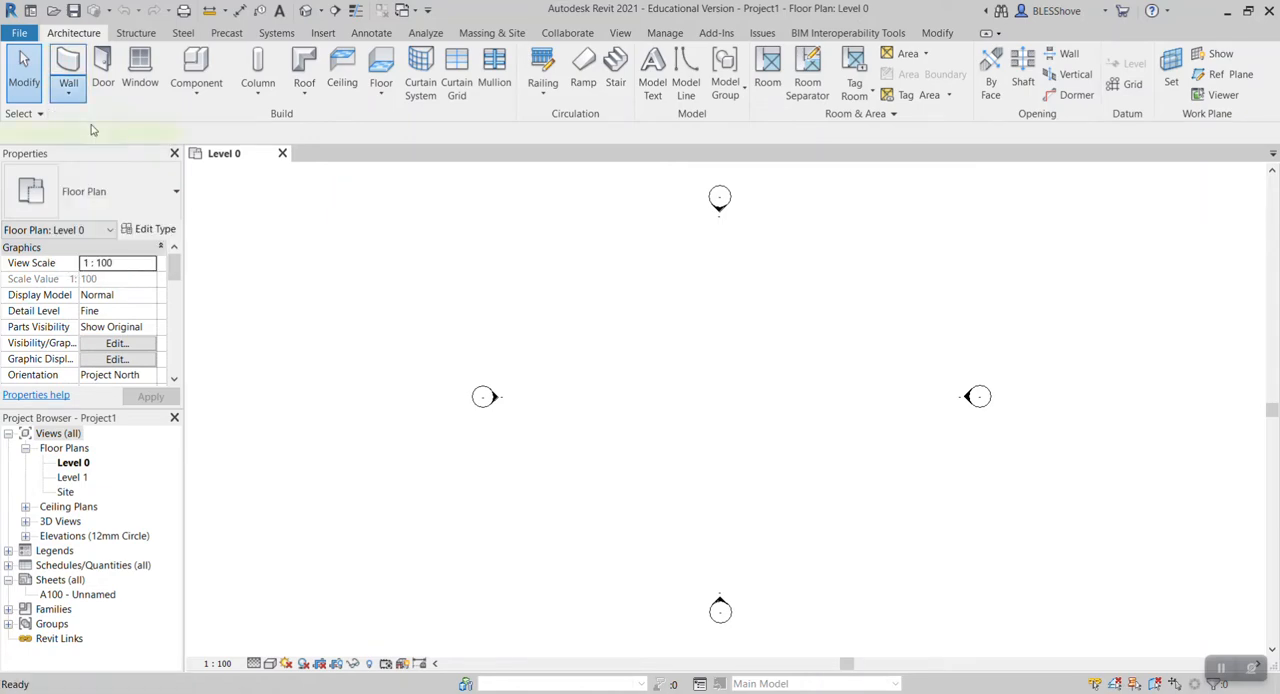
Start the Wall tool and choose the Wall-Ext_215Bwk brick wall type.
left_click(67, 70)
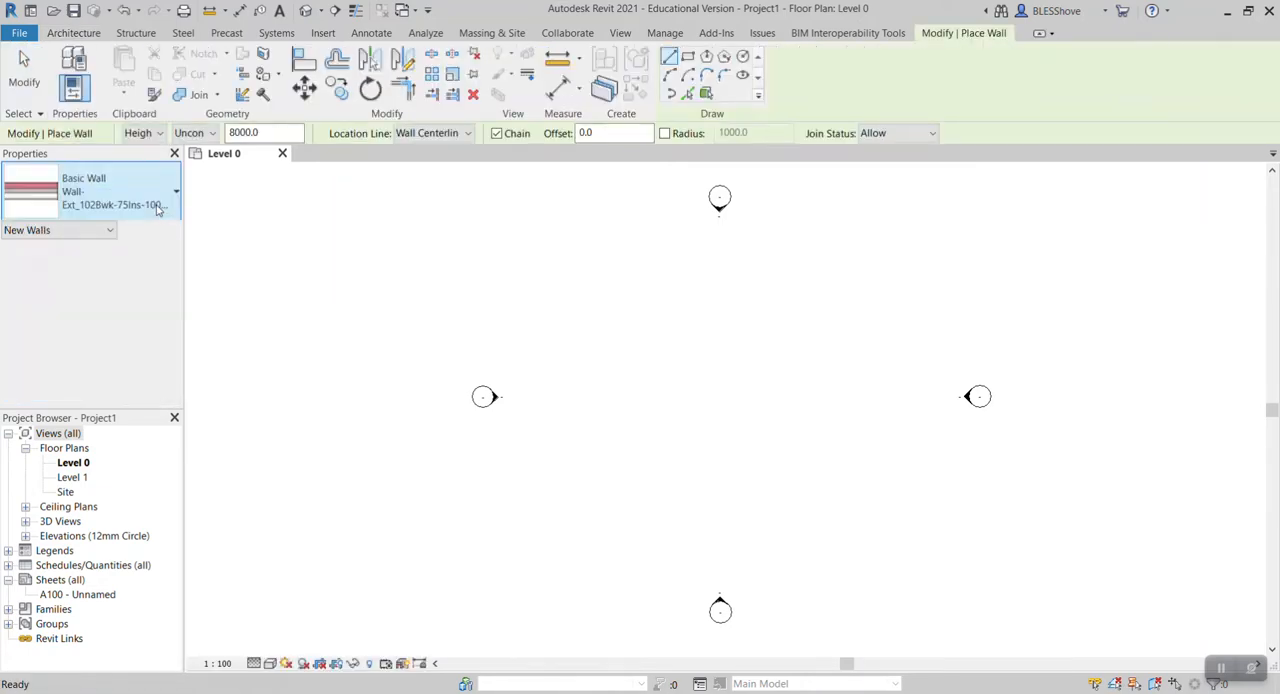
left_click(175, 190)
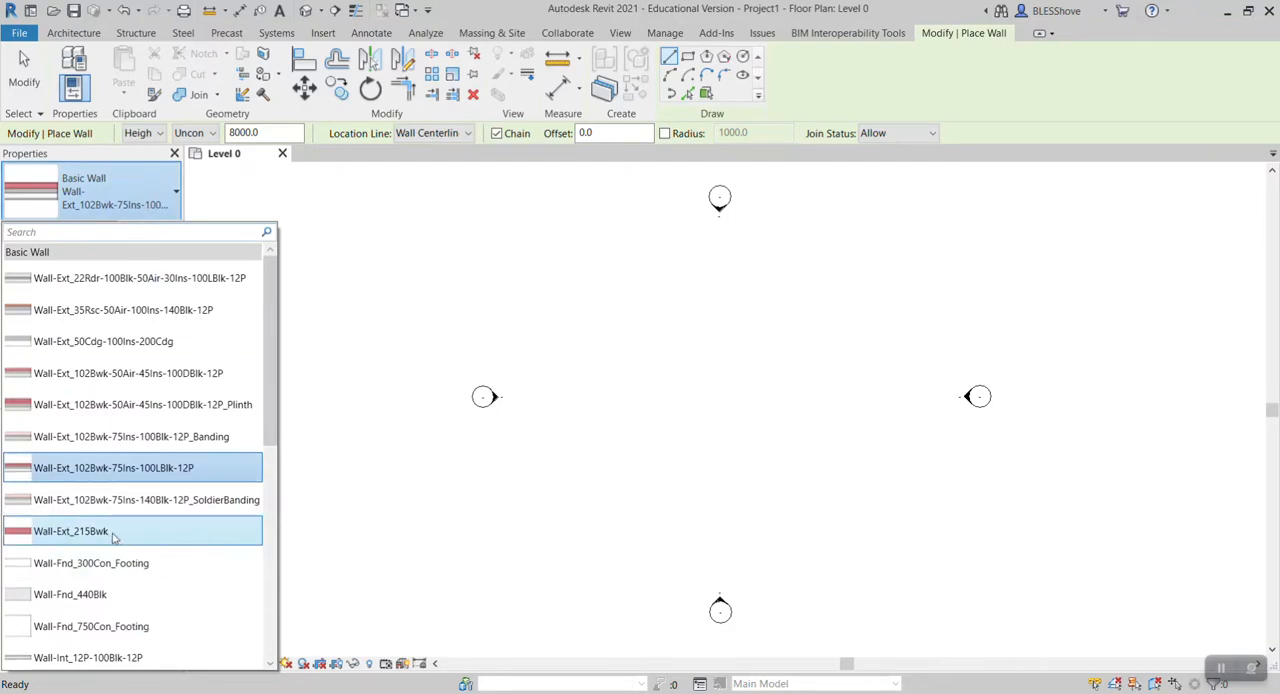
mouse_move(70, 531)
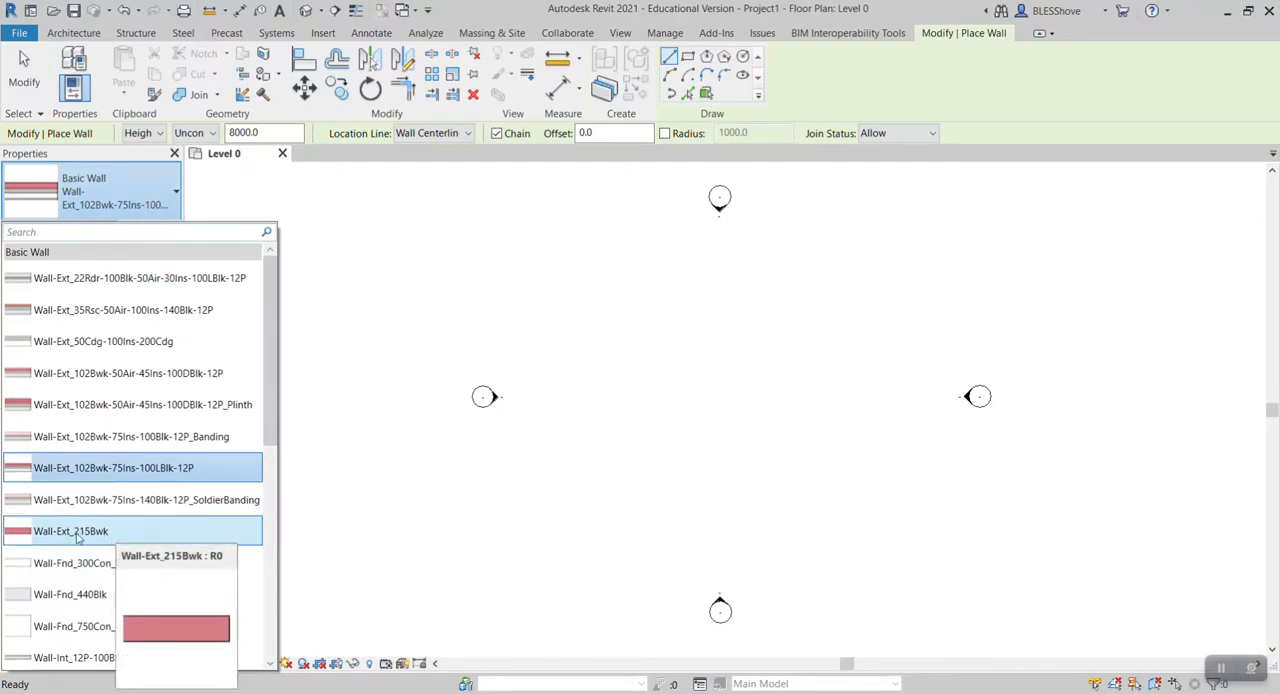
left_click(70, 531)
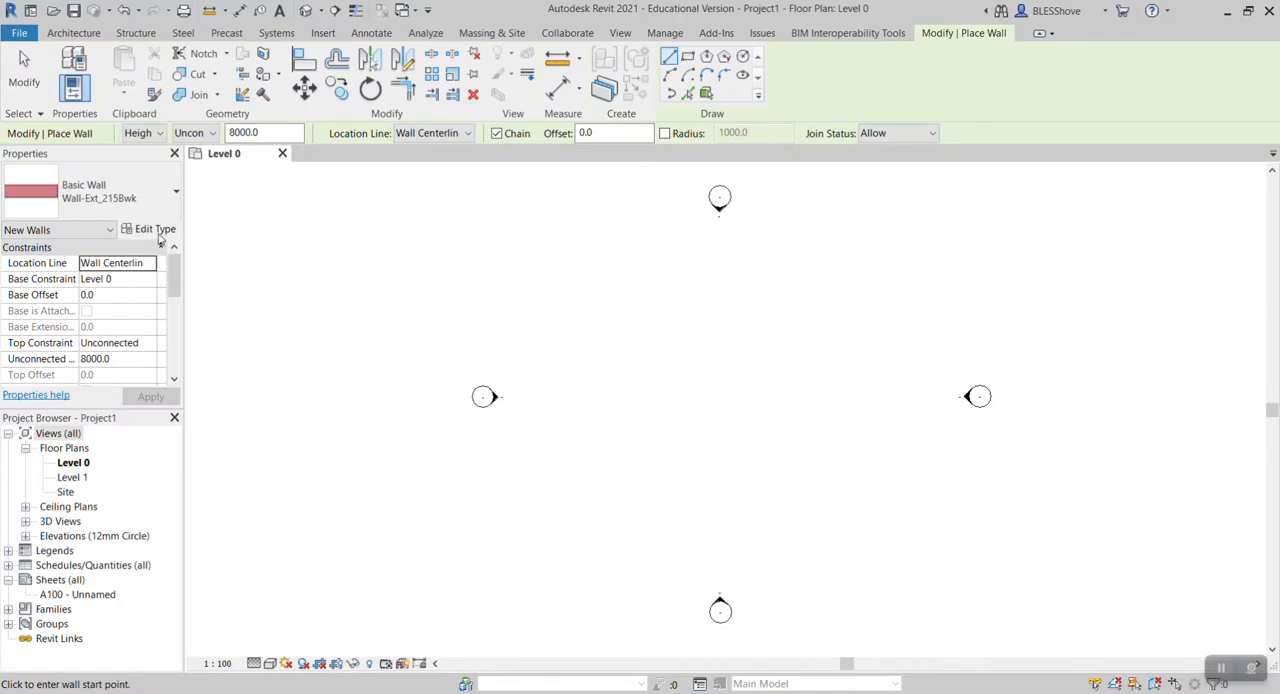
Duplicate the wall type as 'new waal' with its brick layer thickened to 230.
left_click(152, 228)
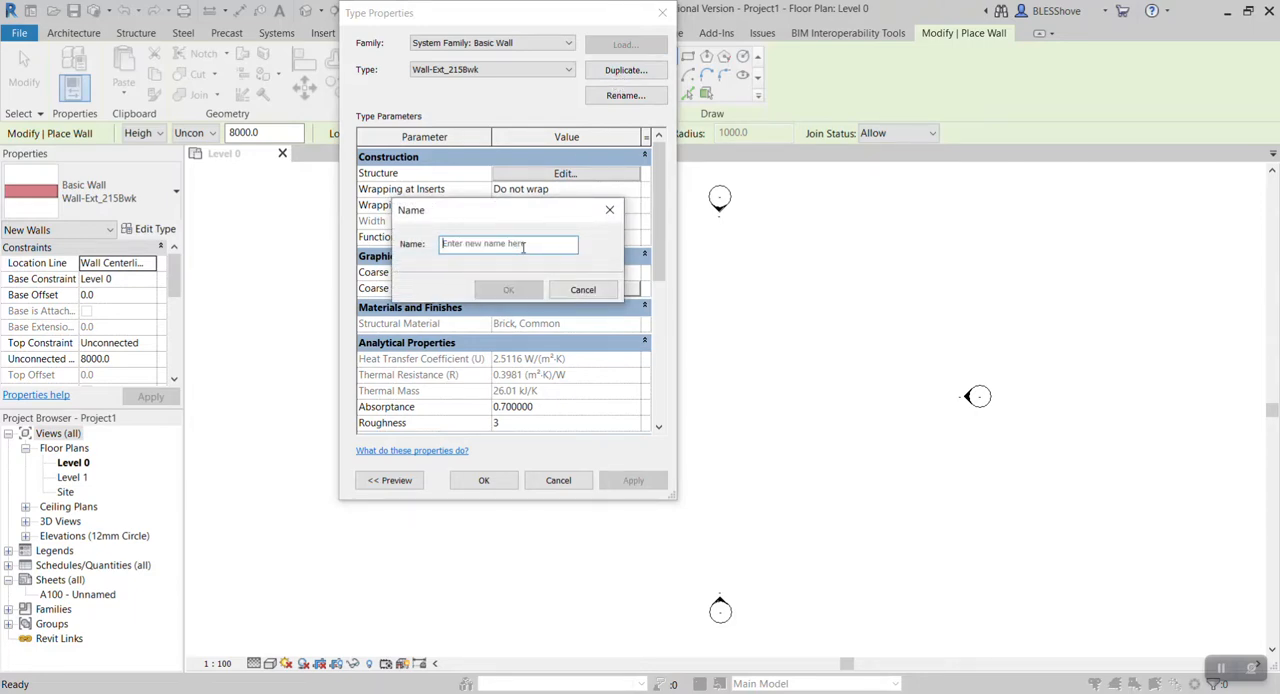
type("new wa")
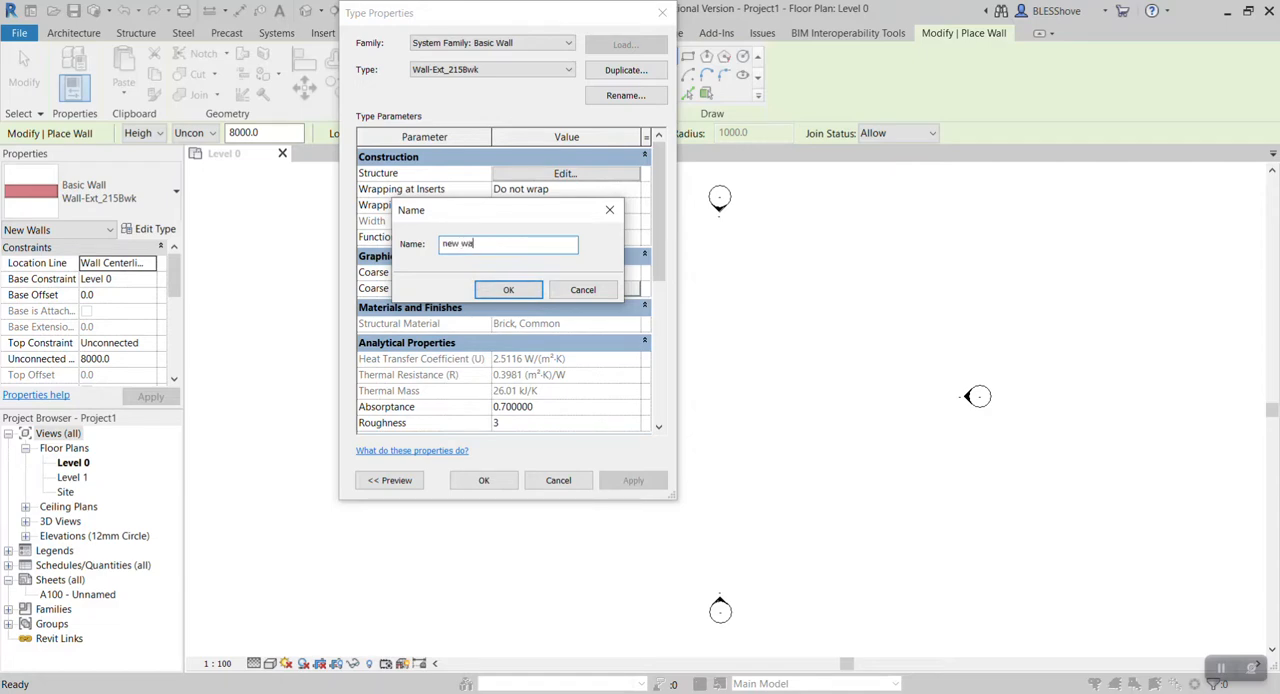
type("al")
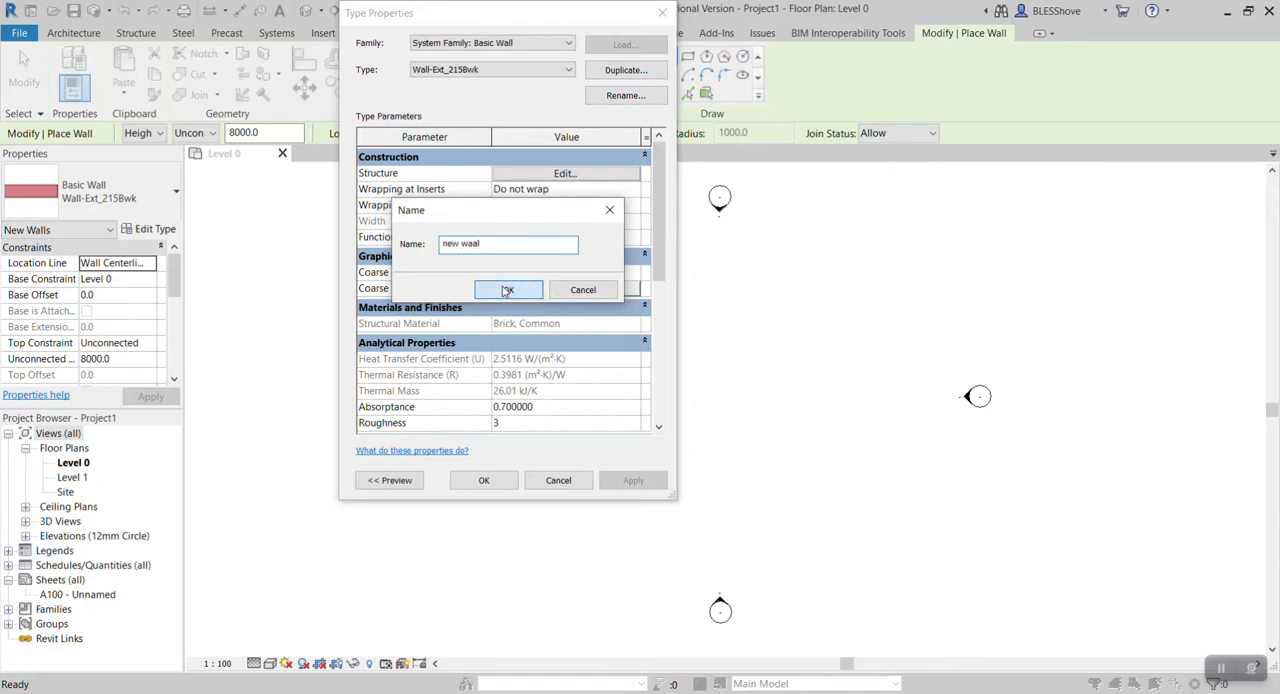
left_click(508, 290)
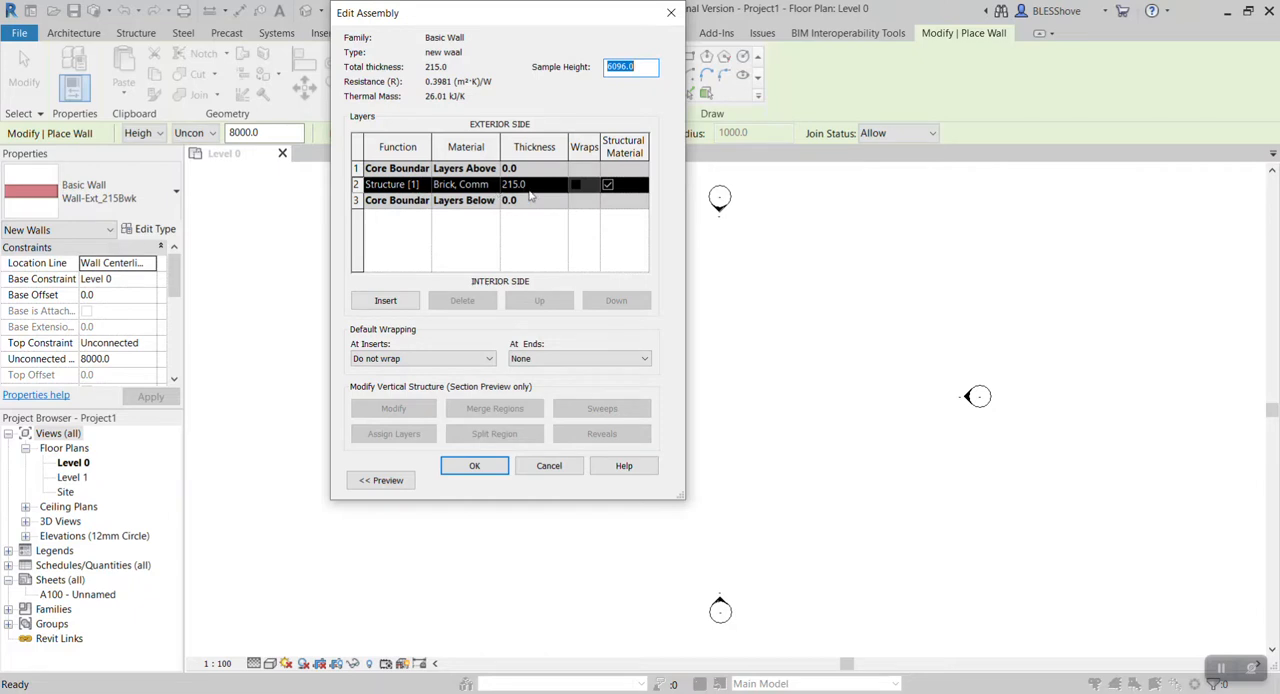
left_click(513, 184)
type("230")
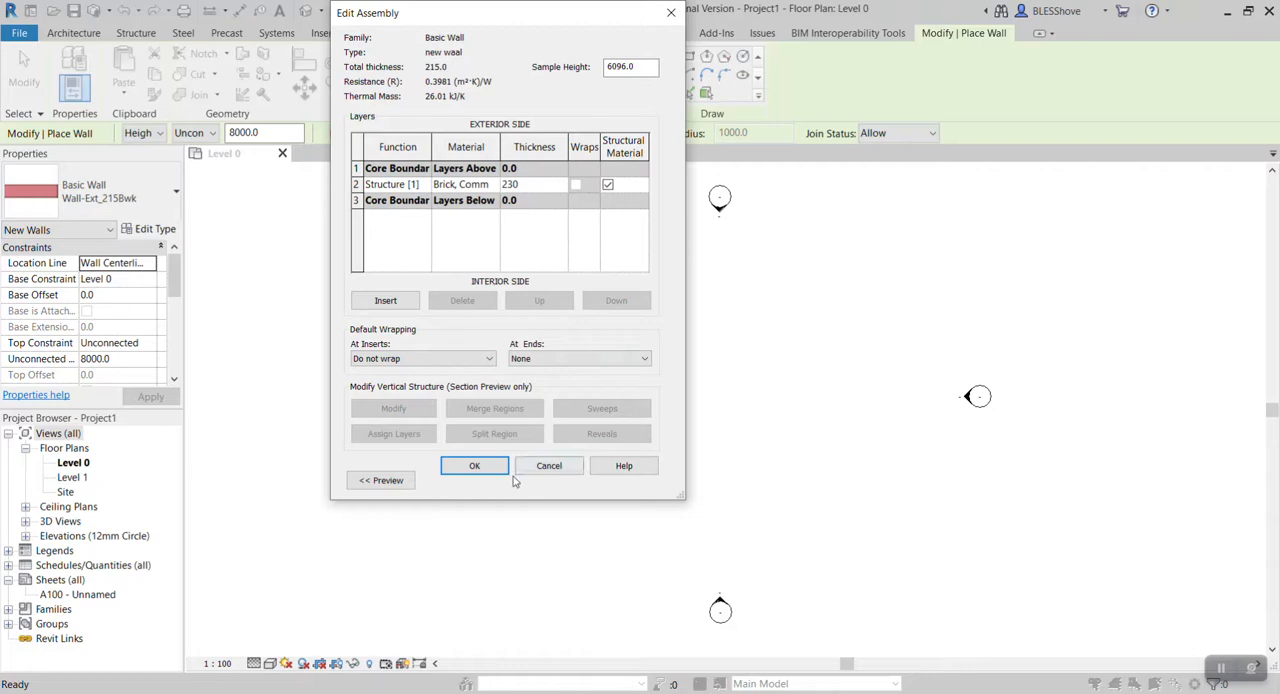
left_click(474, 465)
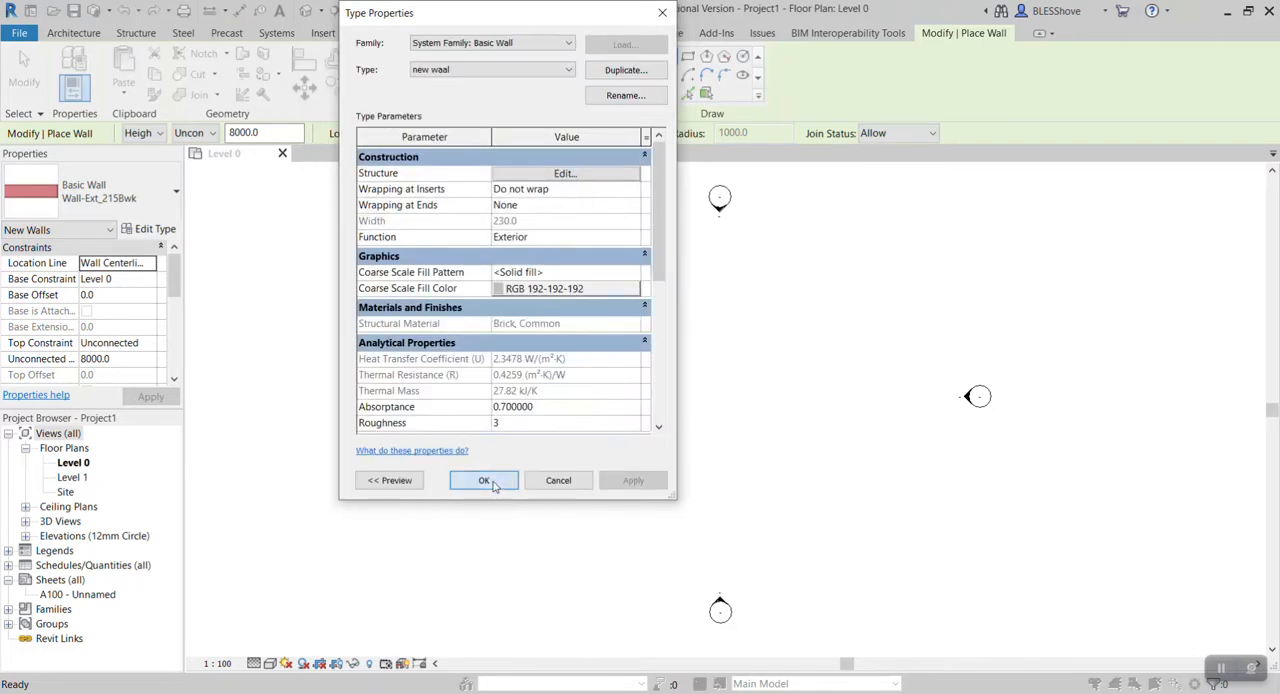
left_click(484, 480)
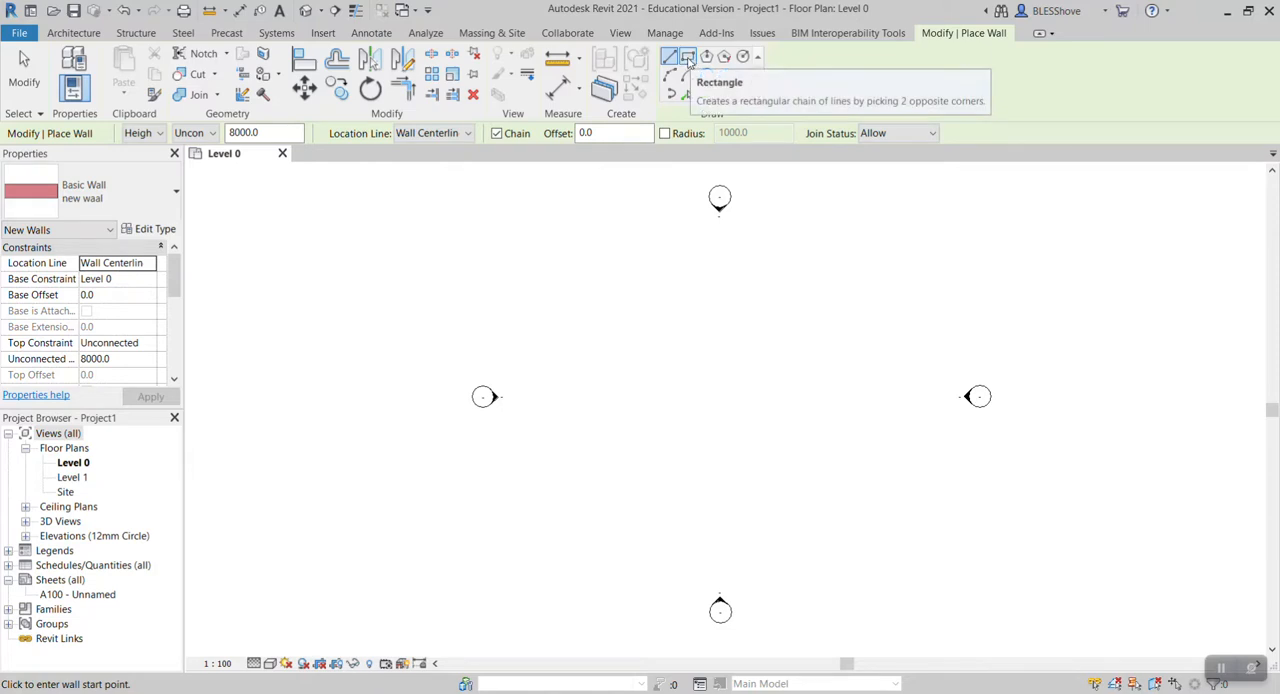
Draw the two attached rectangular rooms with the Rectangle option, then cancel wall placement.
left_click(688, 56)
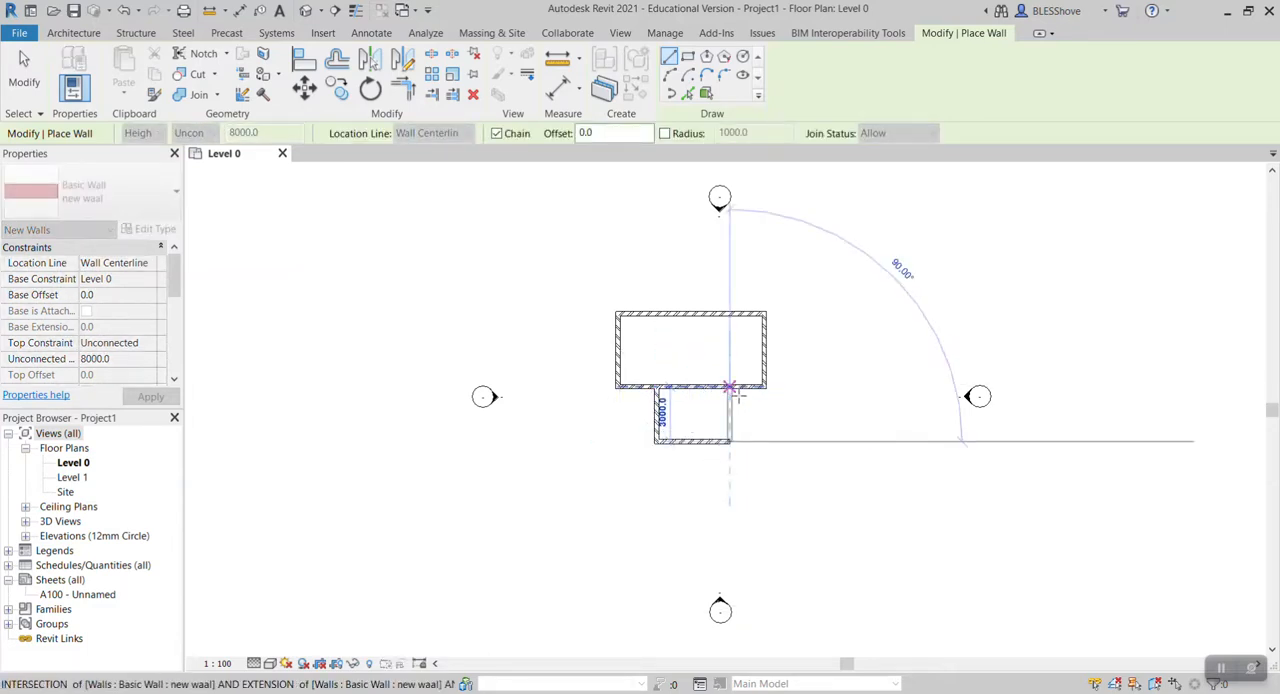
right_click(730, 388)
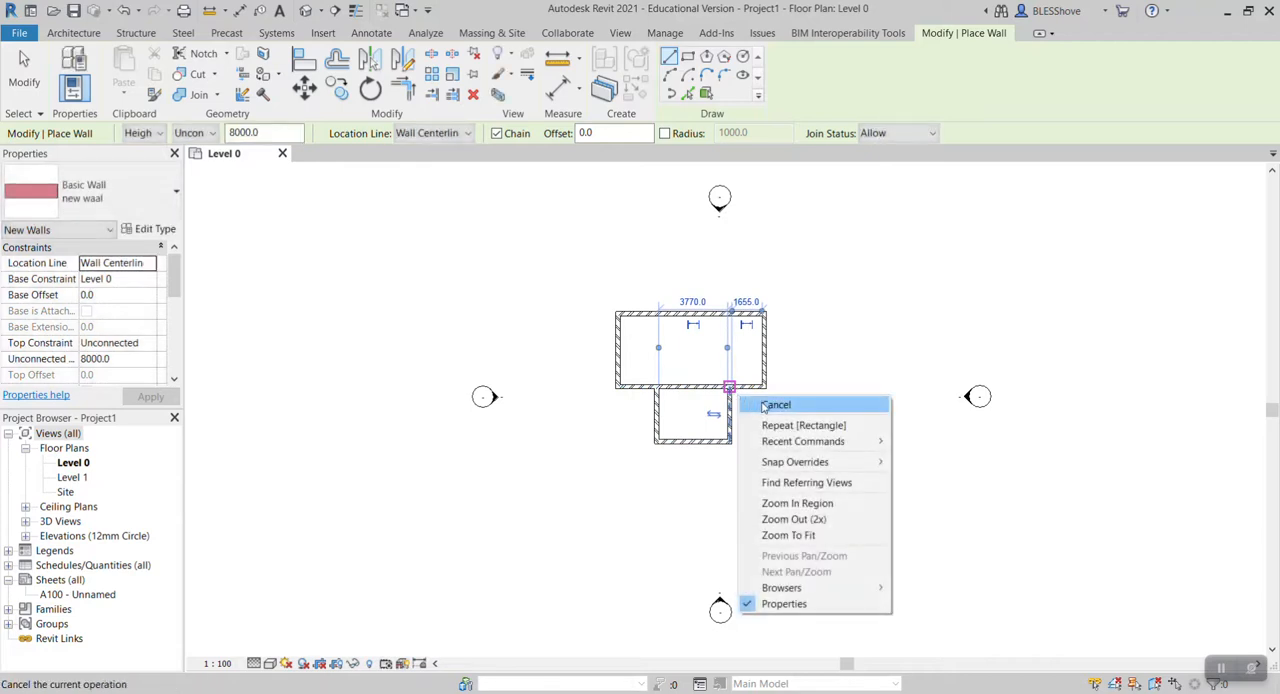
left_click(777, 404)
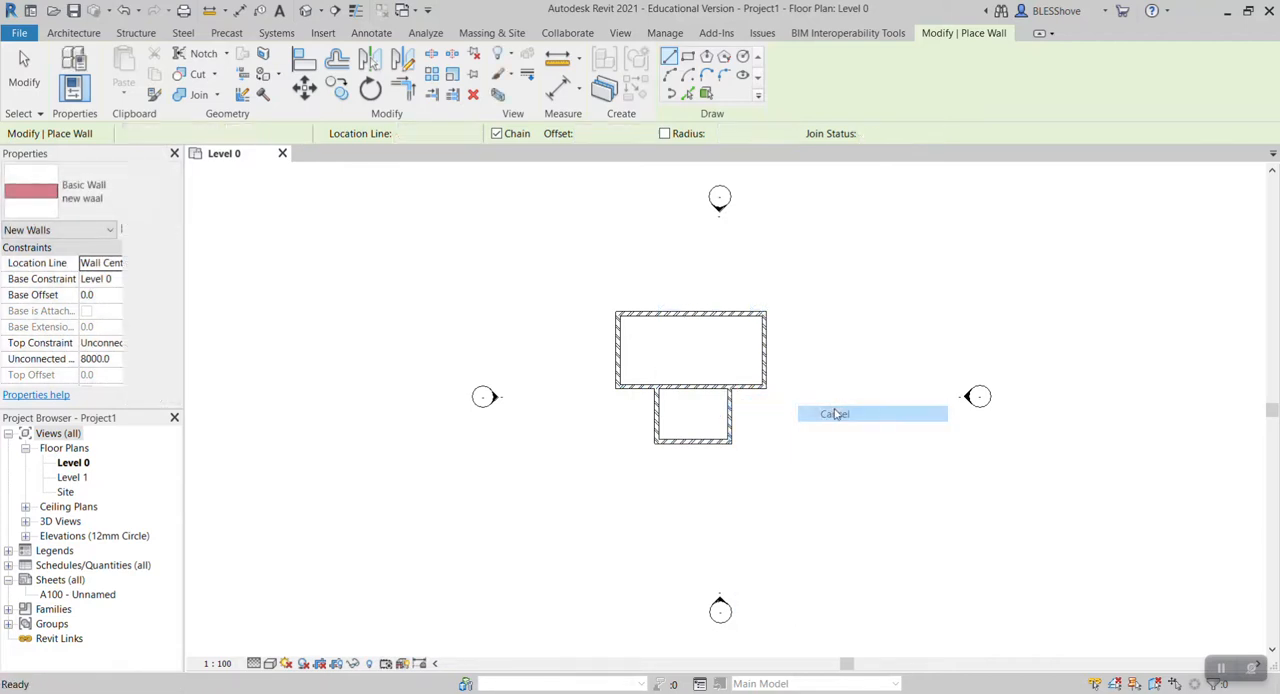
Select the dividing wall and set its distance to 3500.
left_click(834, 413)
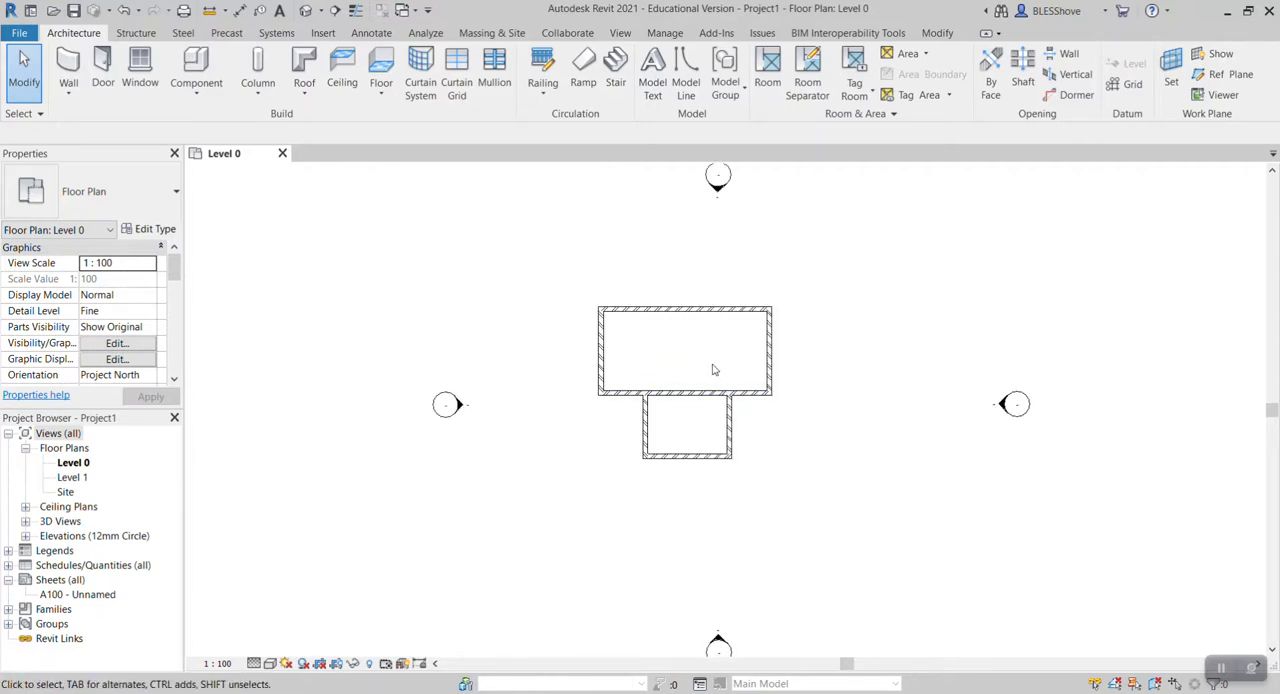
mouse_move(775, 320)
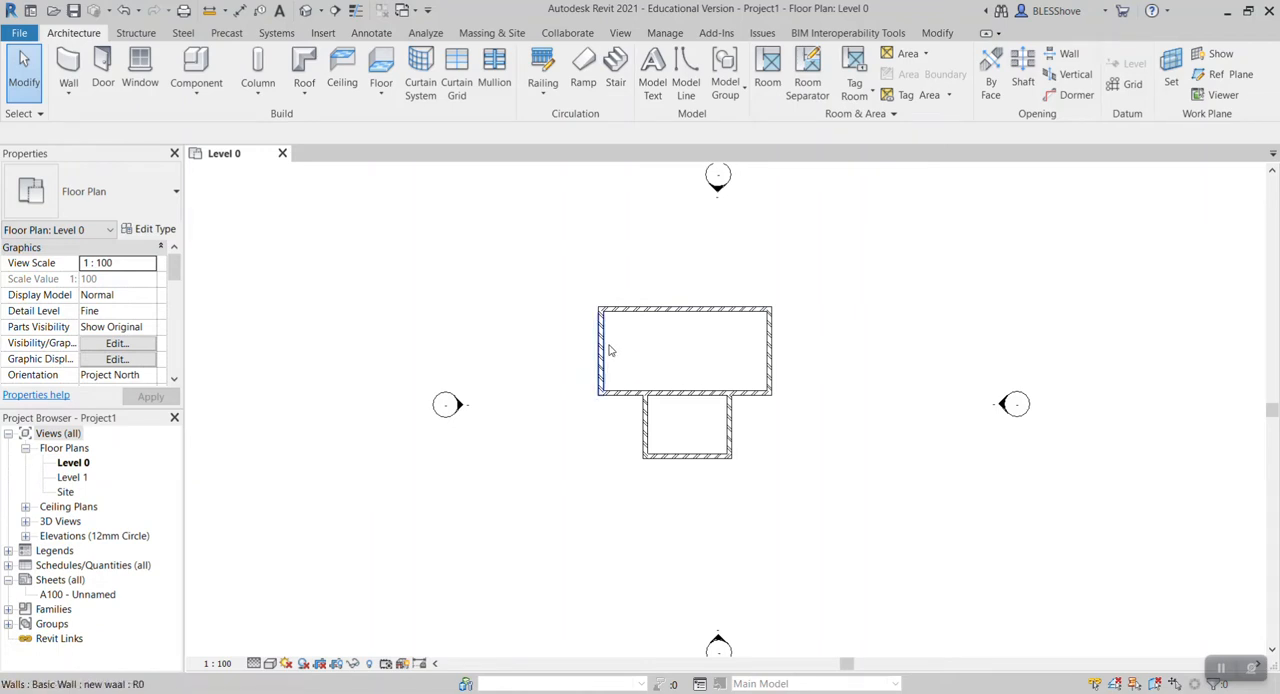
left_click(599, 350)
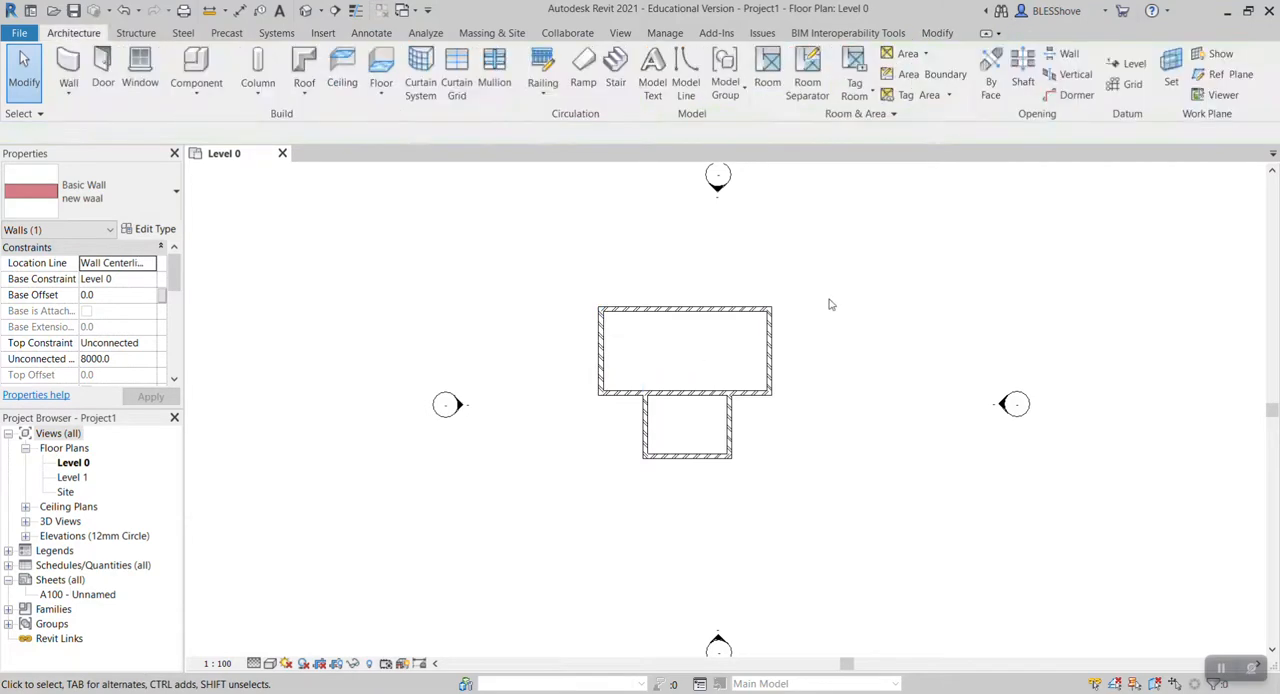
left_click(693, 392)
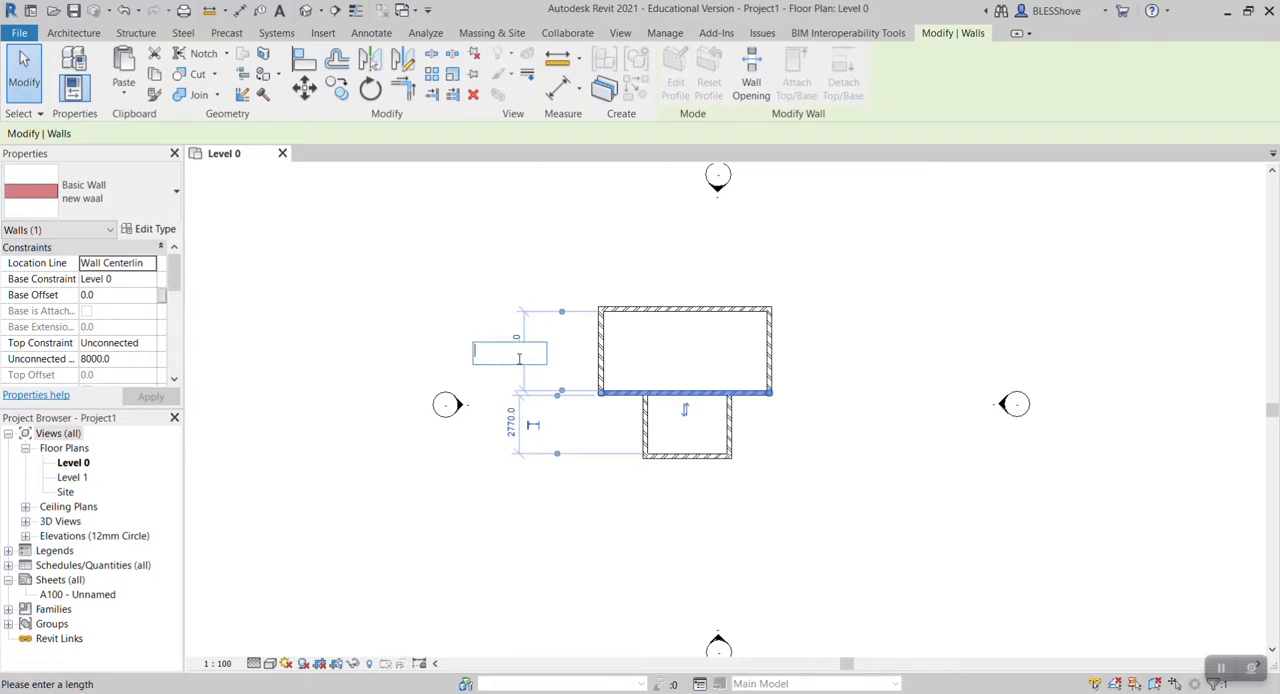
type("35")
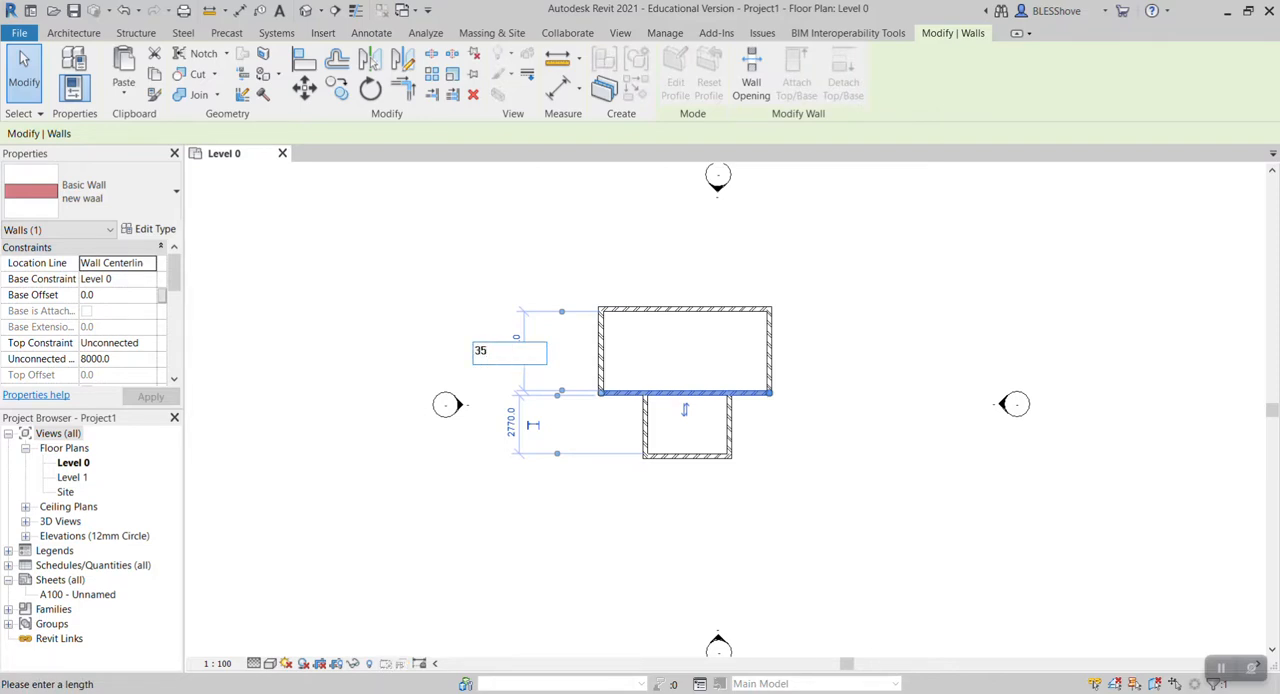
type("3500")
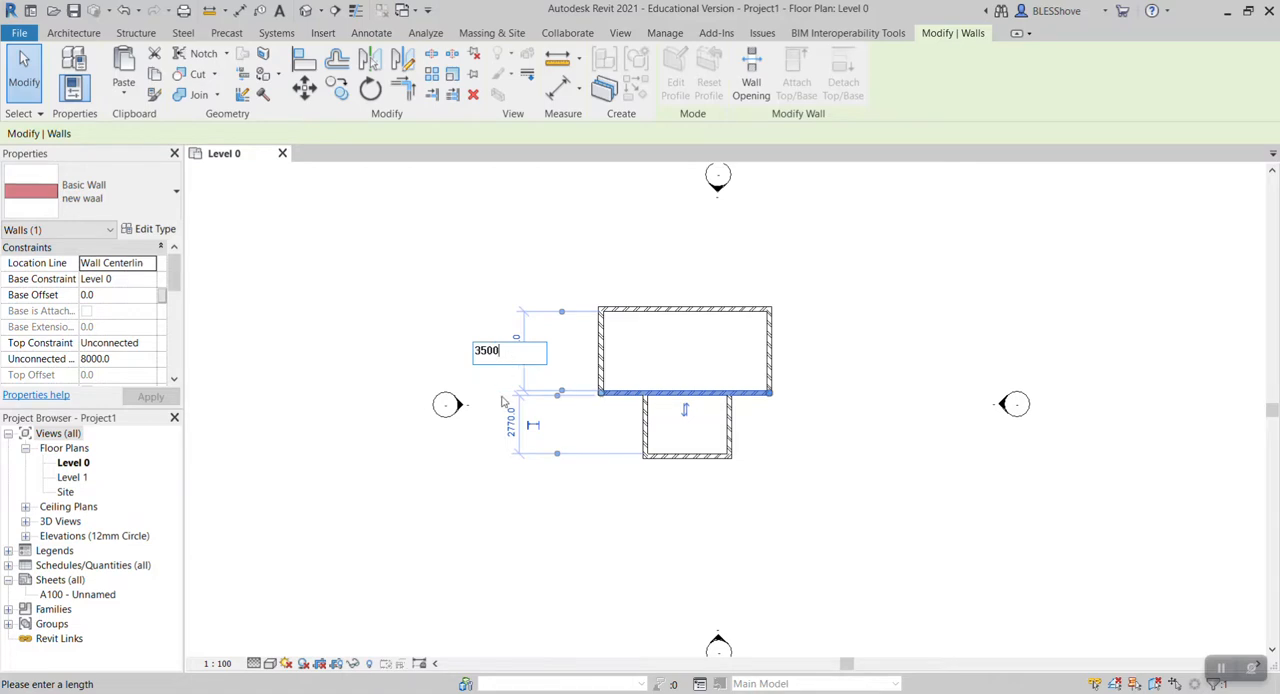
key("Return")
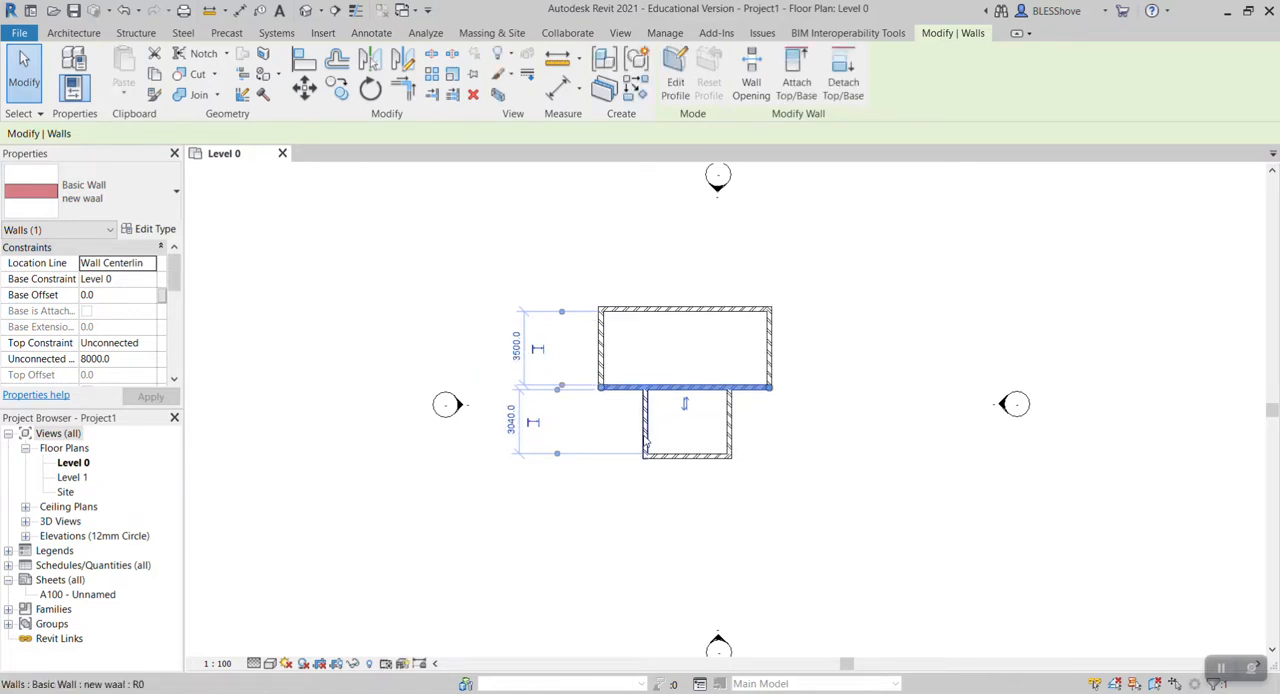
Set the front section's depth below the dividing wall to 1200.
left_click(510, 421)
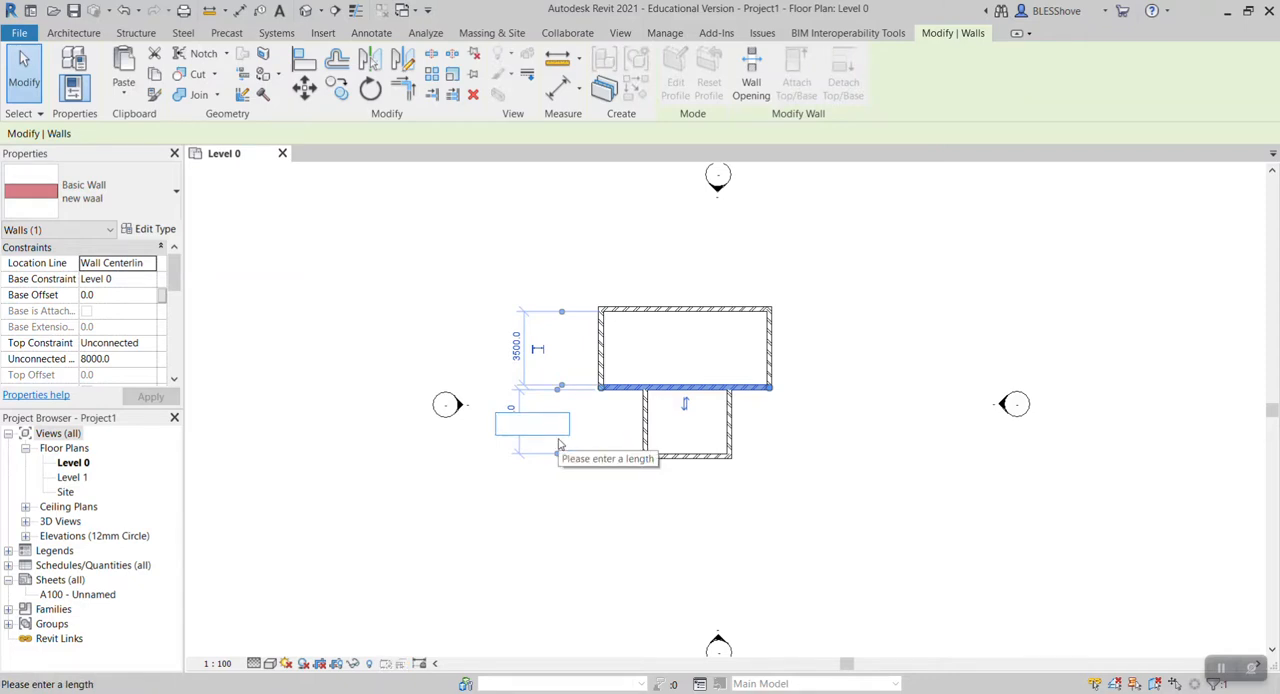
type("1200")
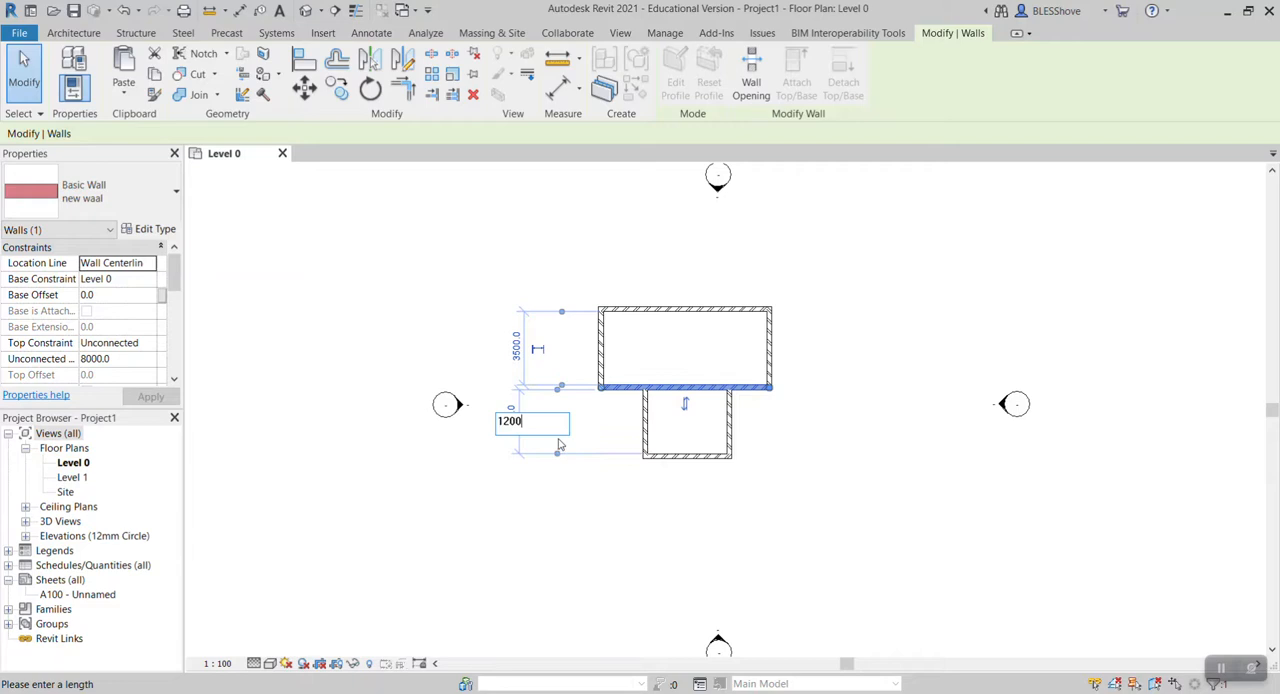
key("Return")
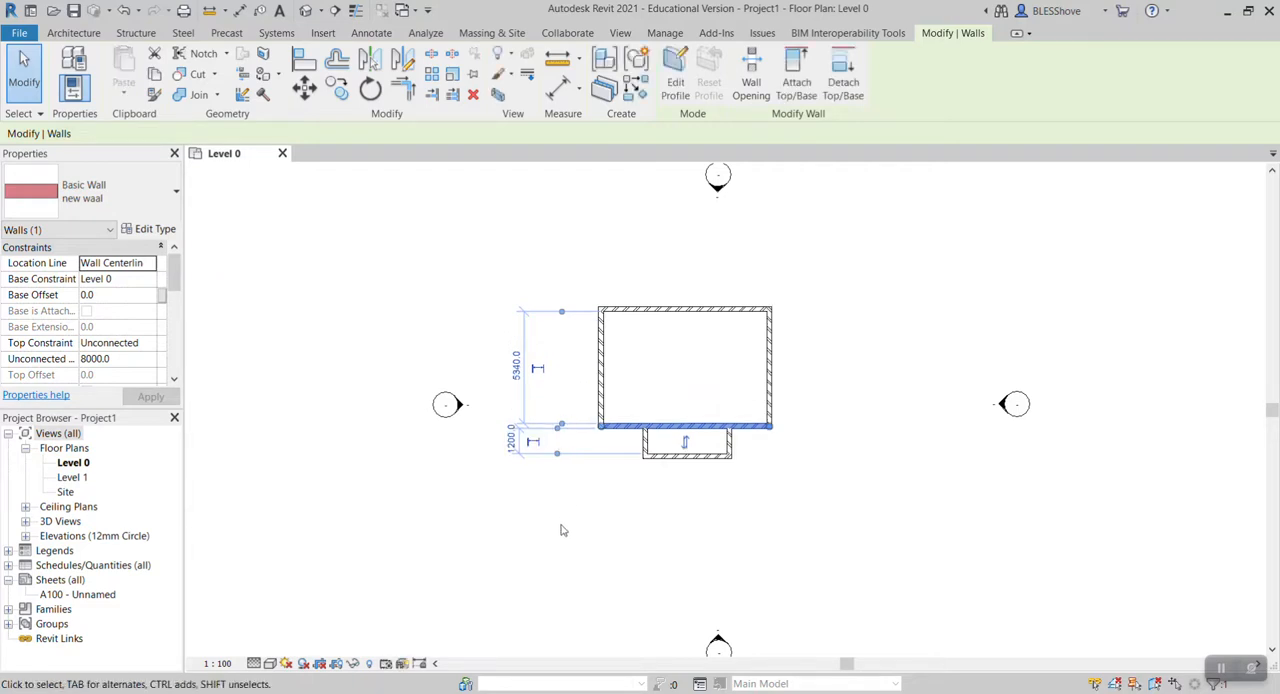
mouse_move(533, 443)
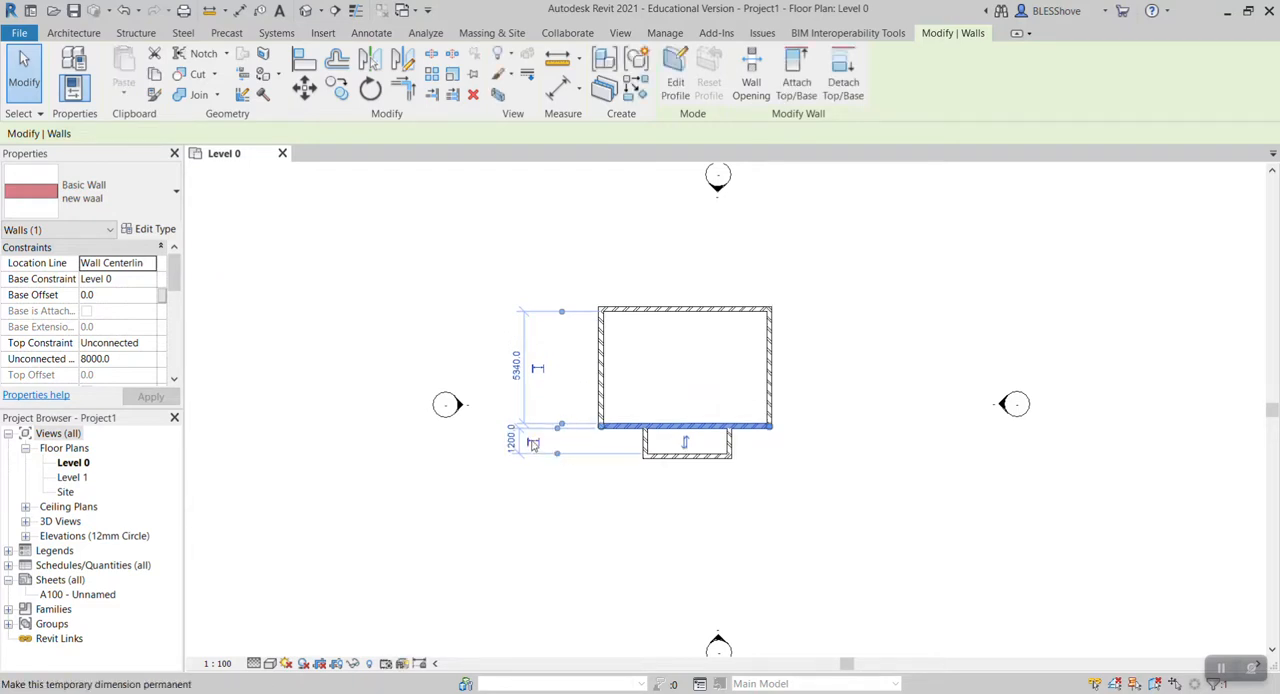
Lock the 1200 dimension as permanent and set the main room depth to 3500.
left_click(510, 440)
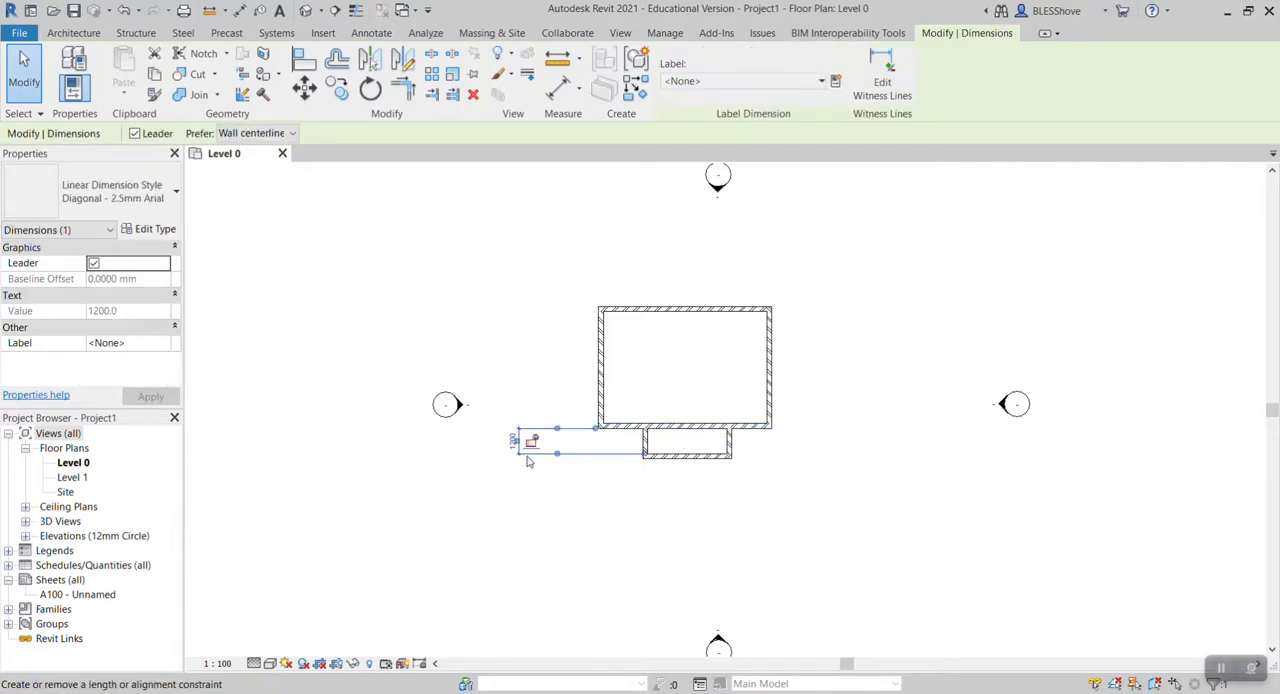
left_click(685, 442)
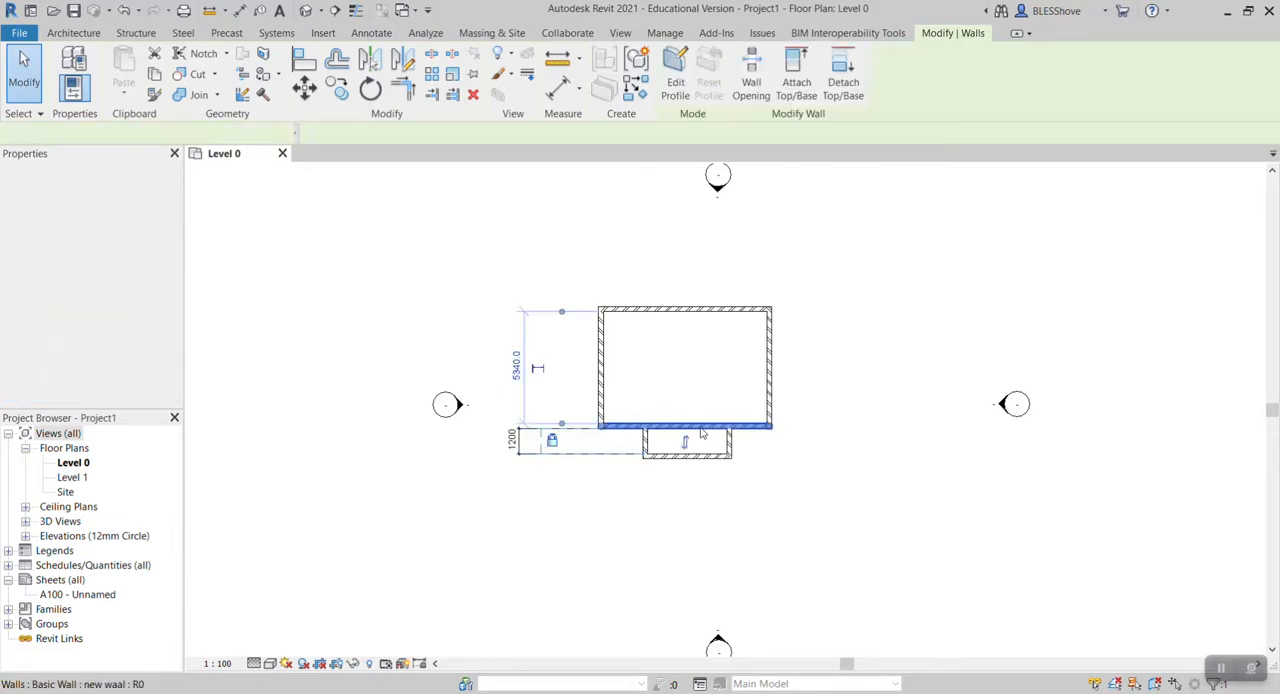
double_click(515, 368)
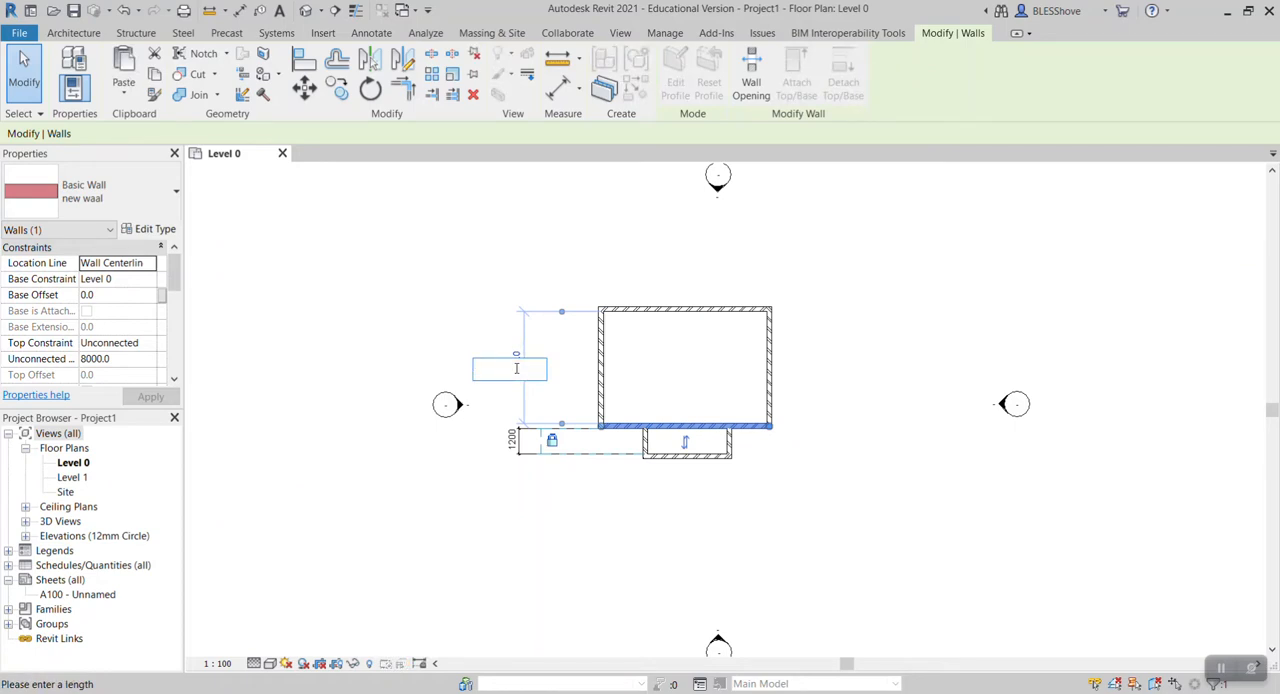
type("3500")
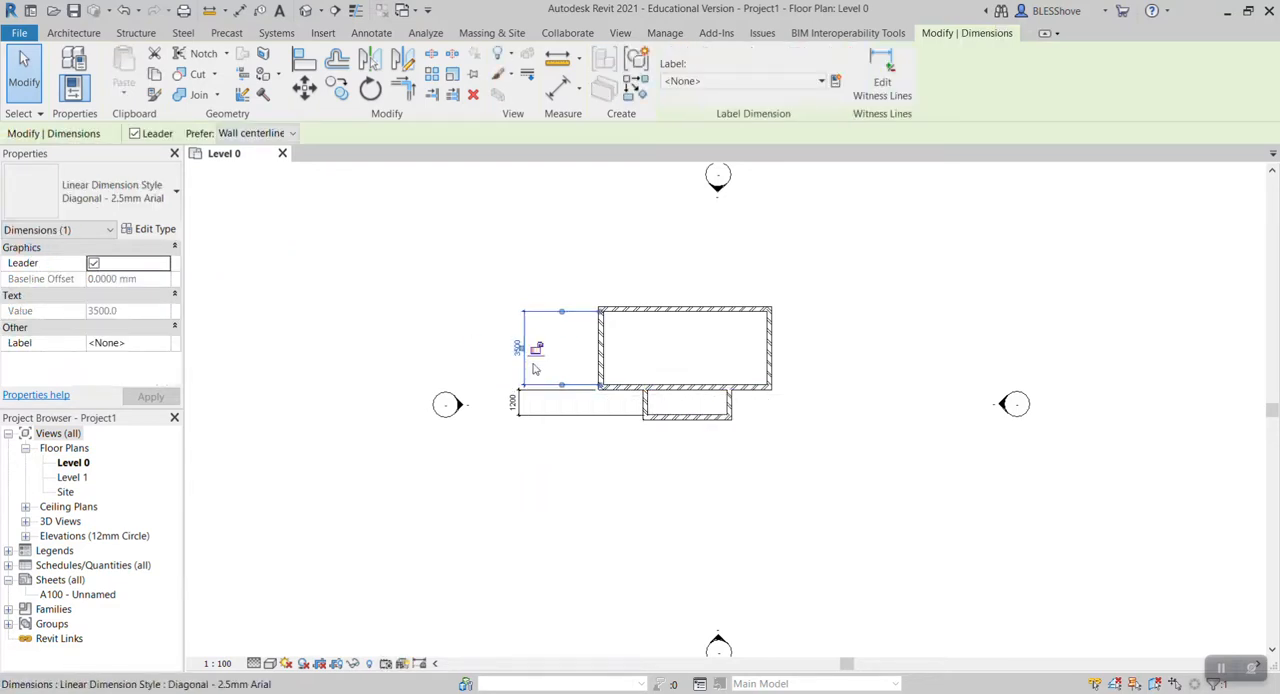
mouse_move(536, 347)
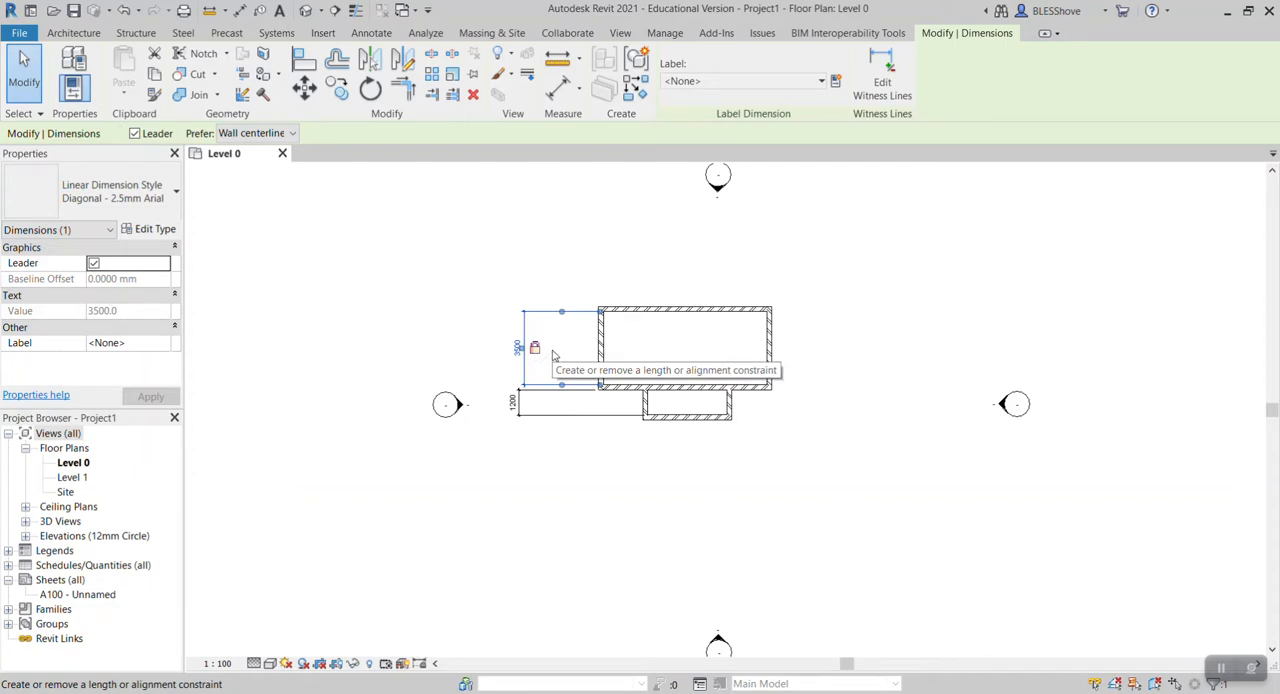
mouse_move(823, 389)
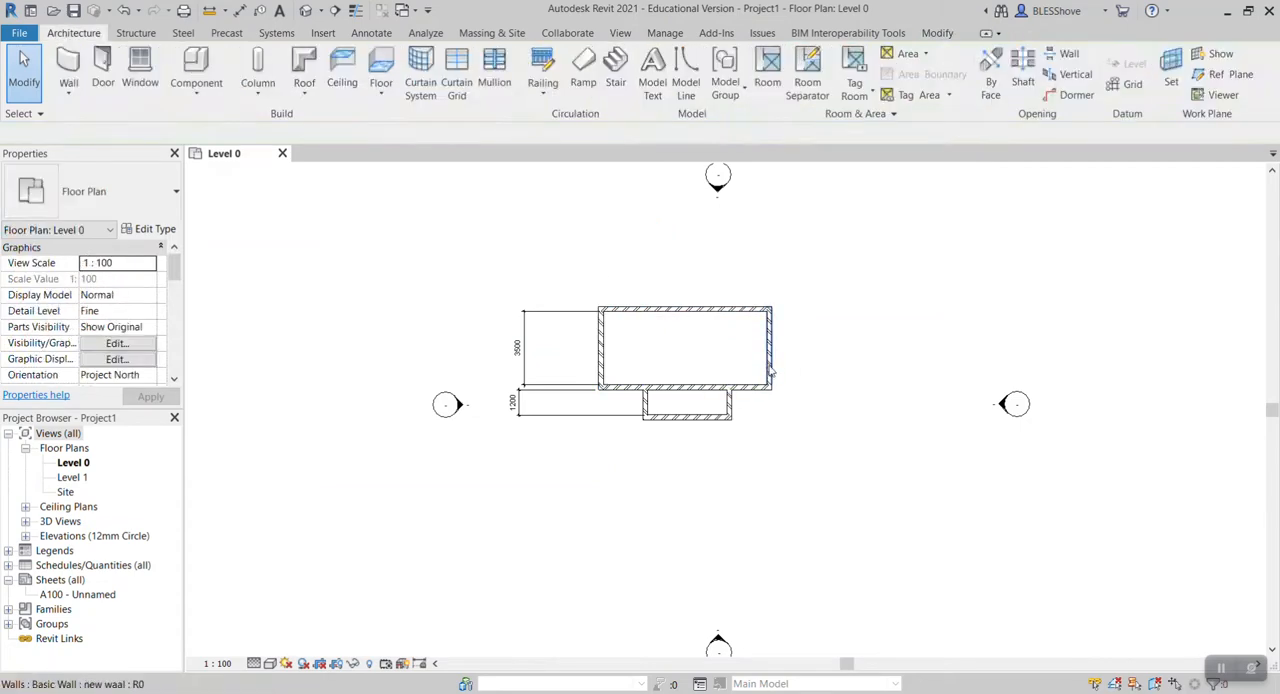
Narrow the veranda by editing its left wall's offset distance.
left_click(770, 345)
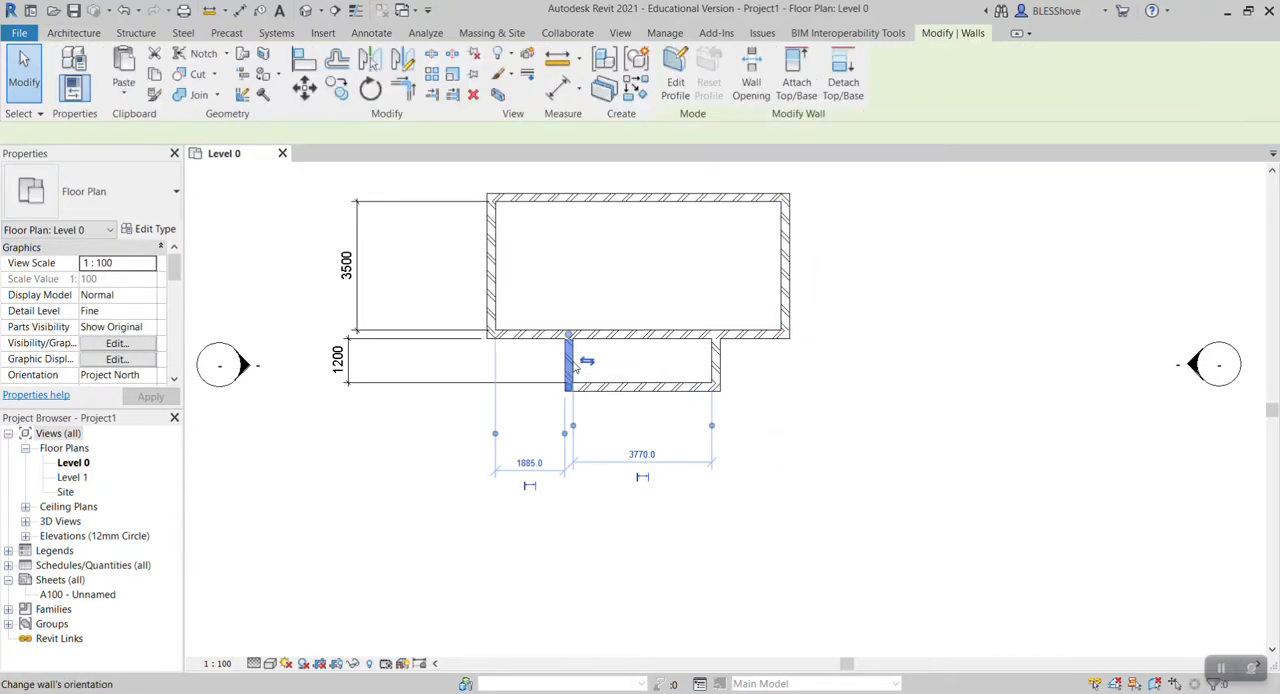
double_click(641, 454)
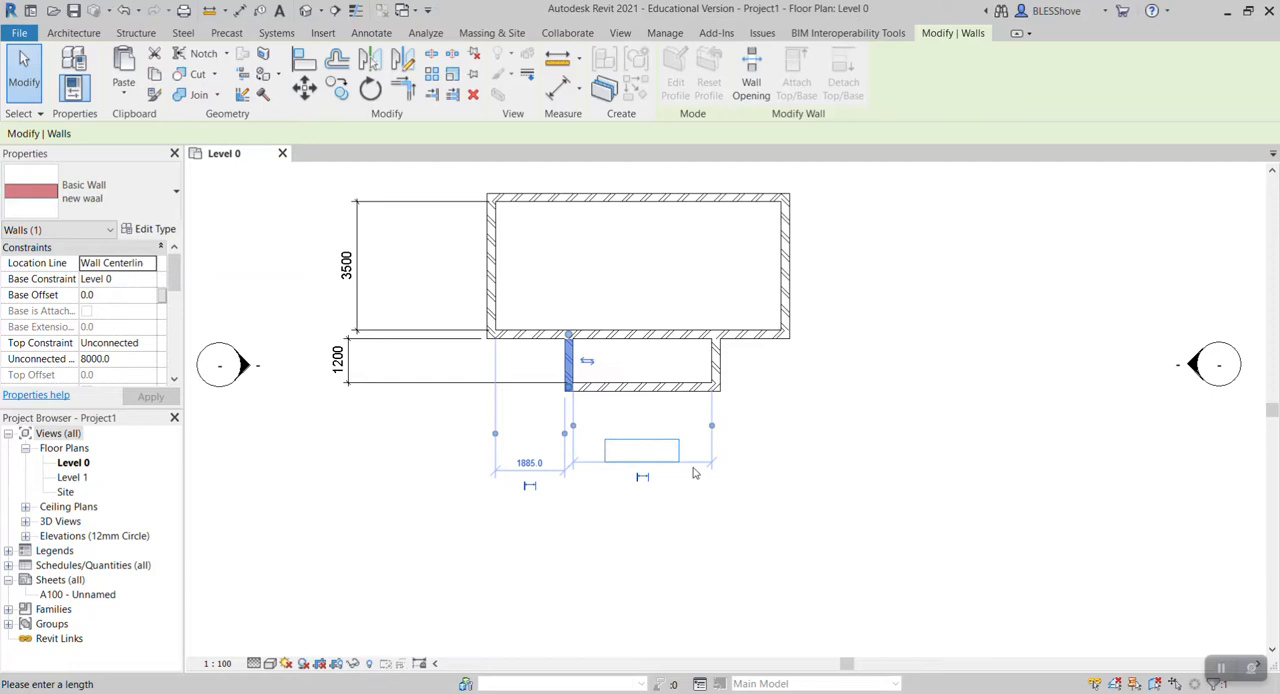
type("20")
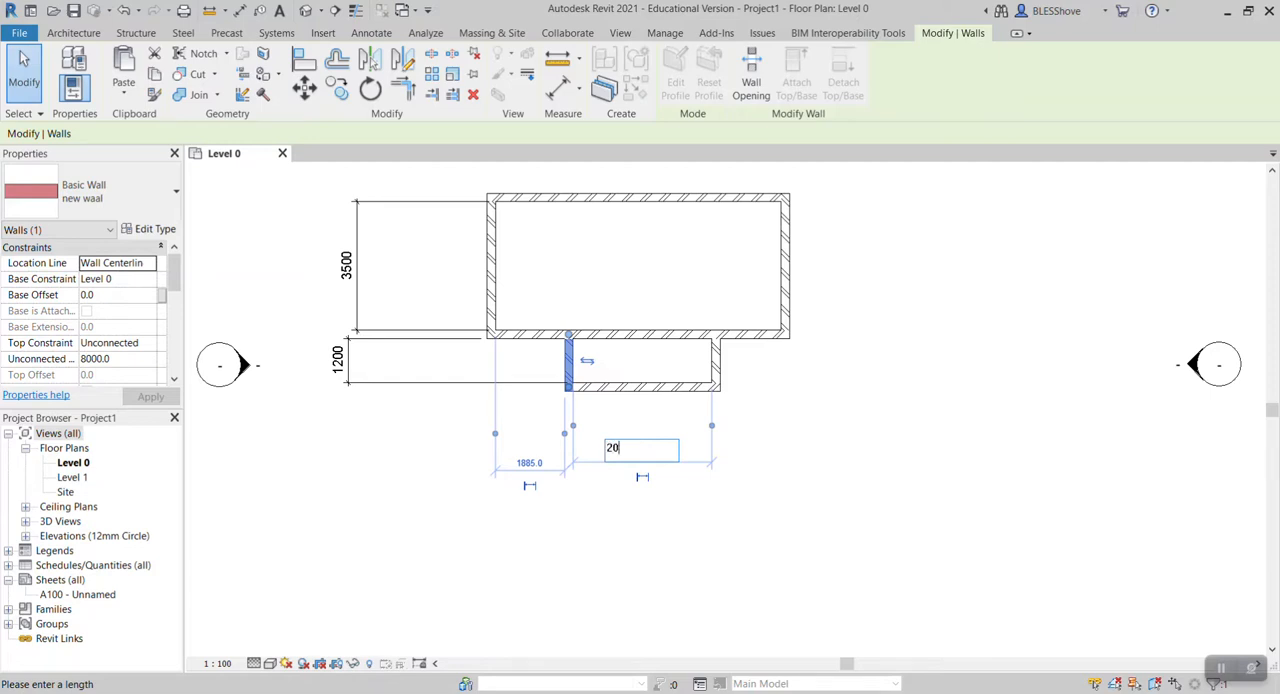
key("Return")
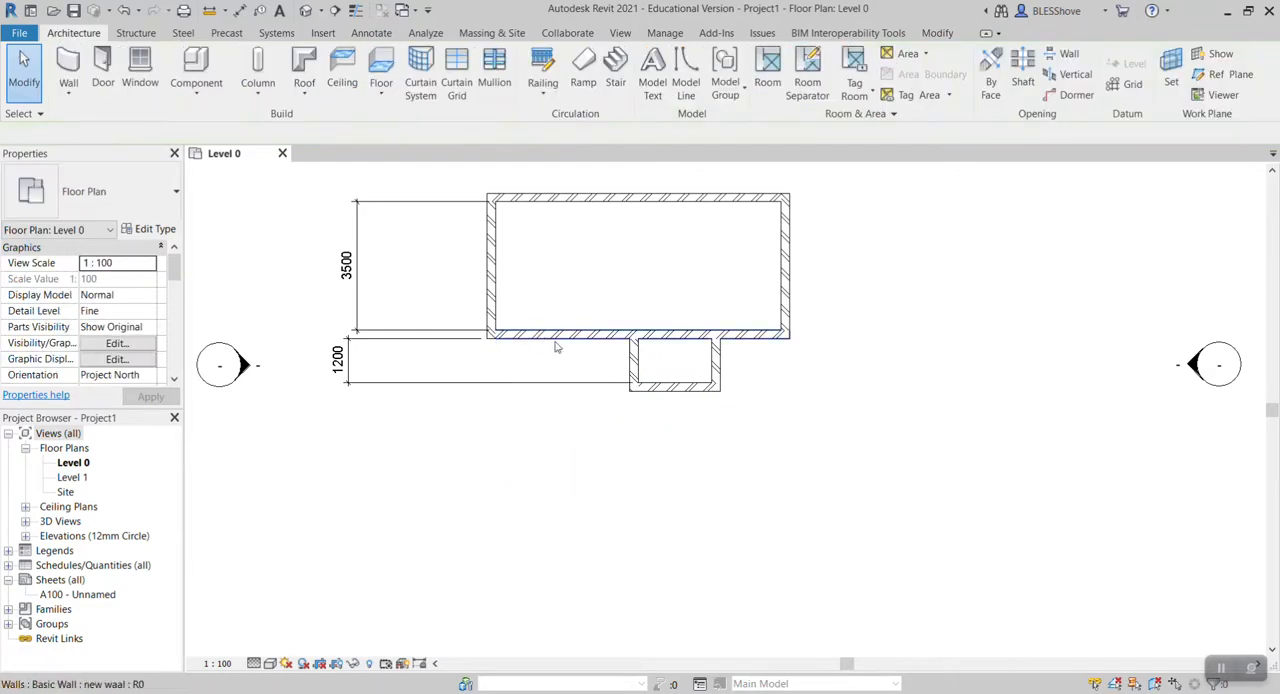
Set both house side walls 1500 from the veranda with permanent dimensions, then view in 3D.
left_click(490, 290)
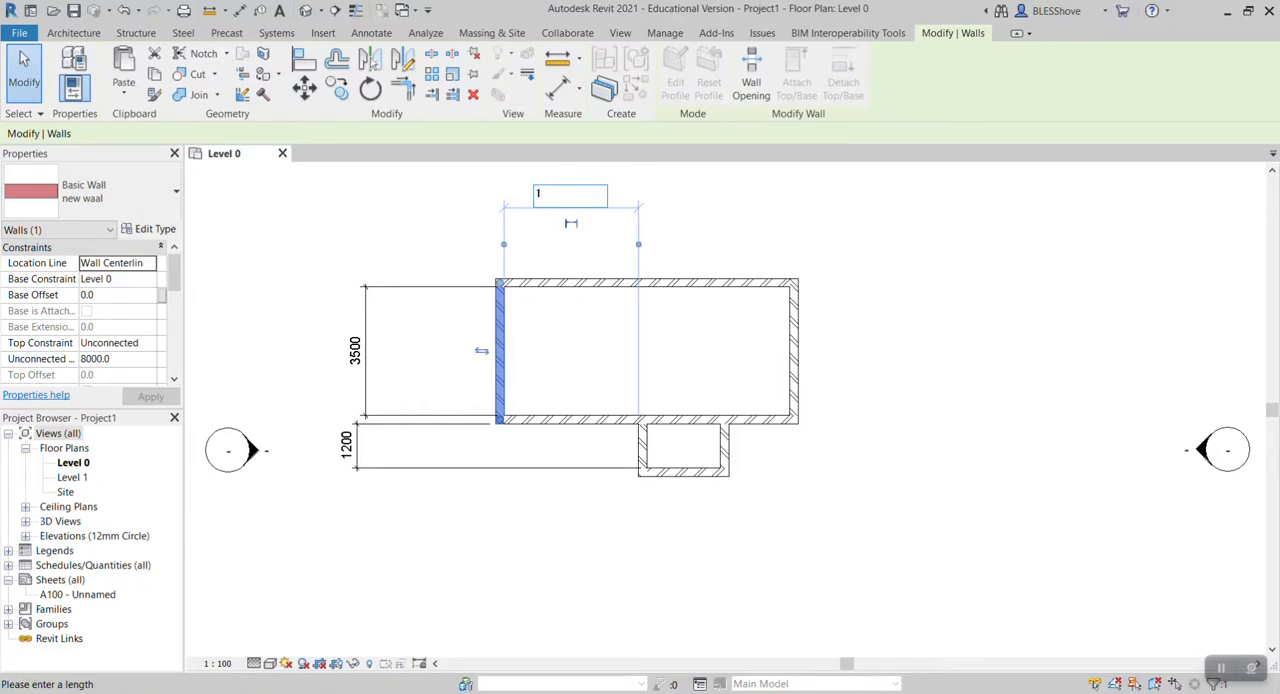
type("1500")
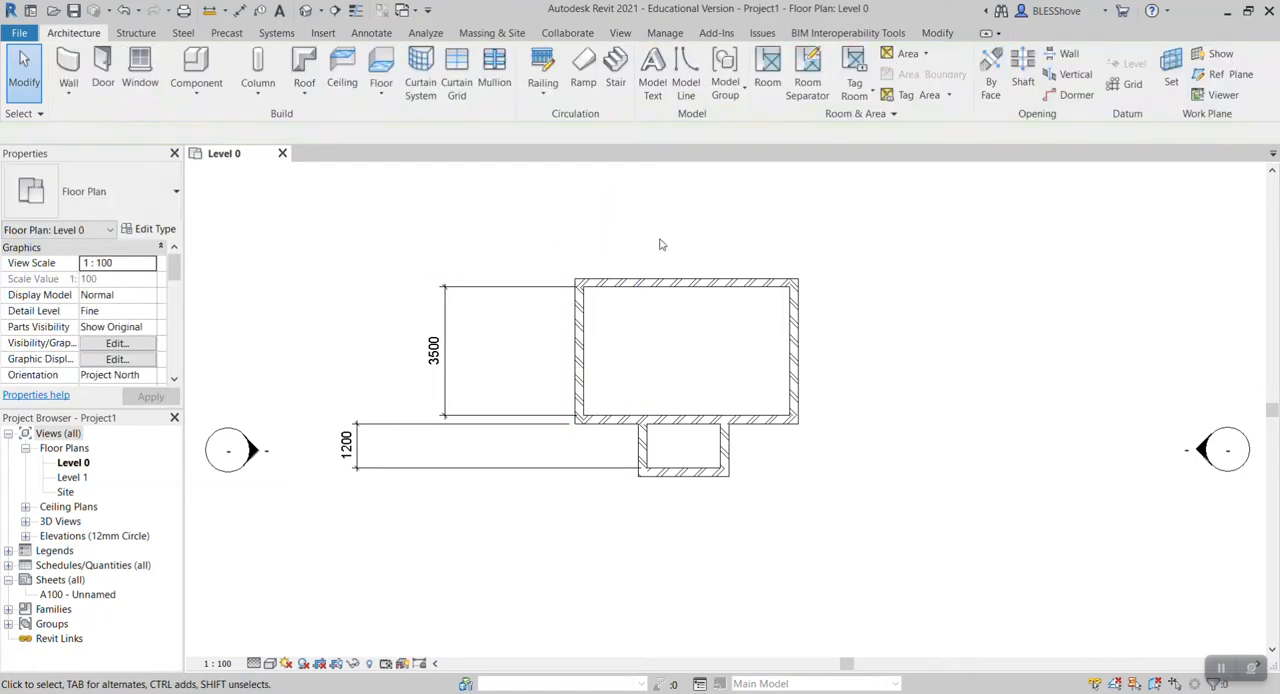
left_click(578, 350)
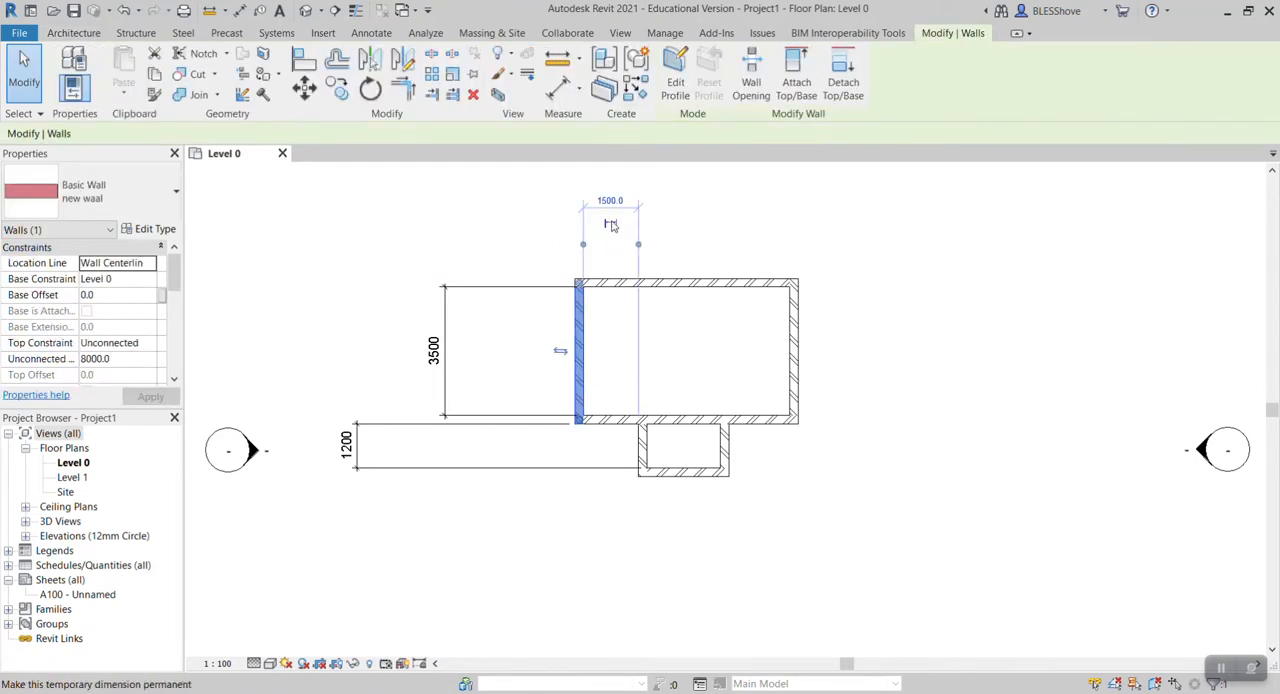
left_click(611, 215)
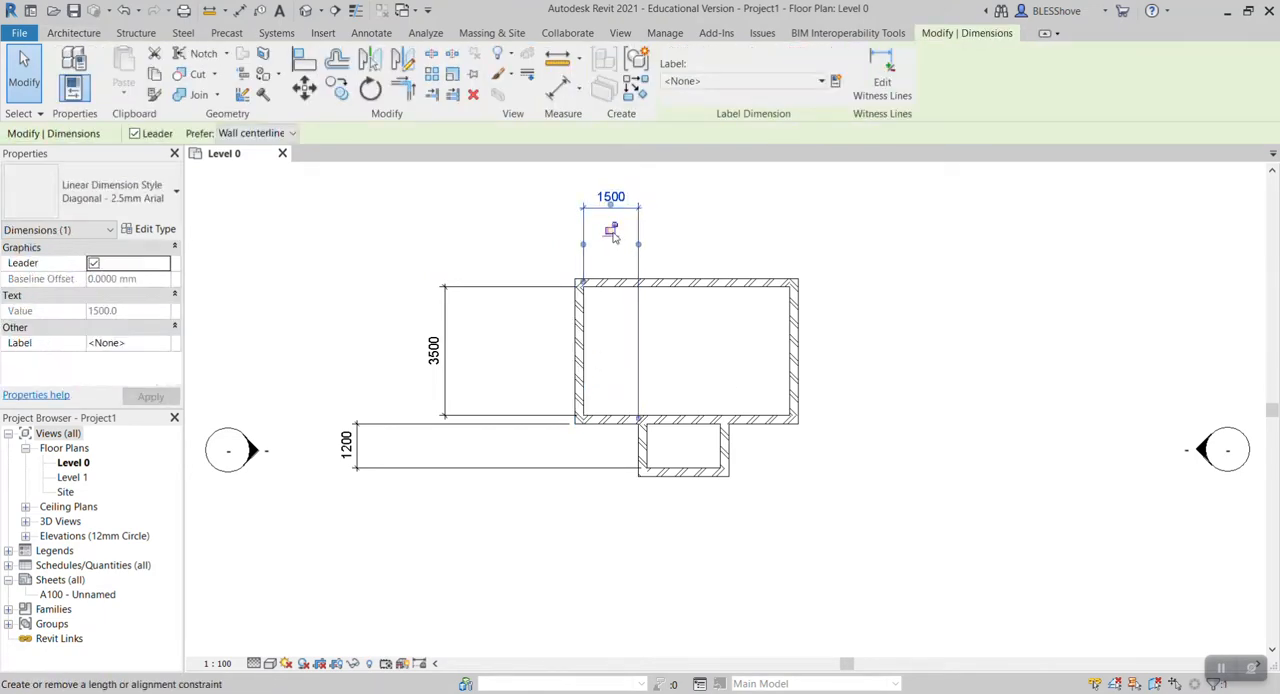
mouse_move(785, 413)
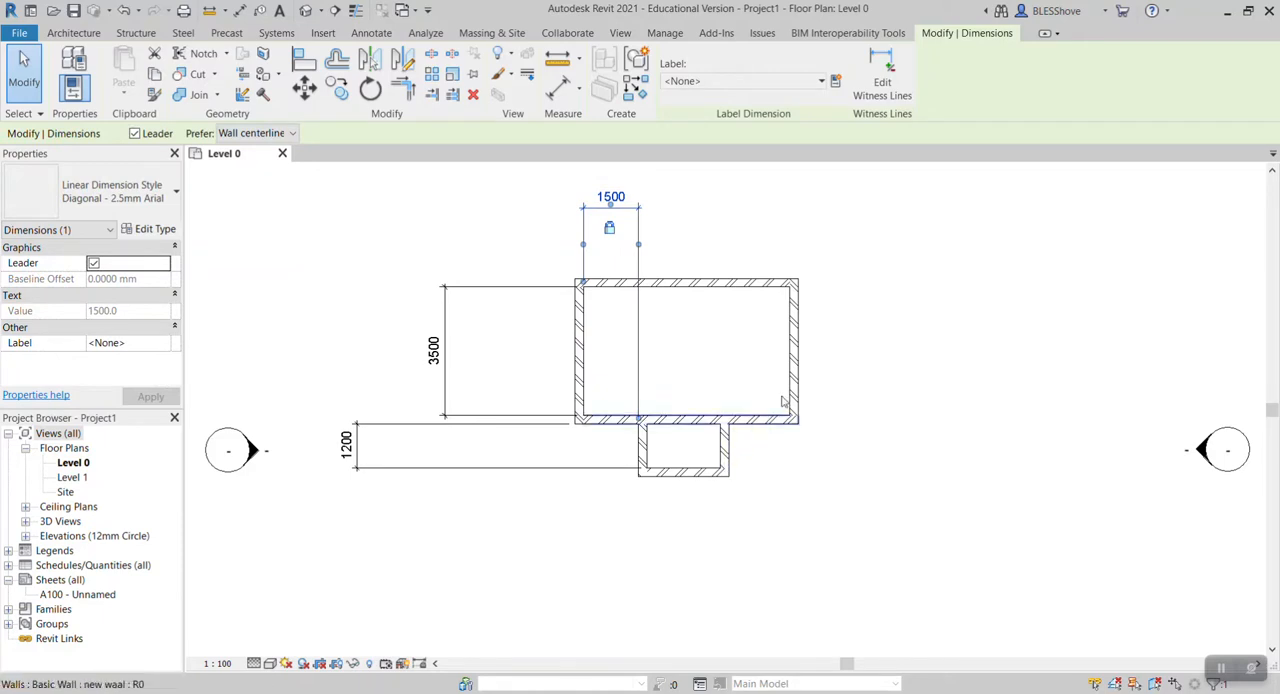
left_click(790, 350)
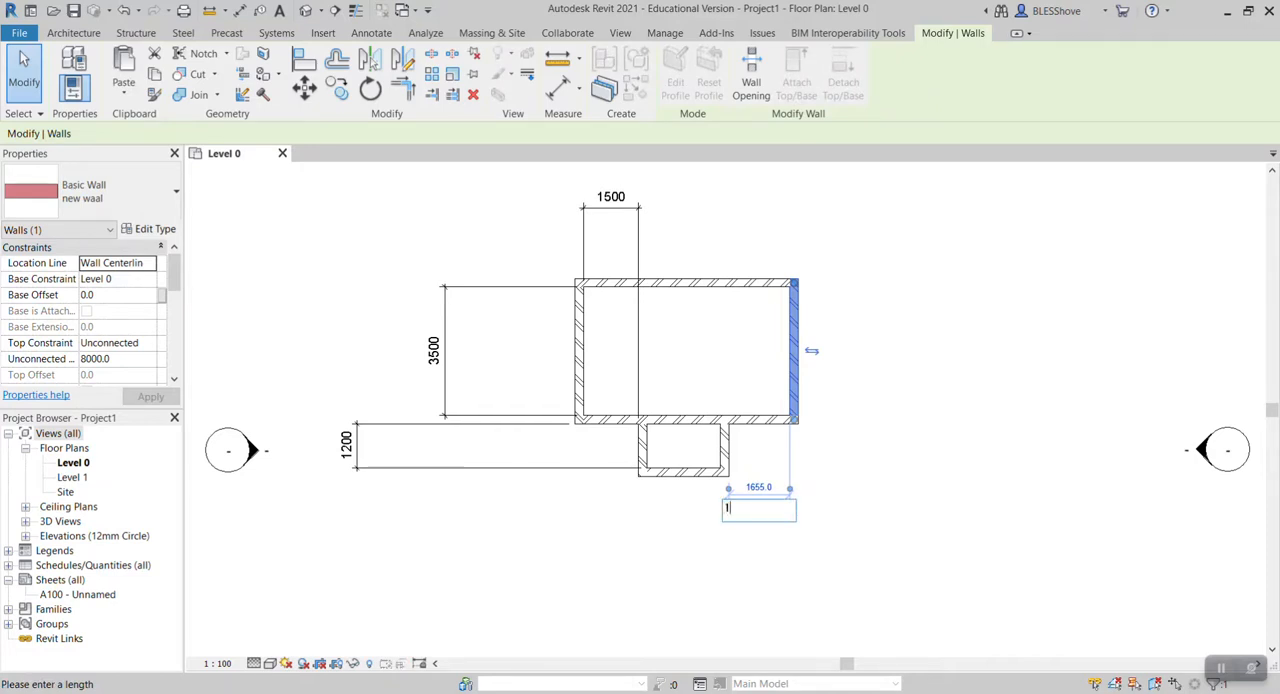
type("1500")
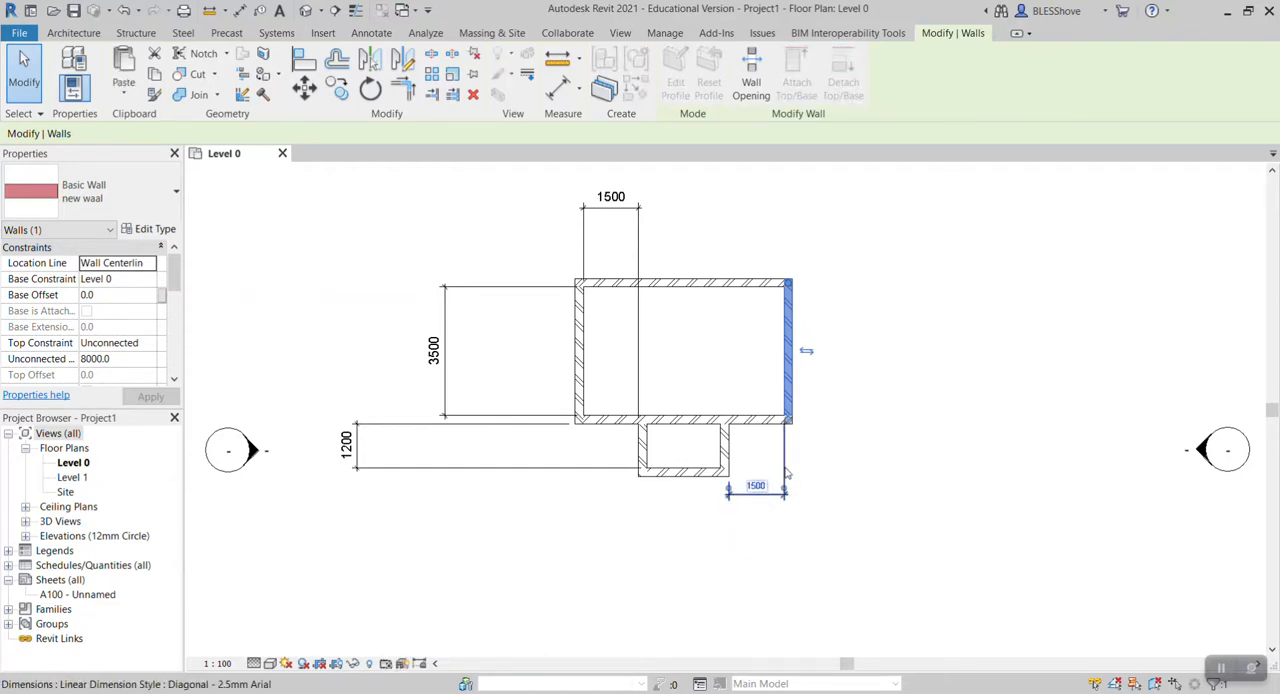
left_click(755, 485)
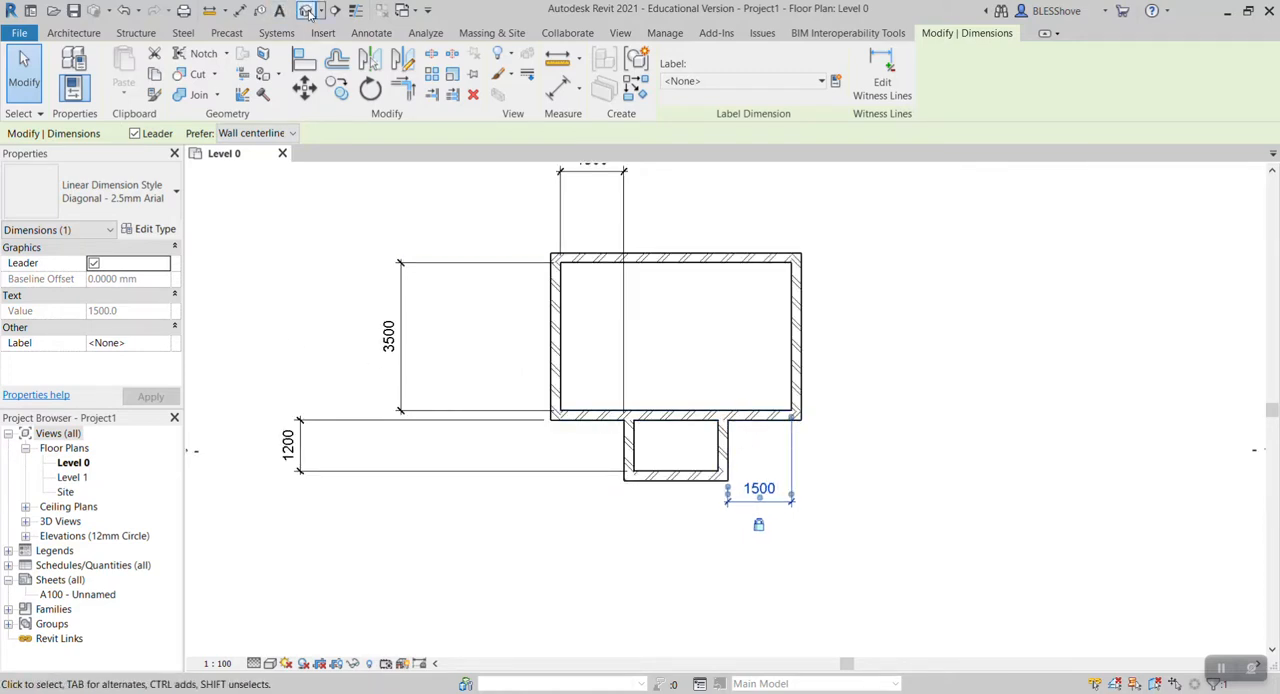
left_click(309, 10)
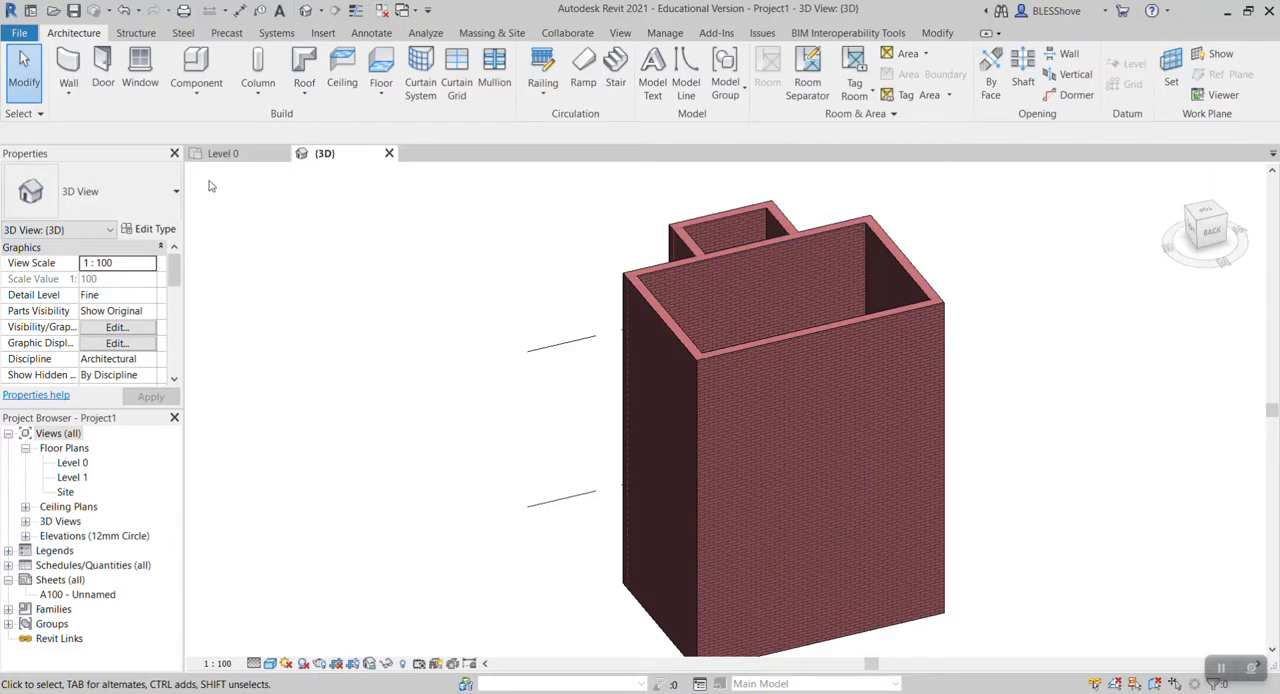
Return to the Level 0 floor plan view.
double_click(72, 462)
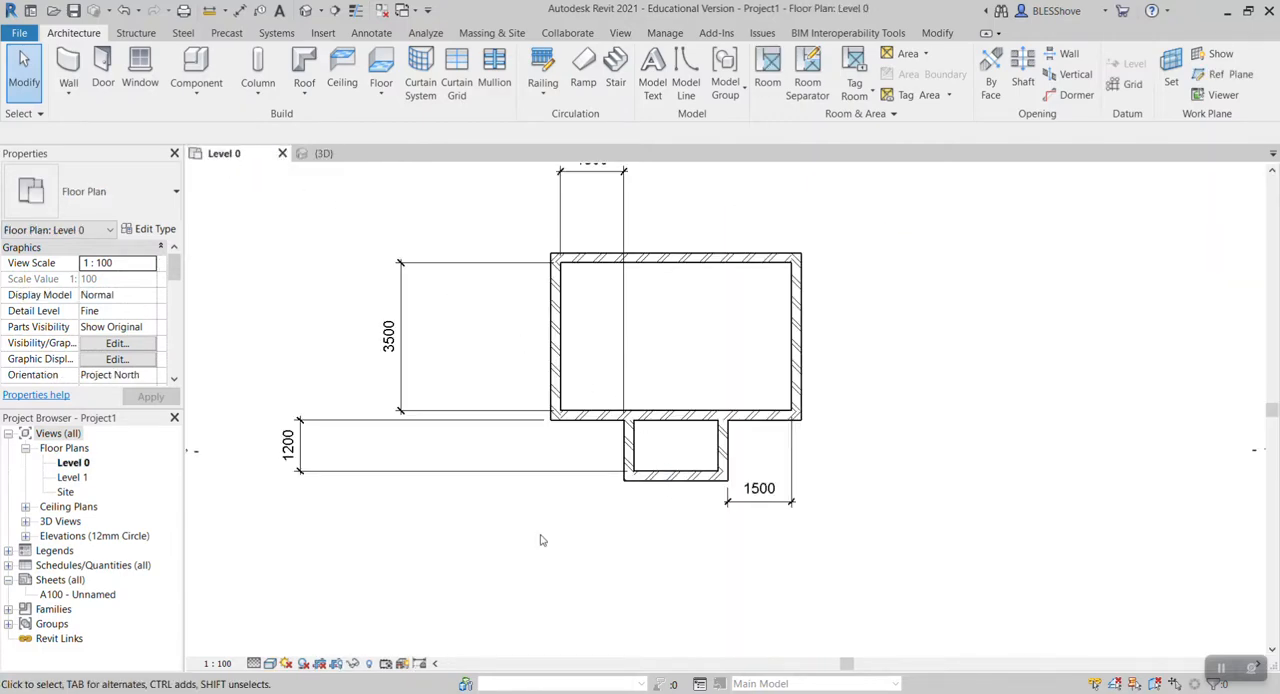
mouse_move(133, 561)
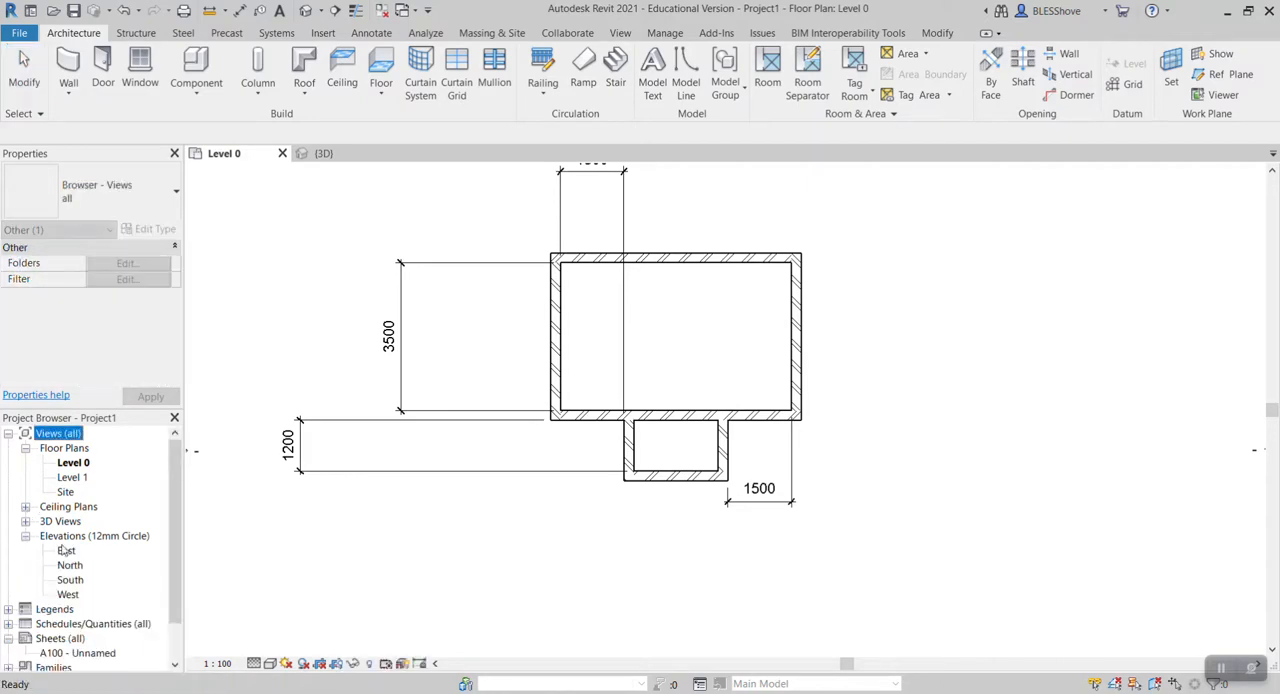
In the East elevation, rename Level 0 to 'ground level', renaming its views too.
double_click(66, 550)
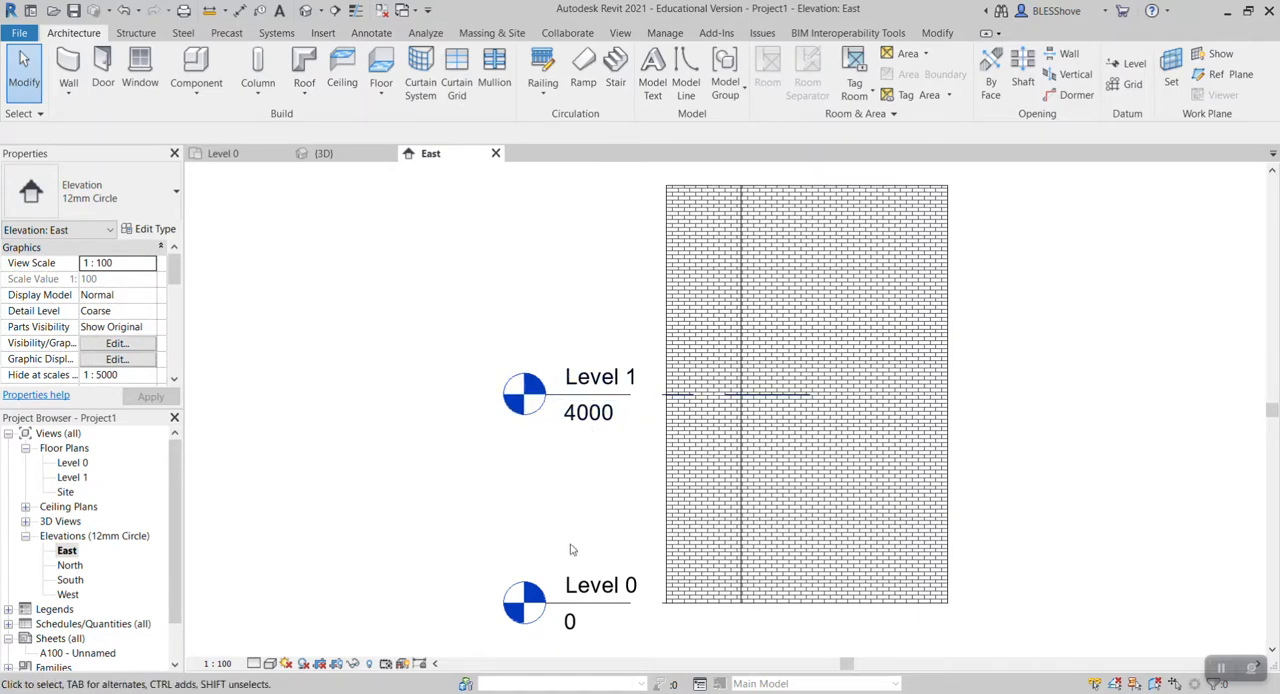
mouse_move(697, 600)
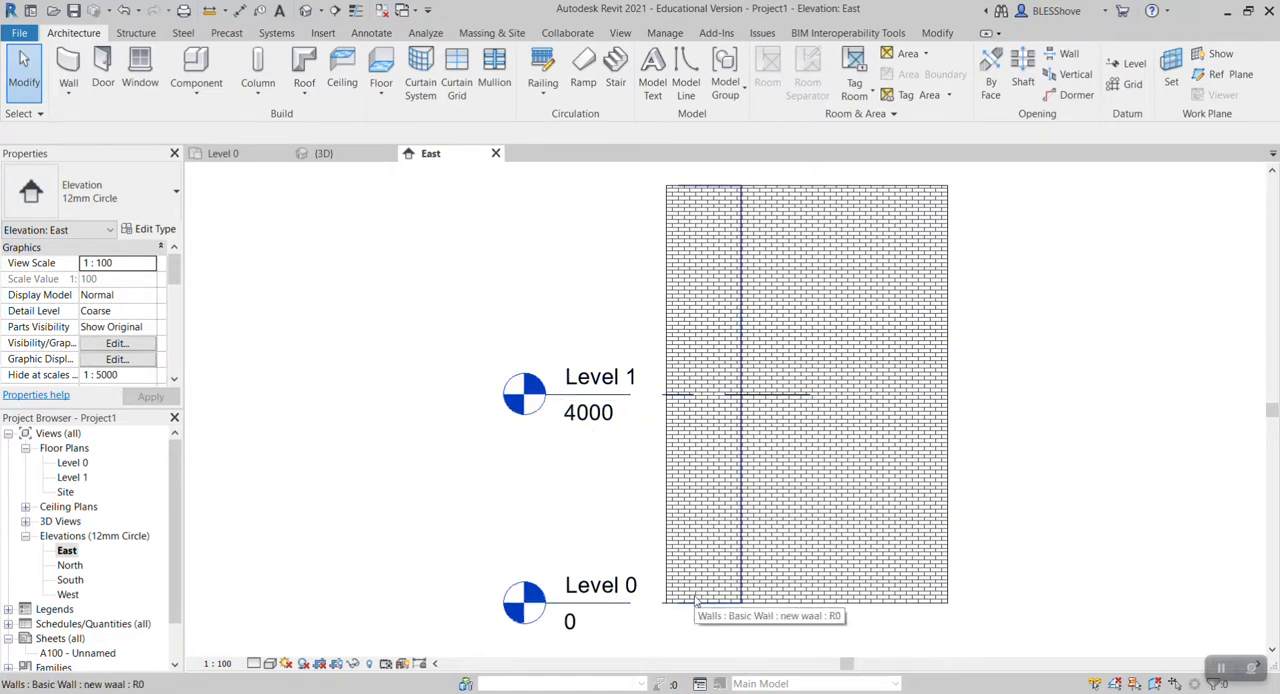
left_click(600, 585)
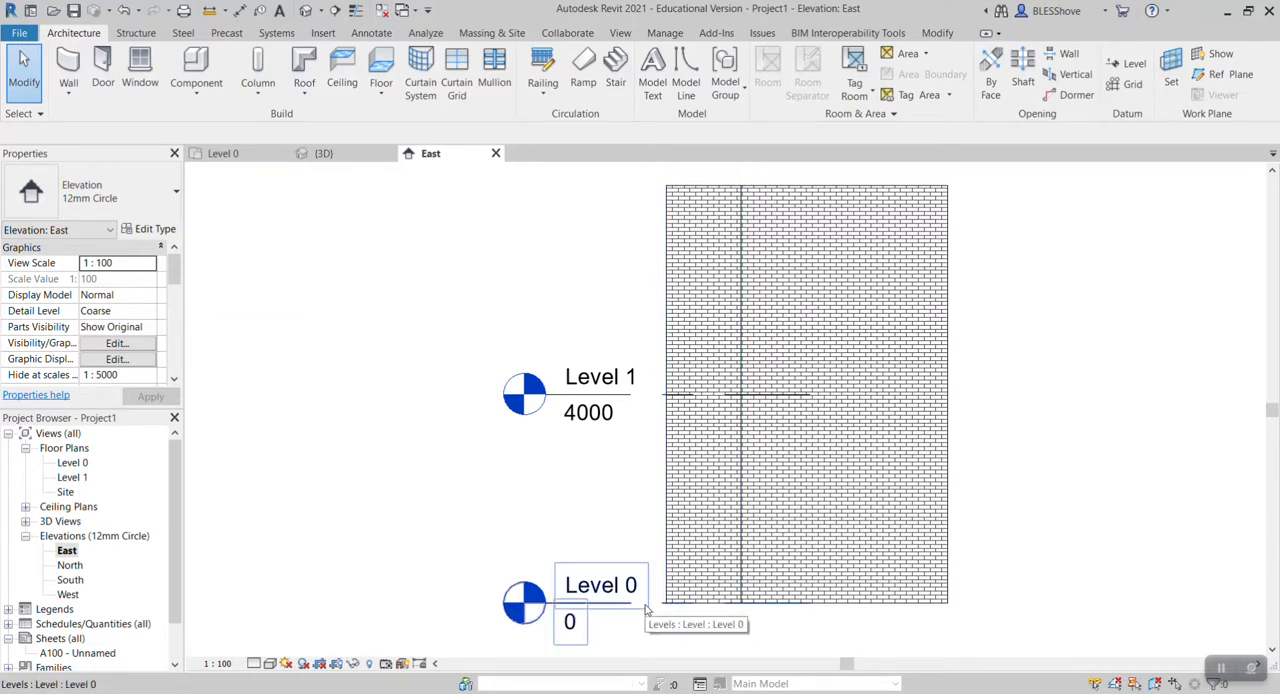
mouse_move(612, 598)
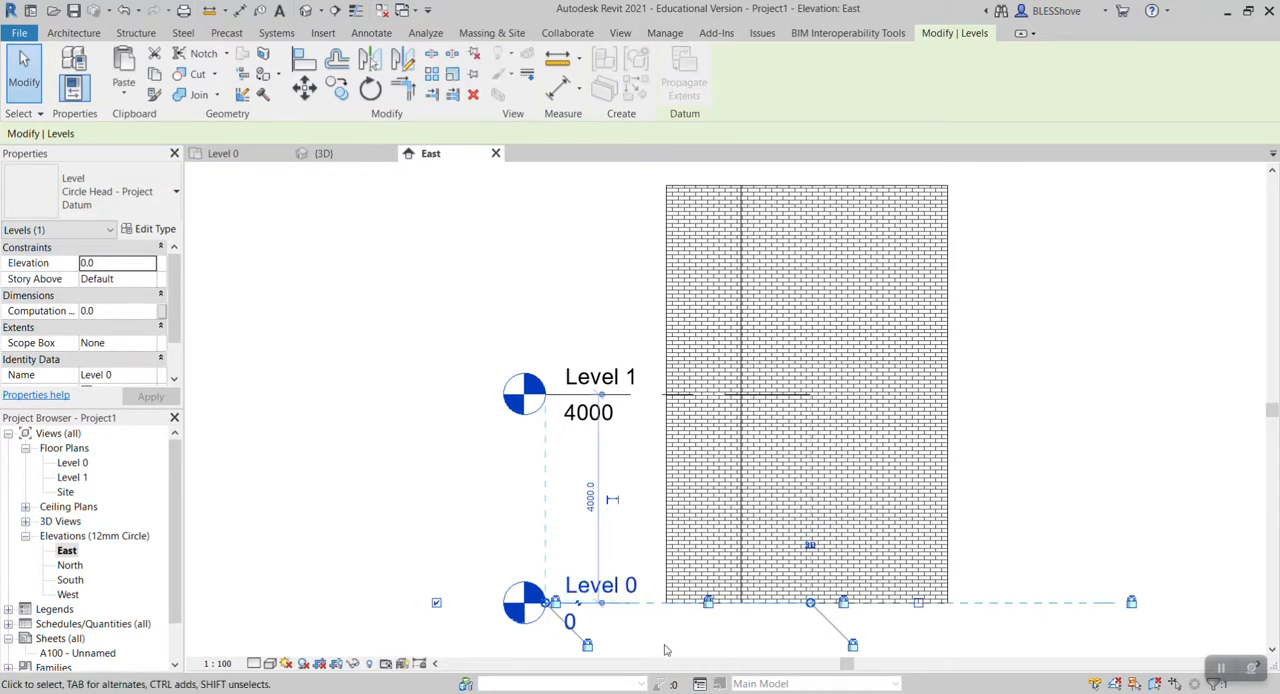
double_click(600, 585)
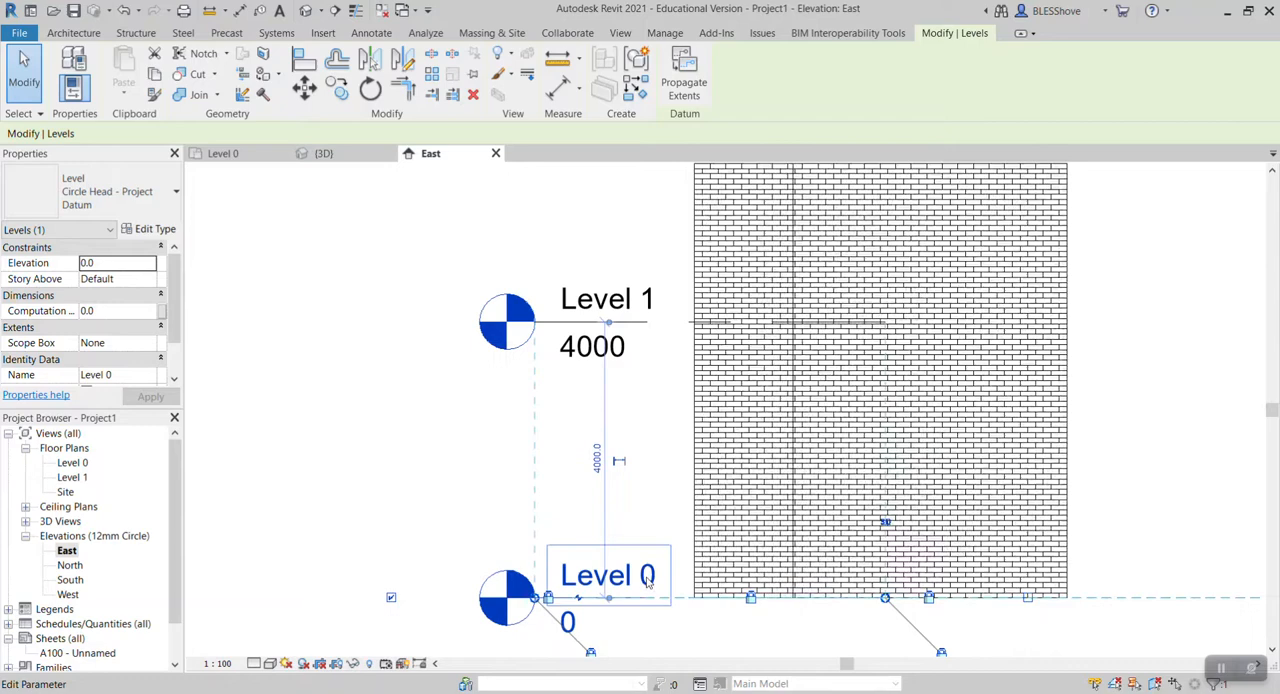
double_click(607, 575)
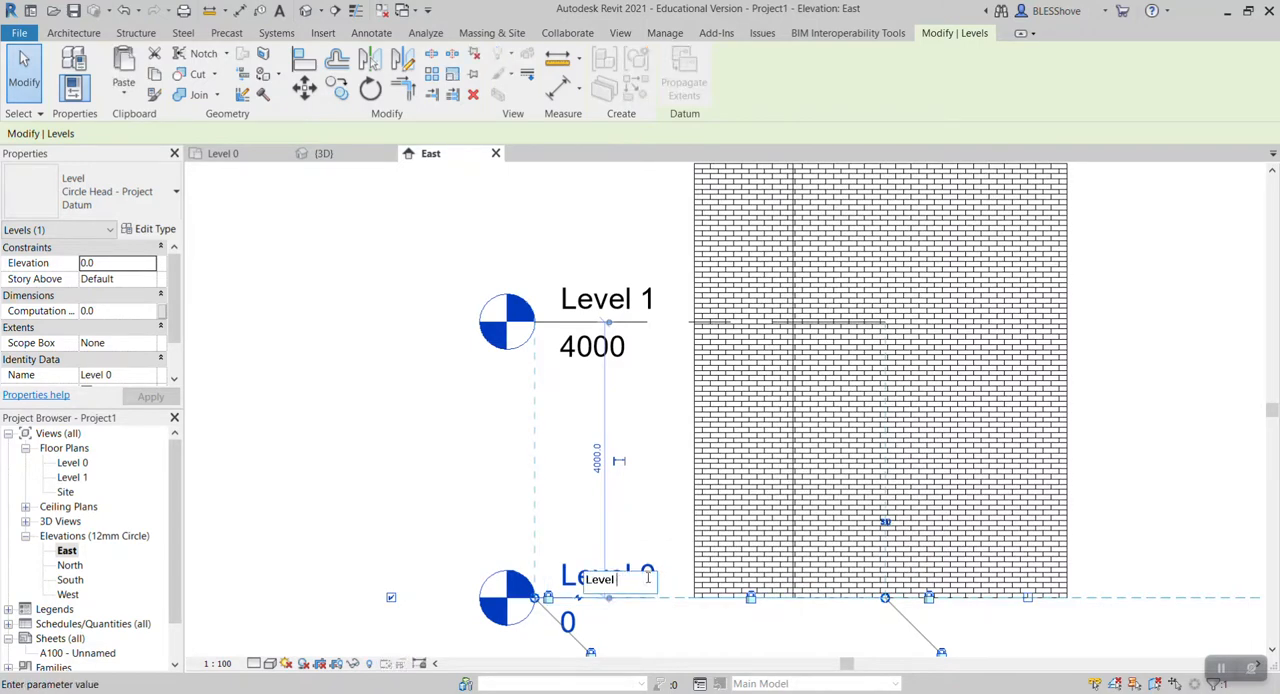
type("g")
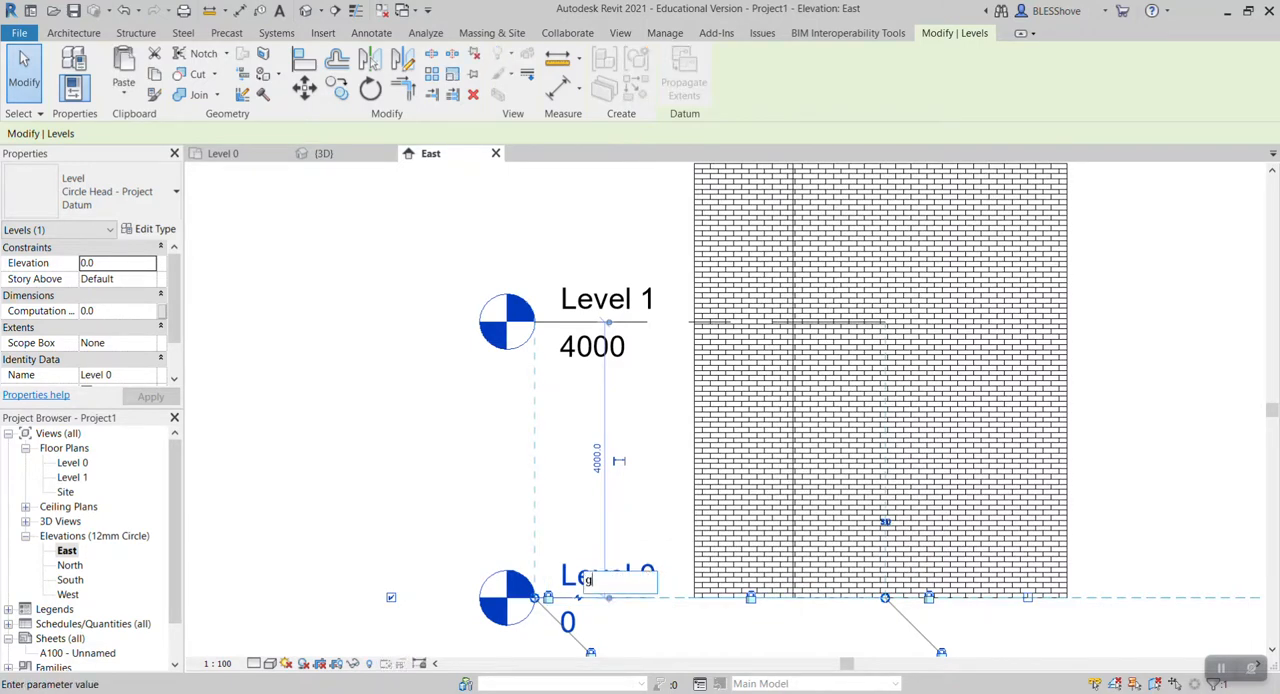
type("round level")
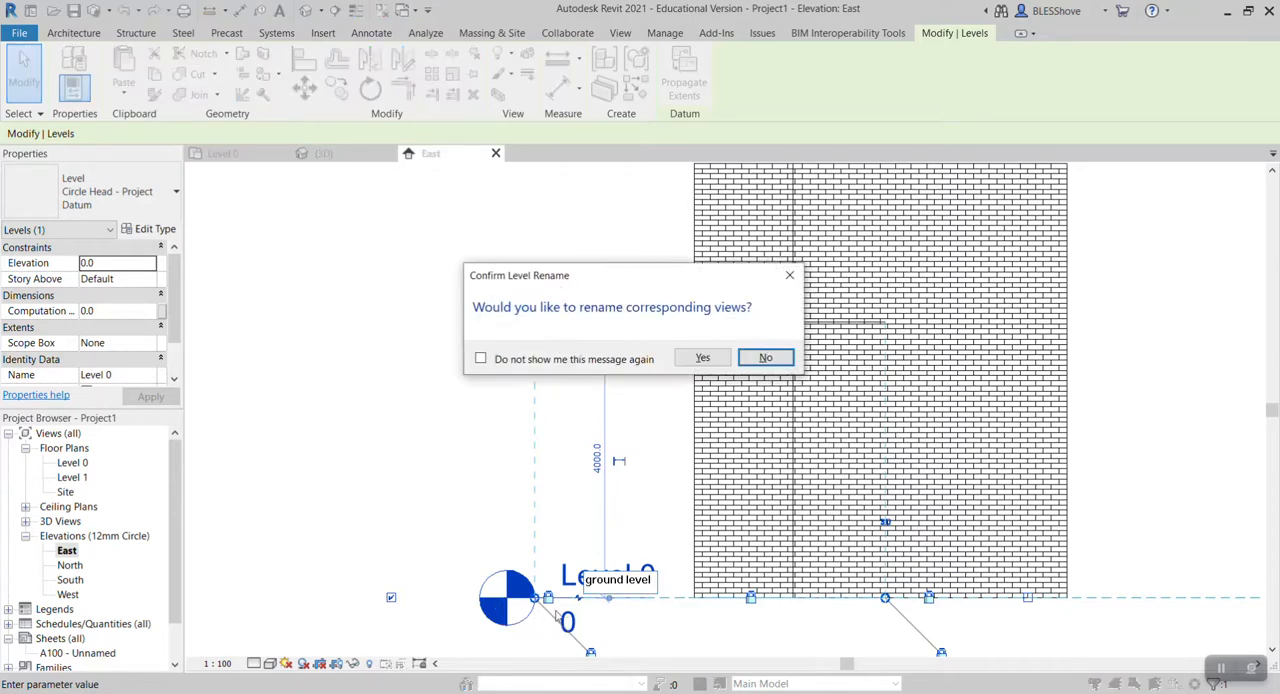
left_click(765, 357)
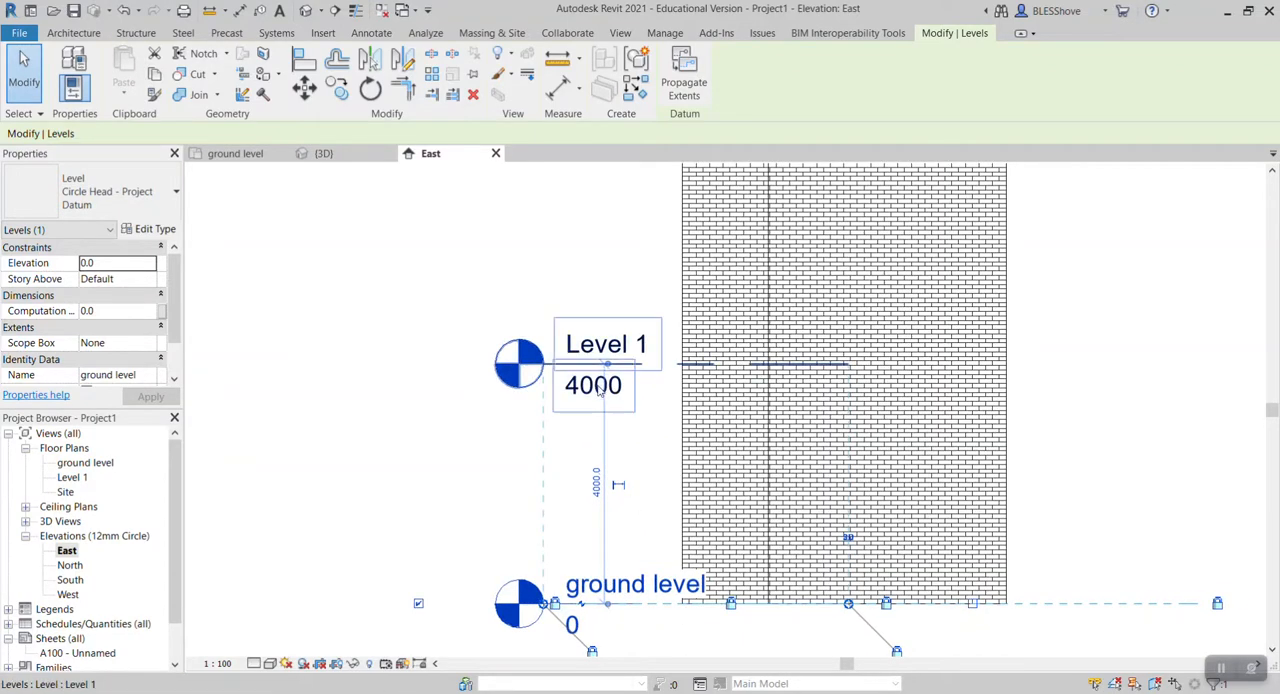
Set Level 1 to 2700 and rename it 'roof', then begin adding a level.
double_click(593, 385)
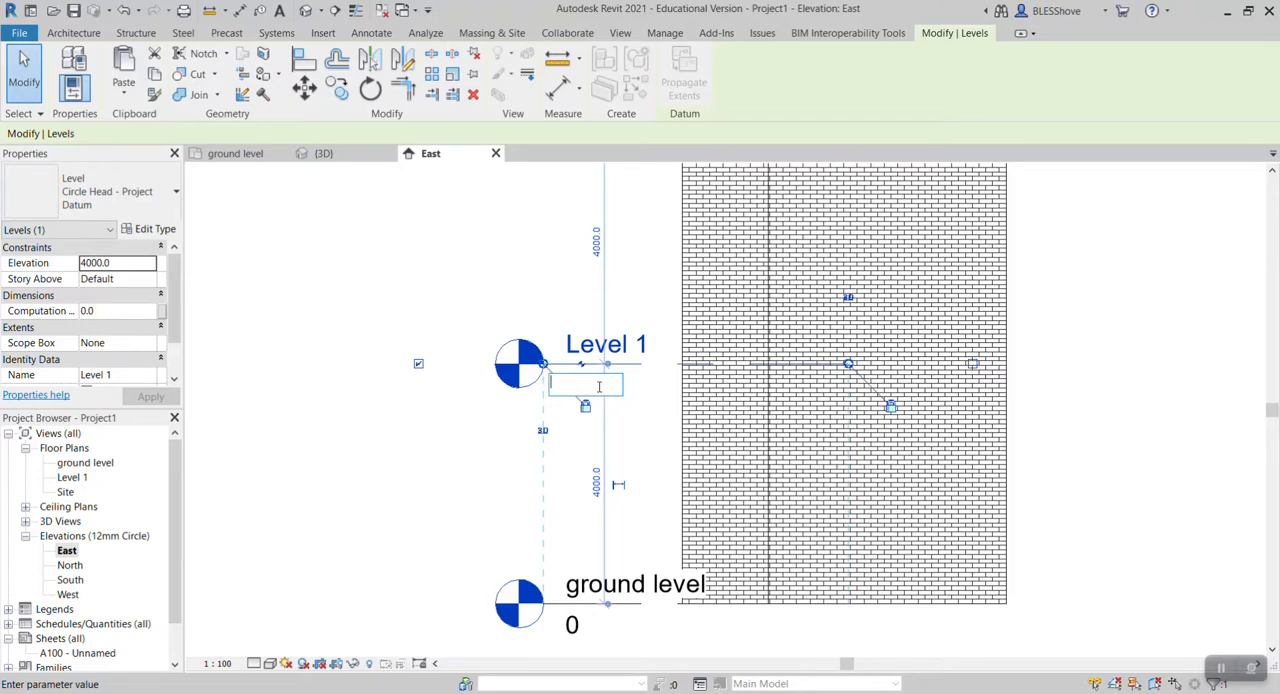
type("2")
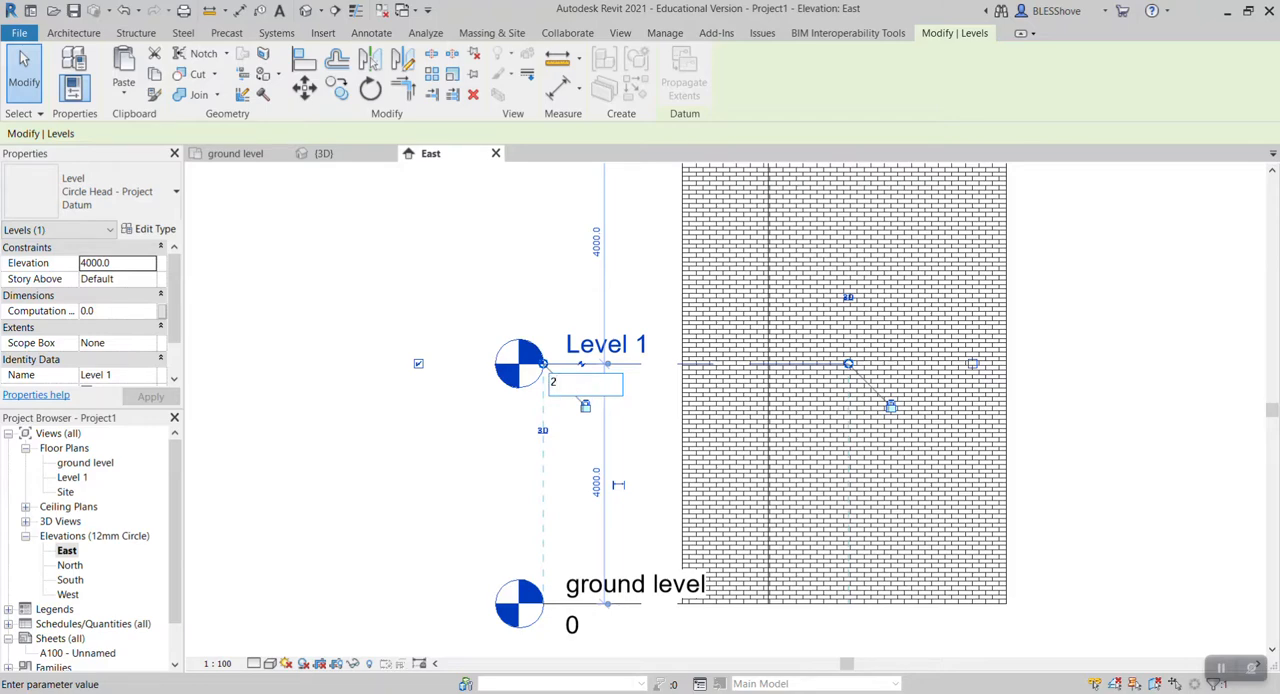
type("700")
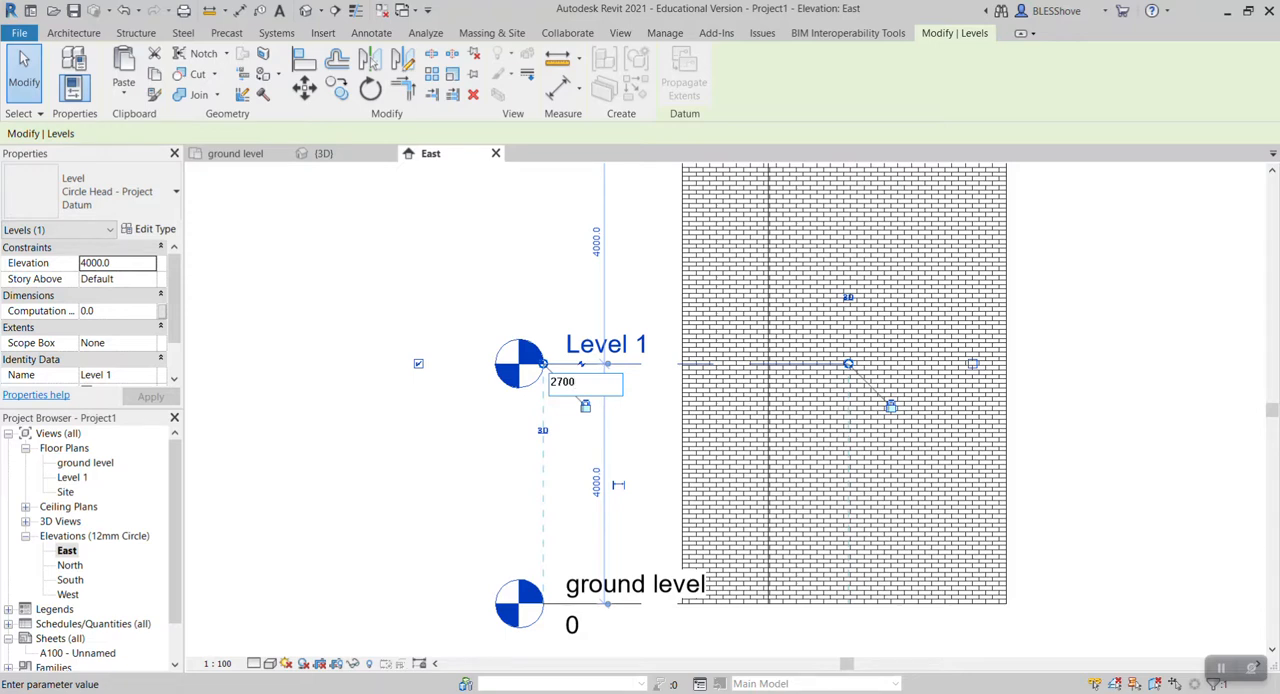
key("Return")
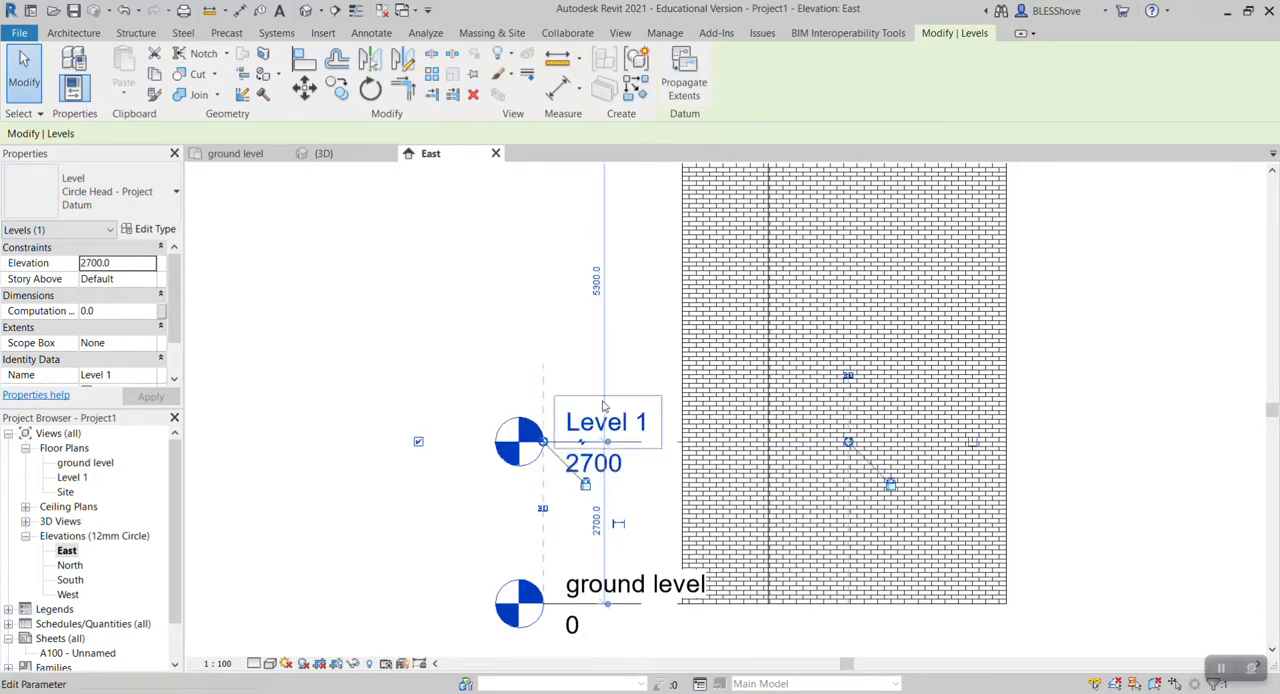
double_click(607, 421)
type("roof")
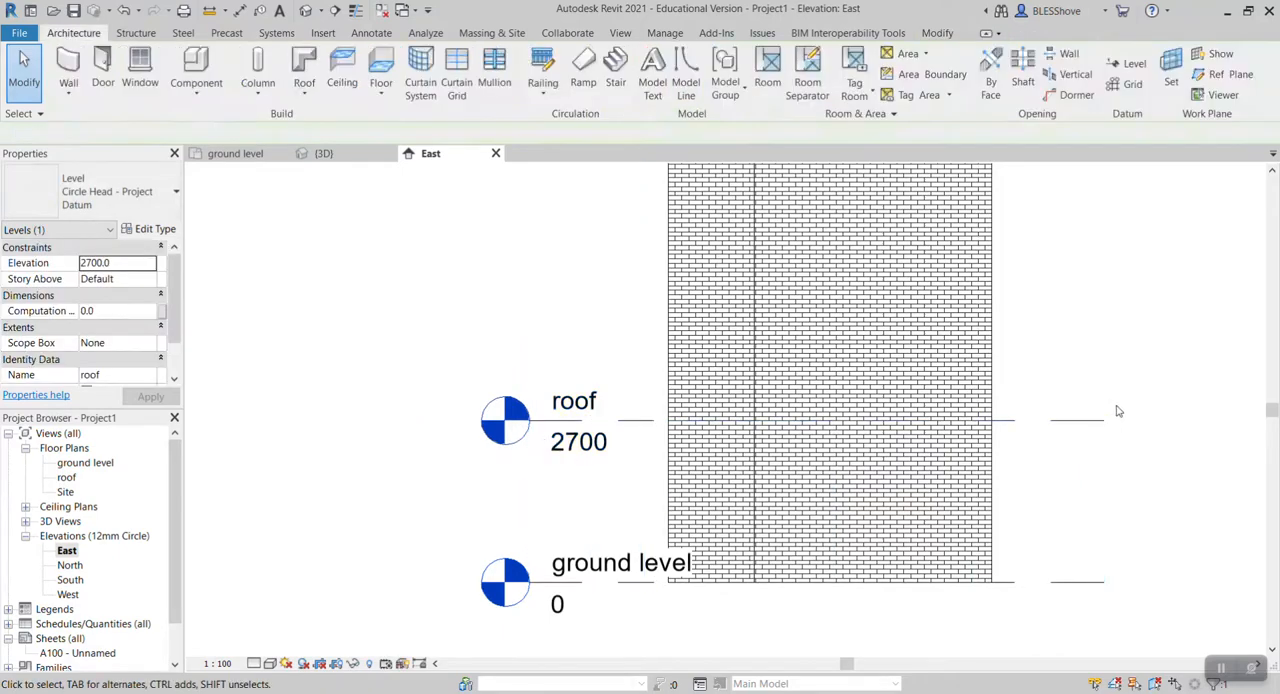
left_click(1135, 63)
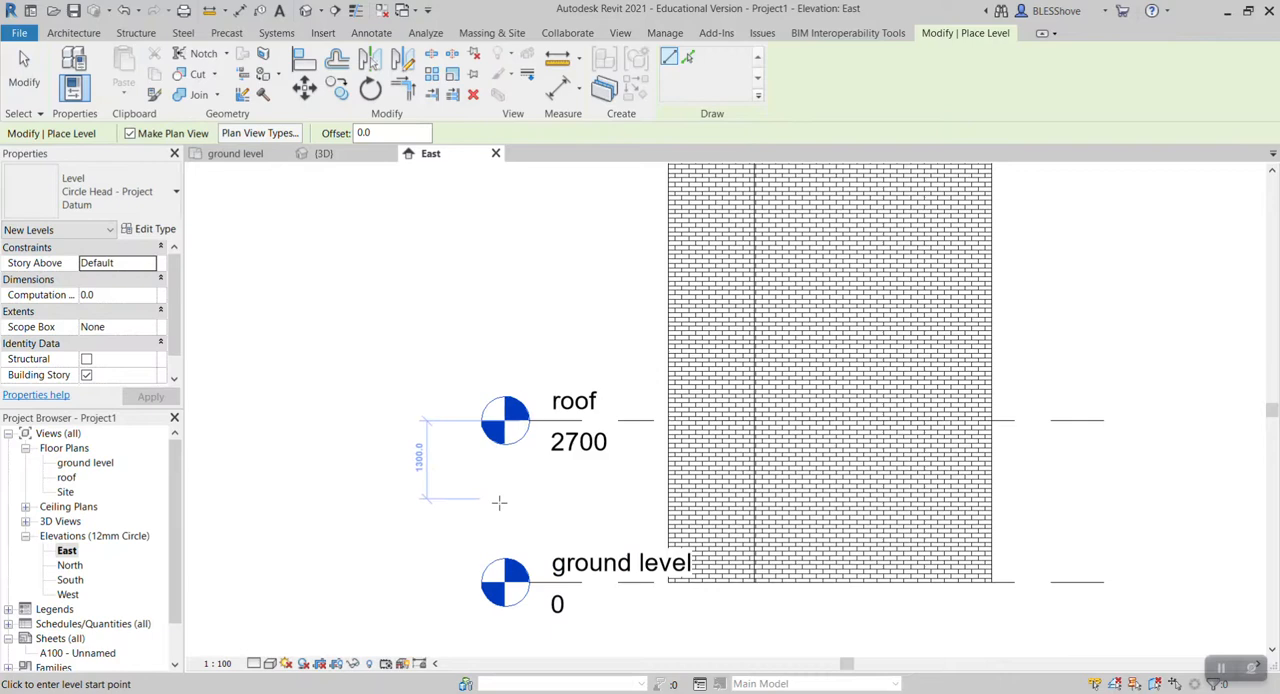
Draw a new level and rename it 'veranda', renaming its views too.
left_click(483, 510)
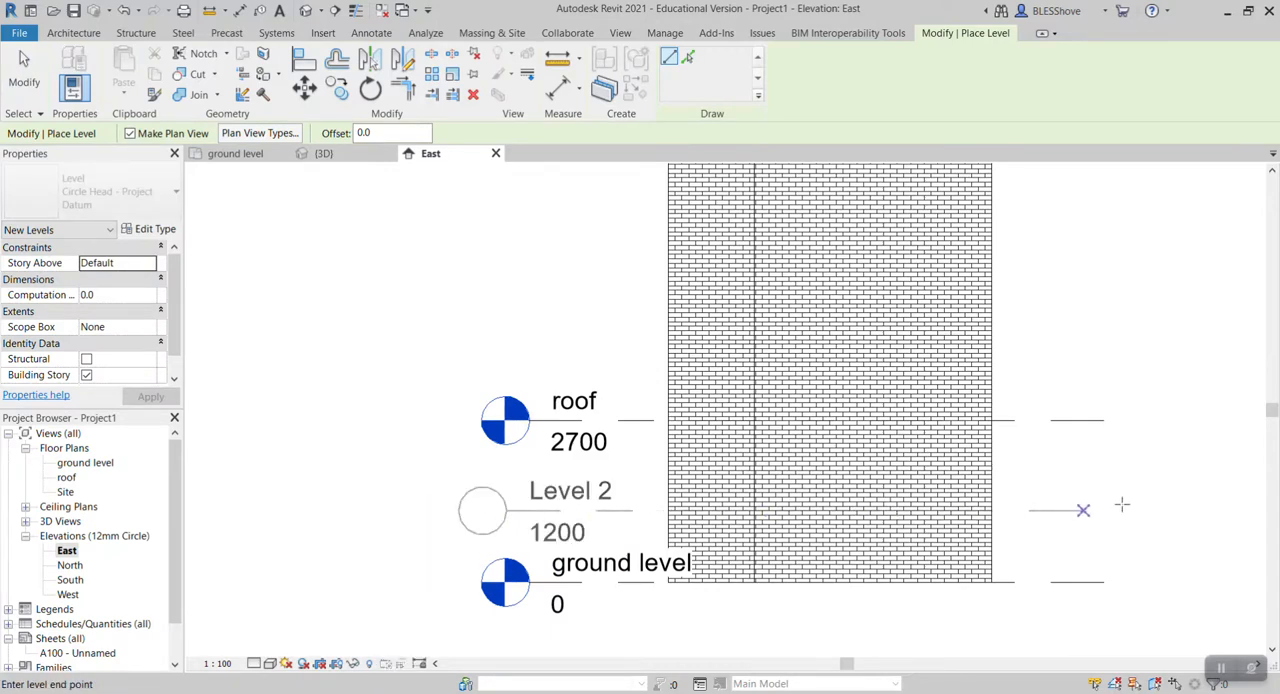
left_click(570, 511)
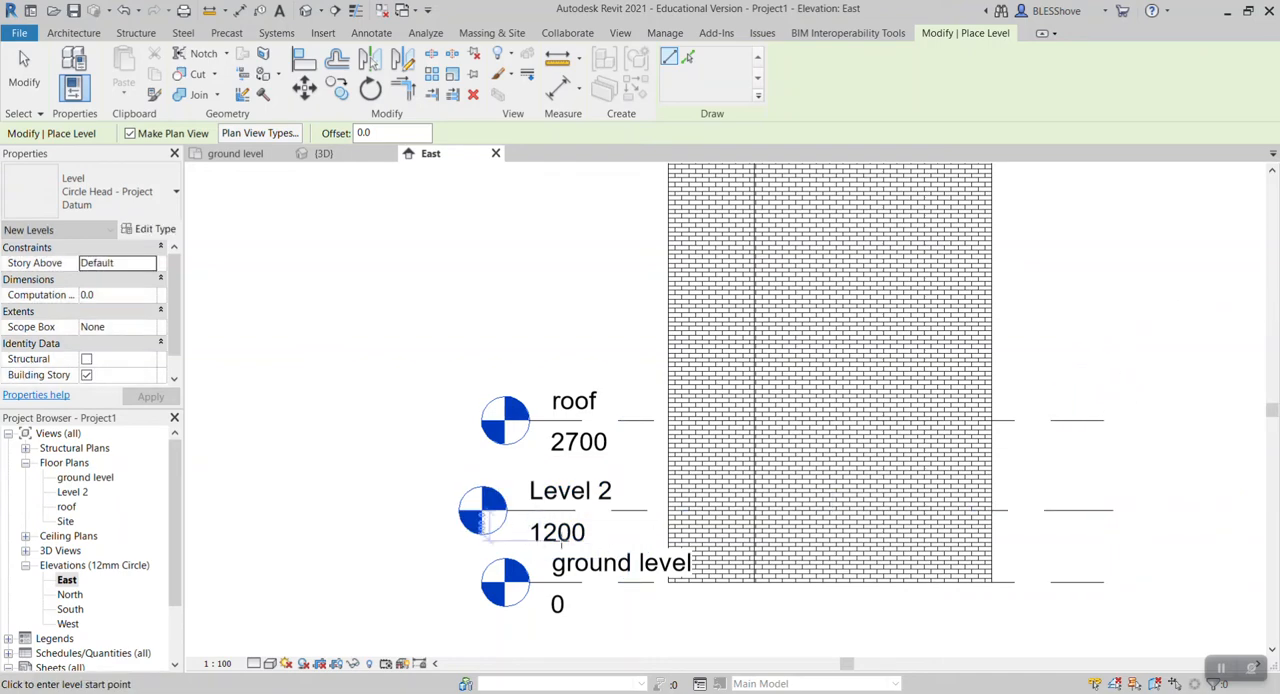
left_click(570, 490)
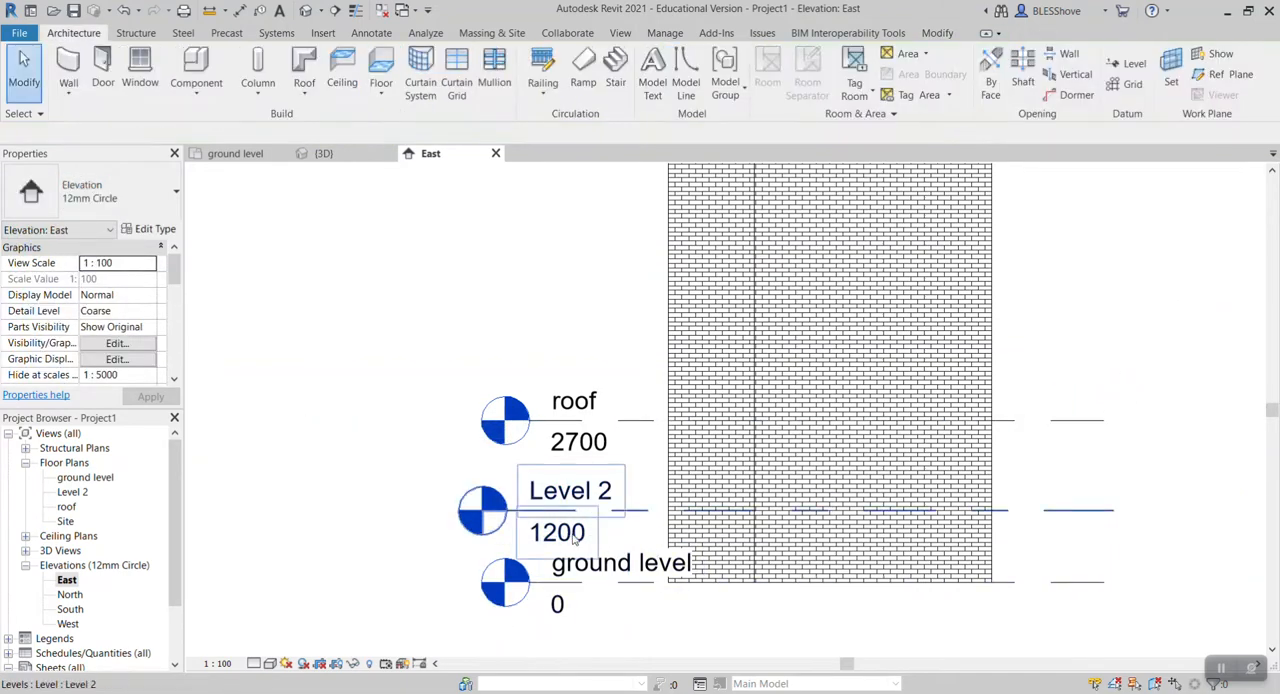
left_click(560, 510)
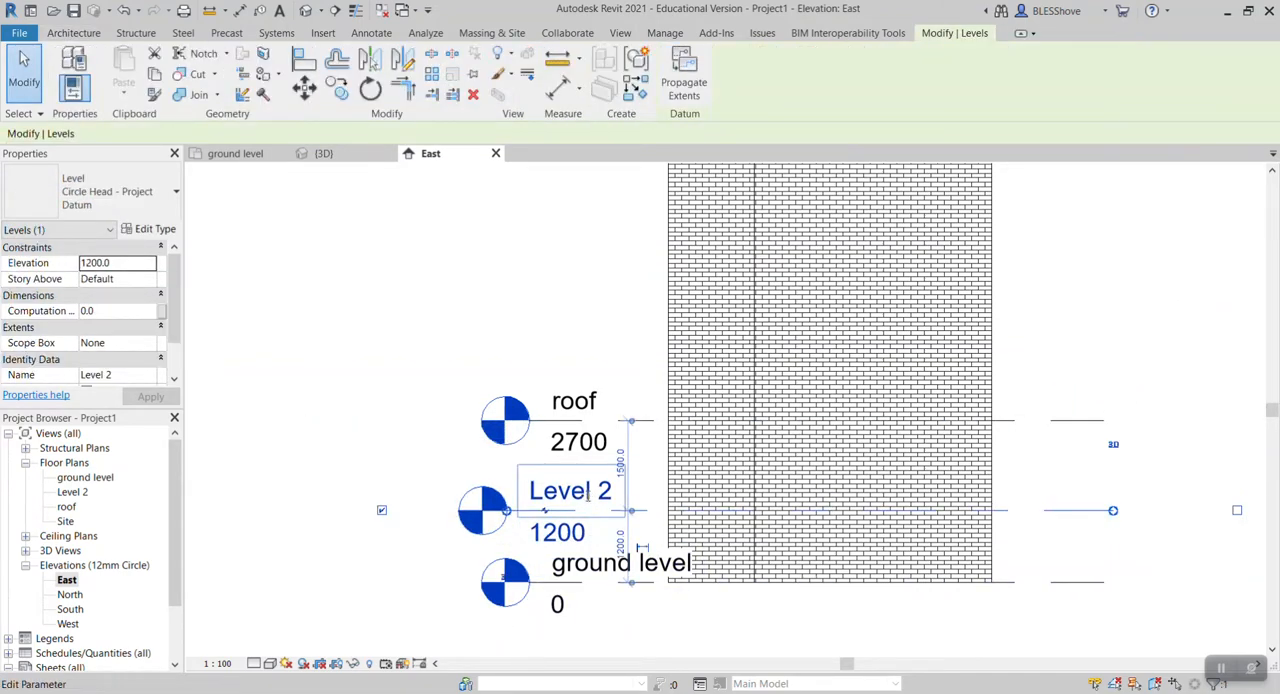
double_click(570, 490)
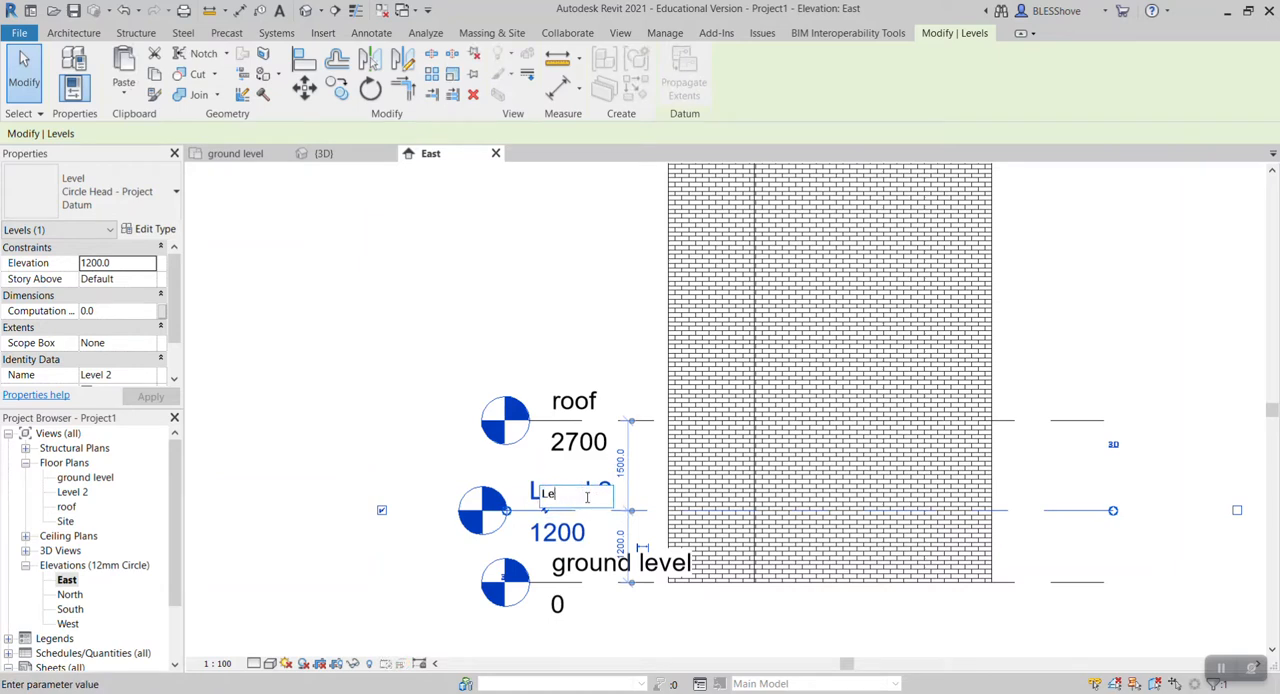
type("veranda")
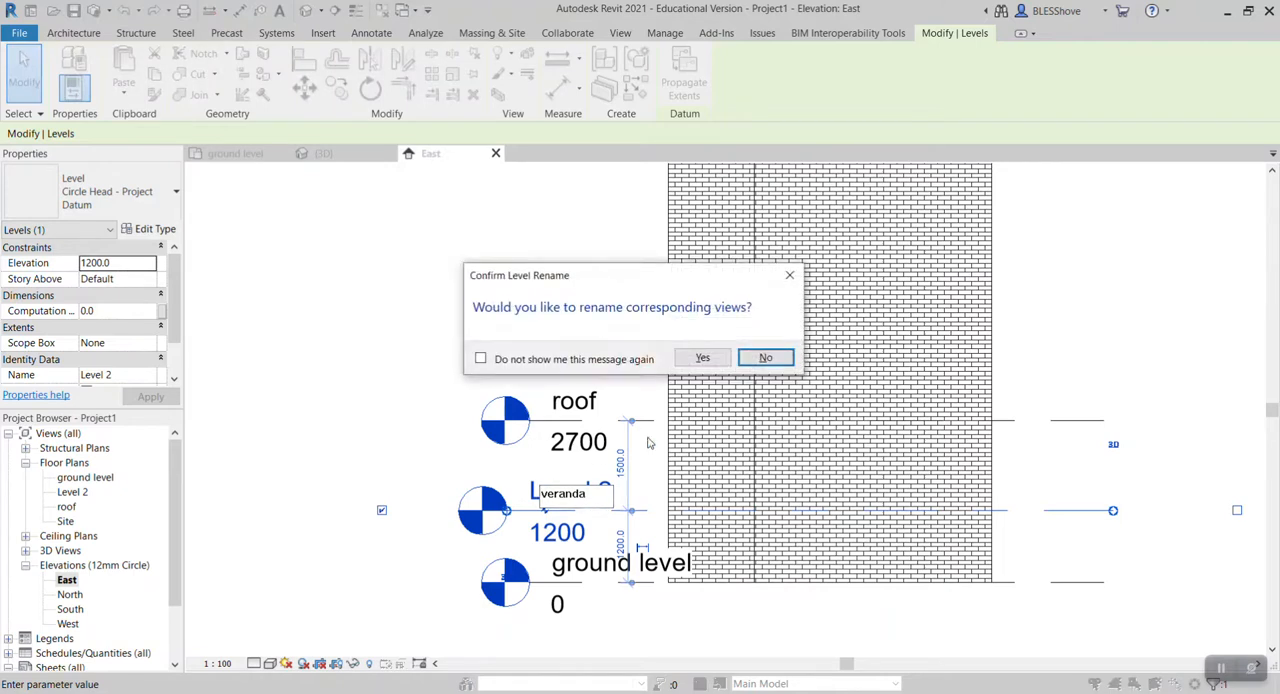
left_click(765, 357)
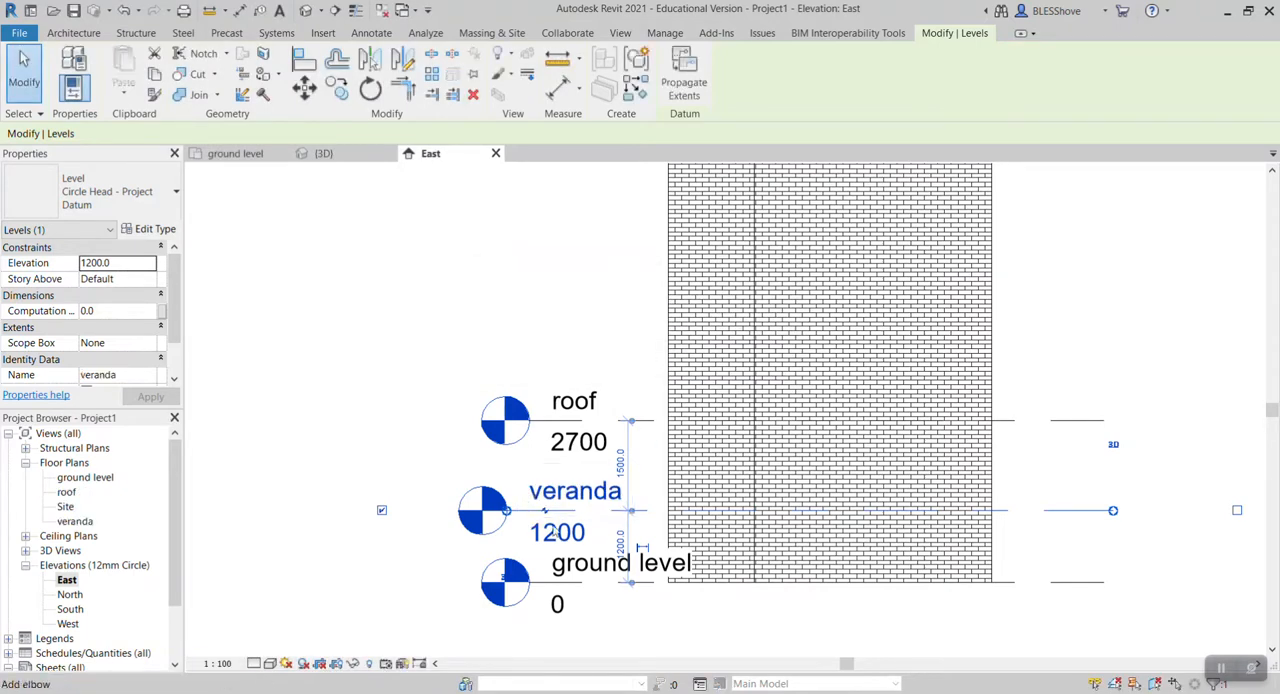
Set the veranda level's elevation to 2400.
double_click(557, 531)
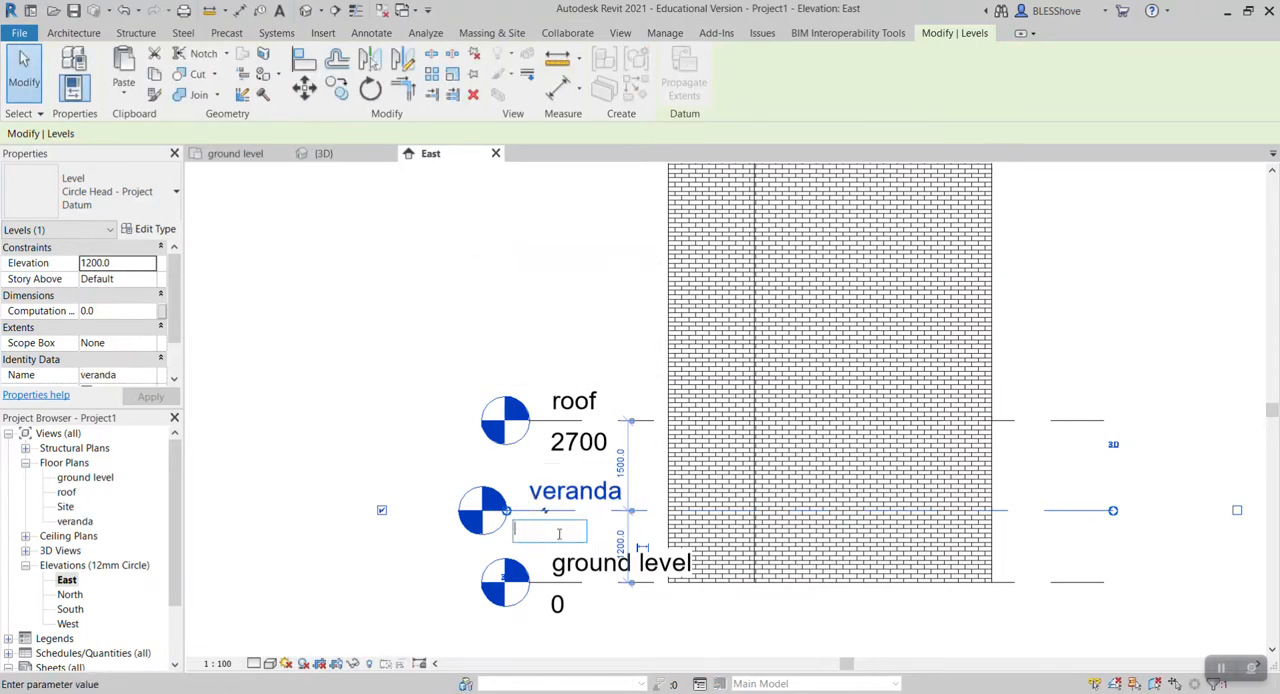
type("2")
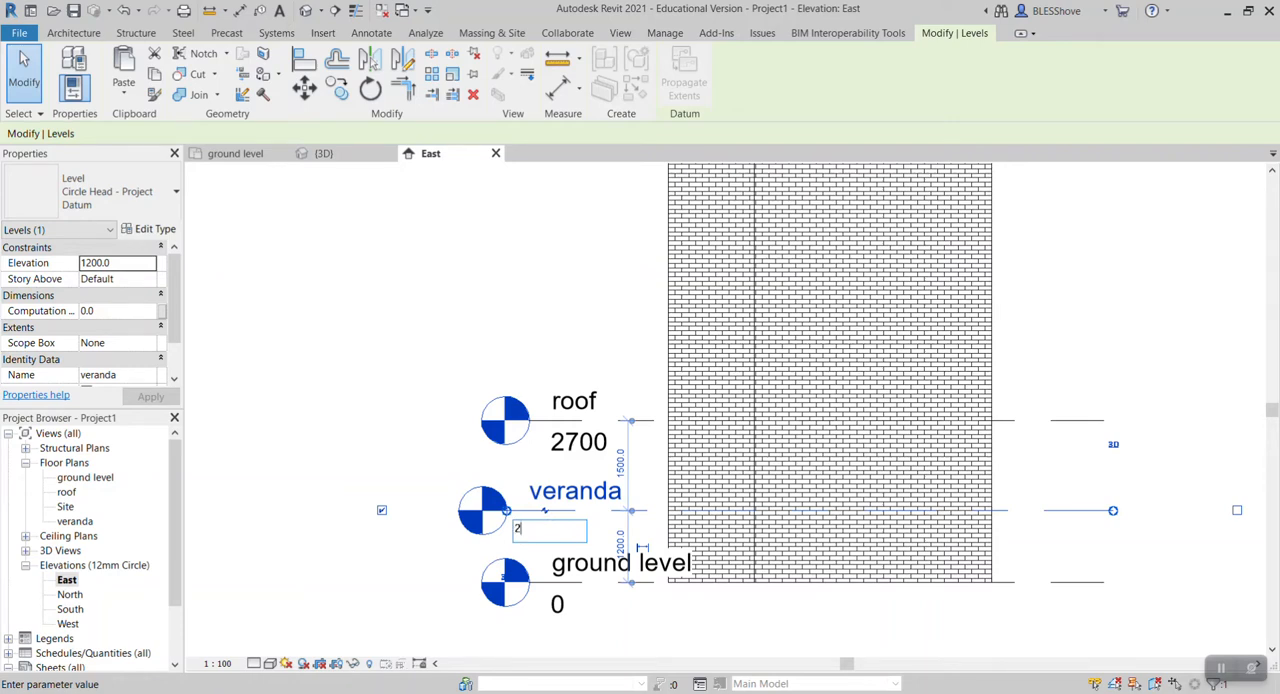
type("2400")
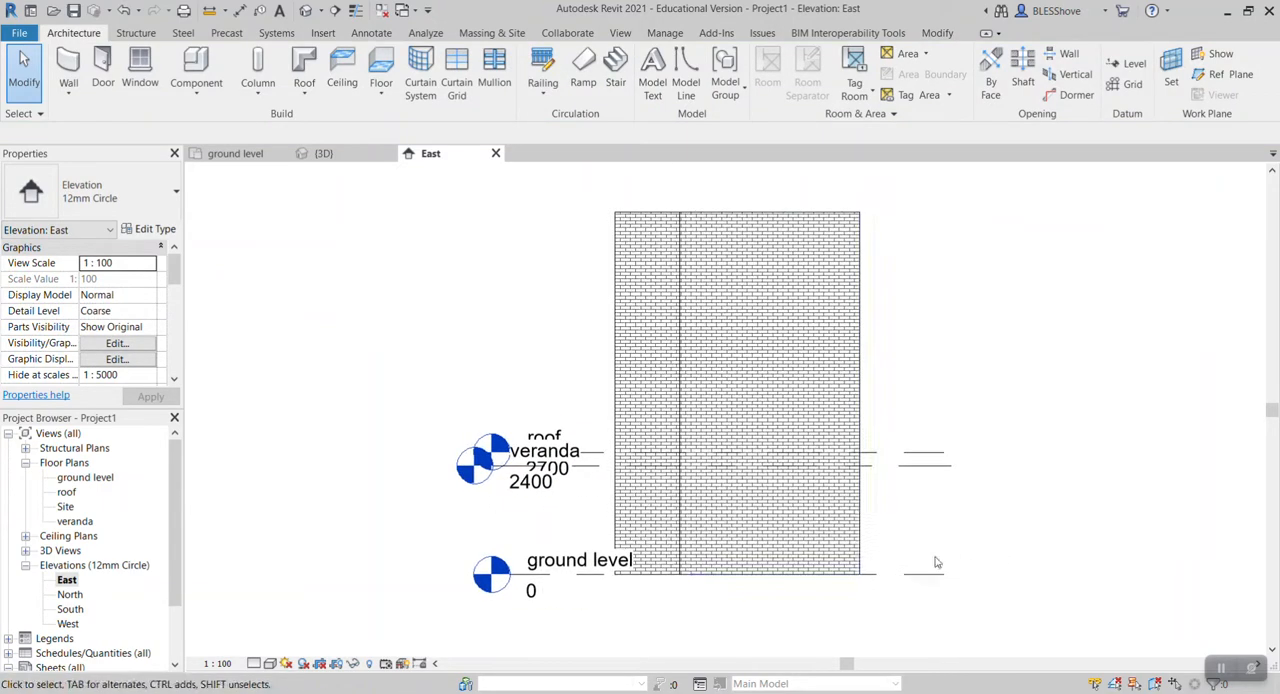
mouse_move(527, 190)
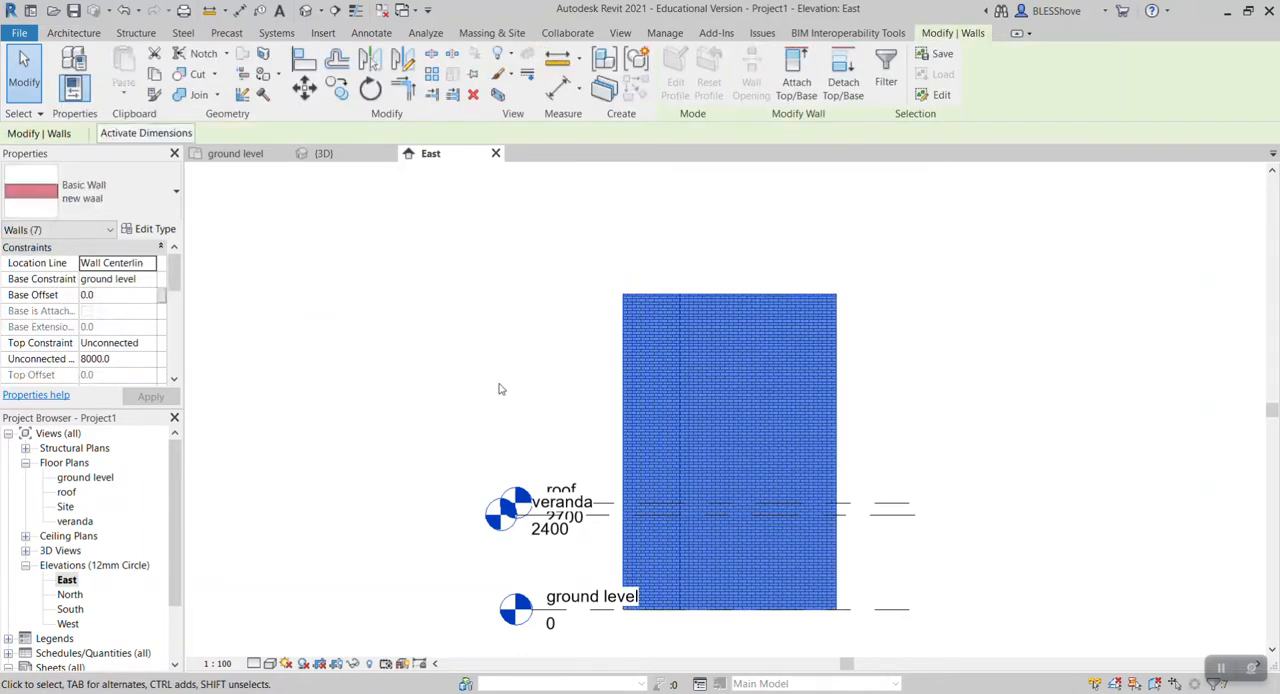
mouse_move(40, 343)
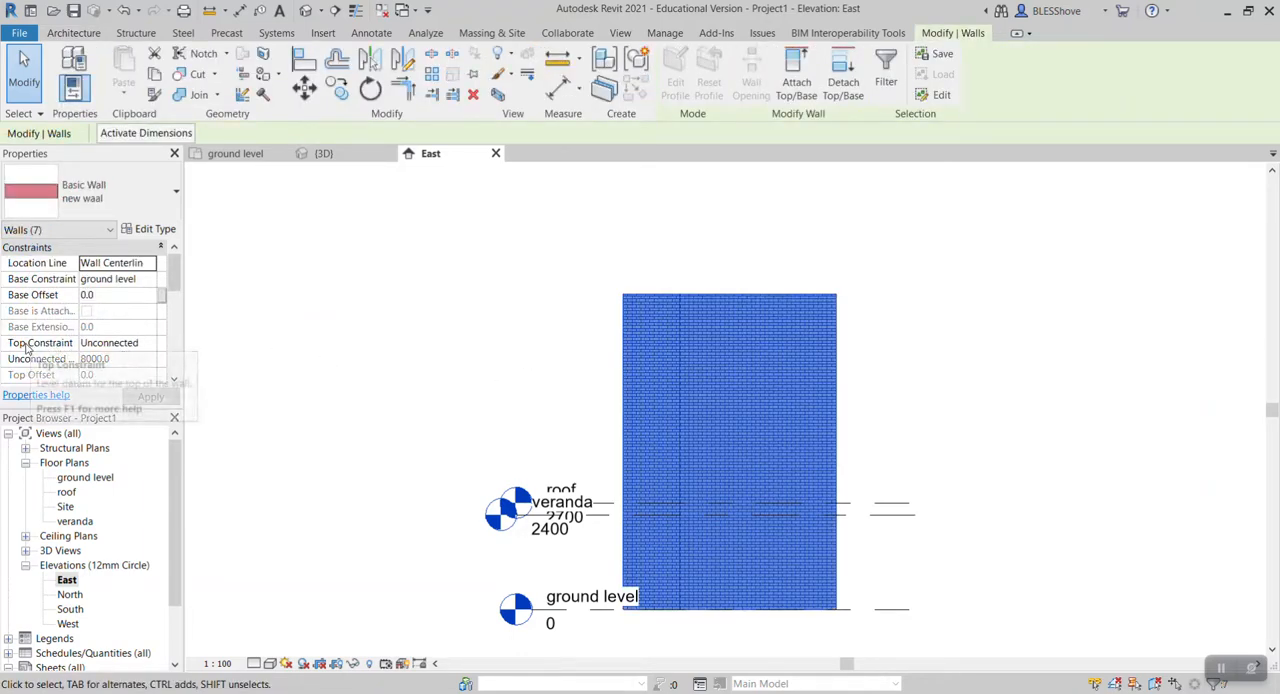
Set the selected house walls' Top Constraint to 'Up to level: roof' and return to 3D.
left_click(150, 343)
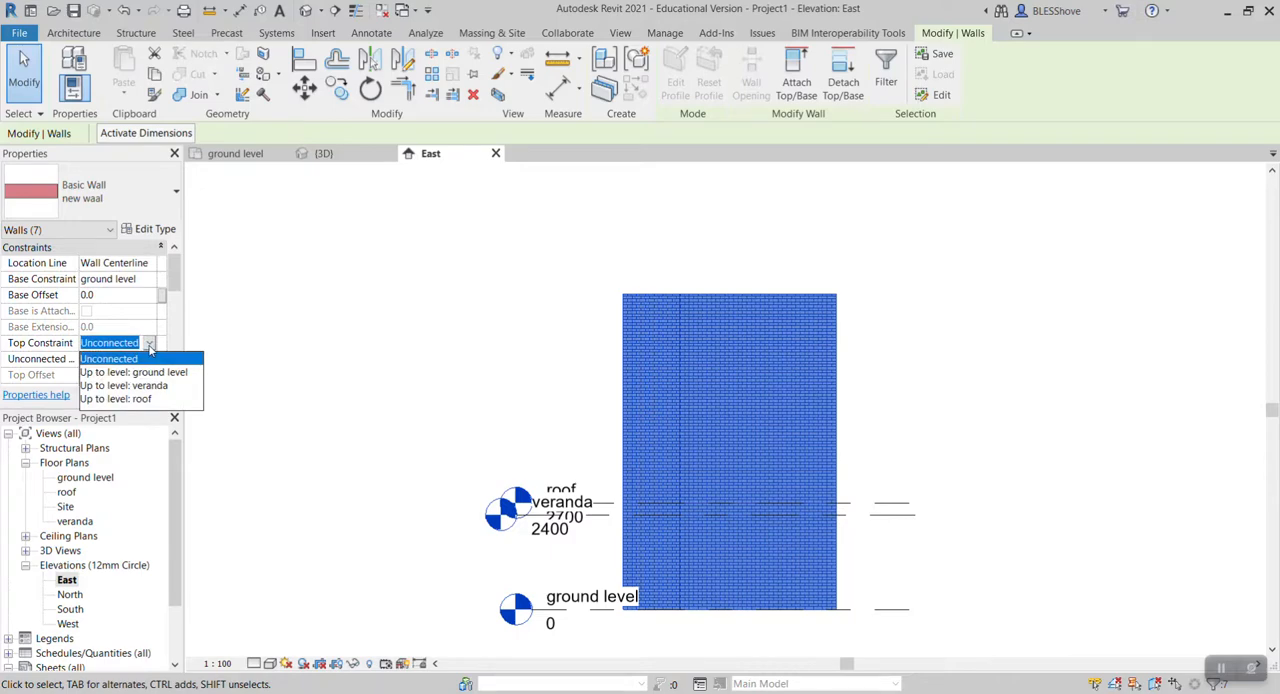
mouse_move(145, 402)
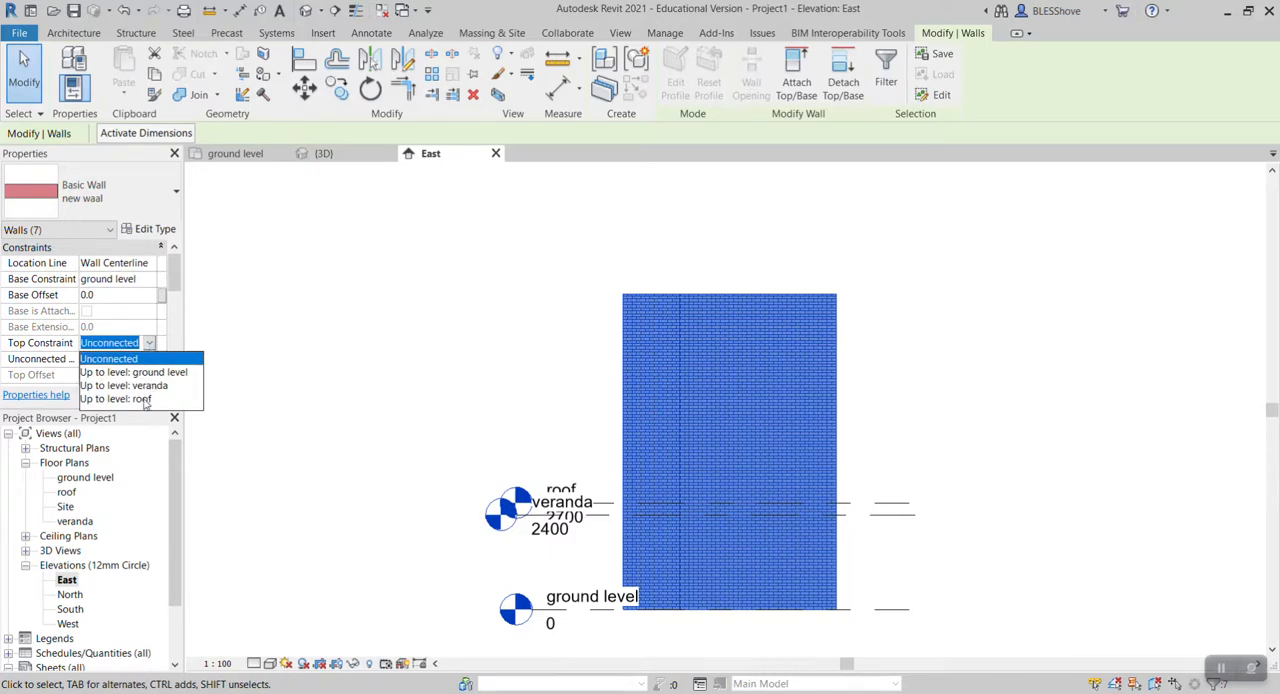
left_click(115, 398)
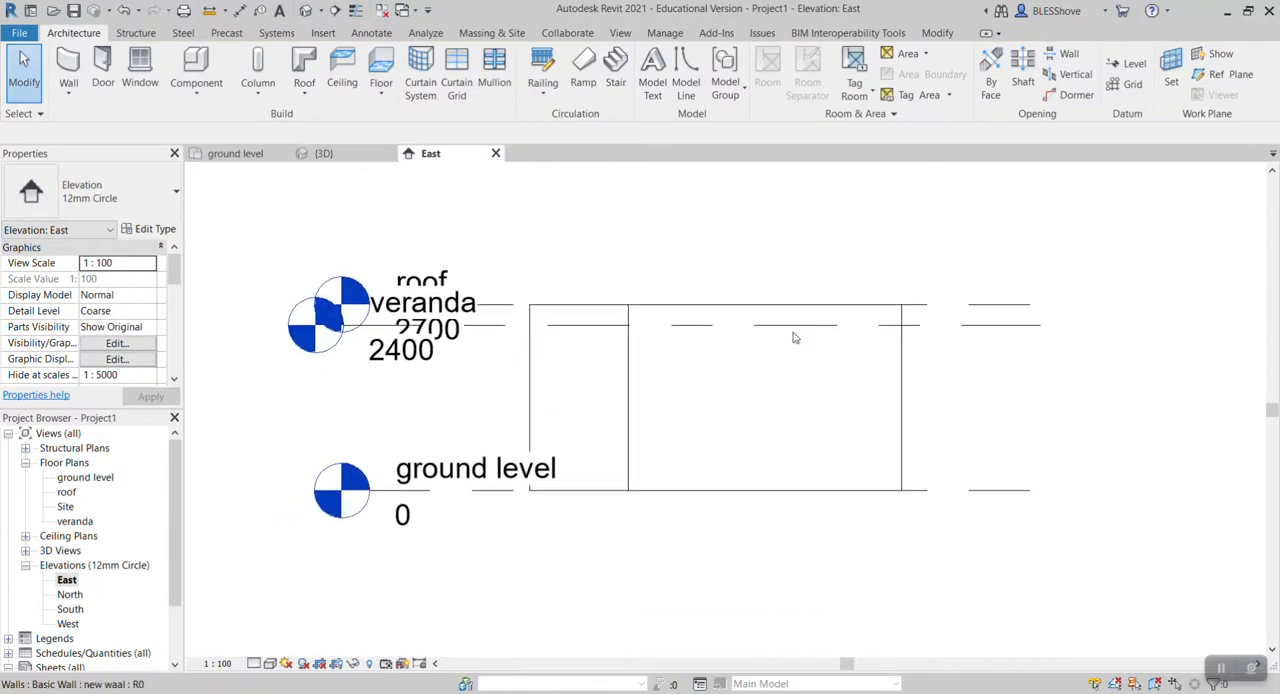
left_click(322, 153)
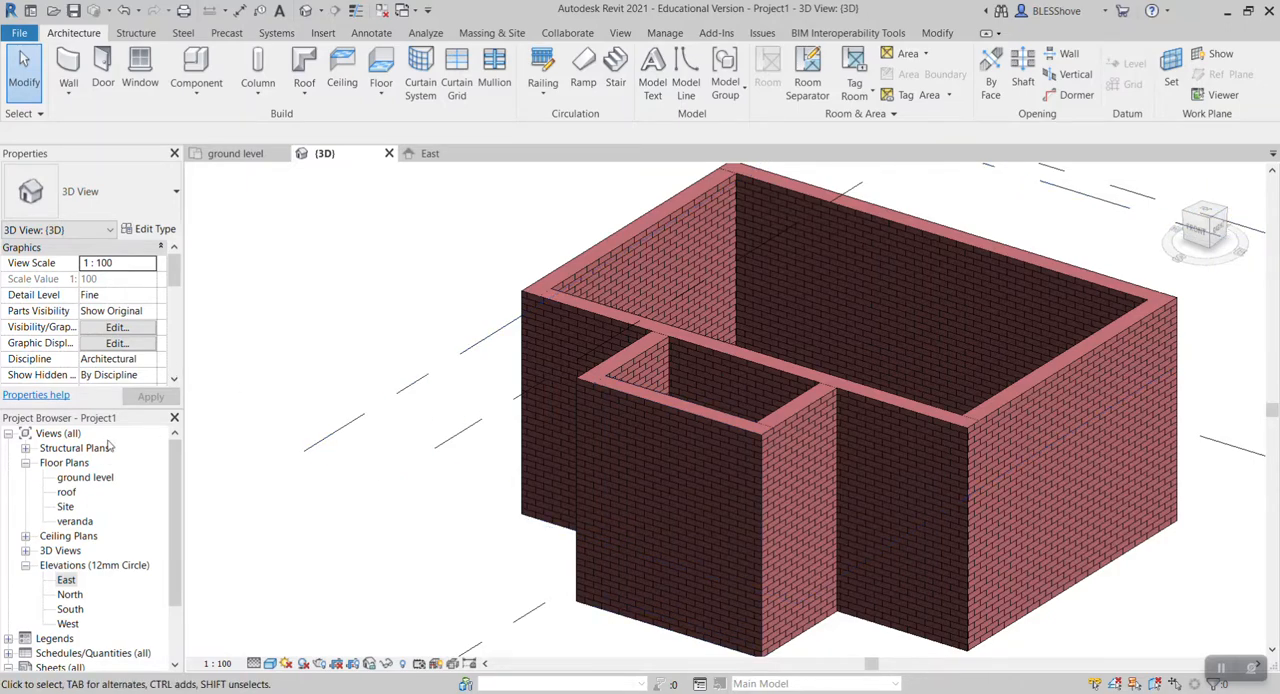
Set the veranda front wall's Base Constraint from ground level to veranda.
double_click(85, 477)
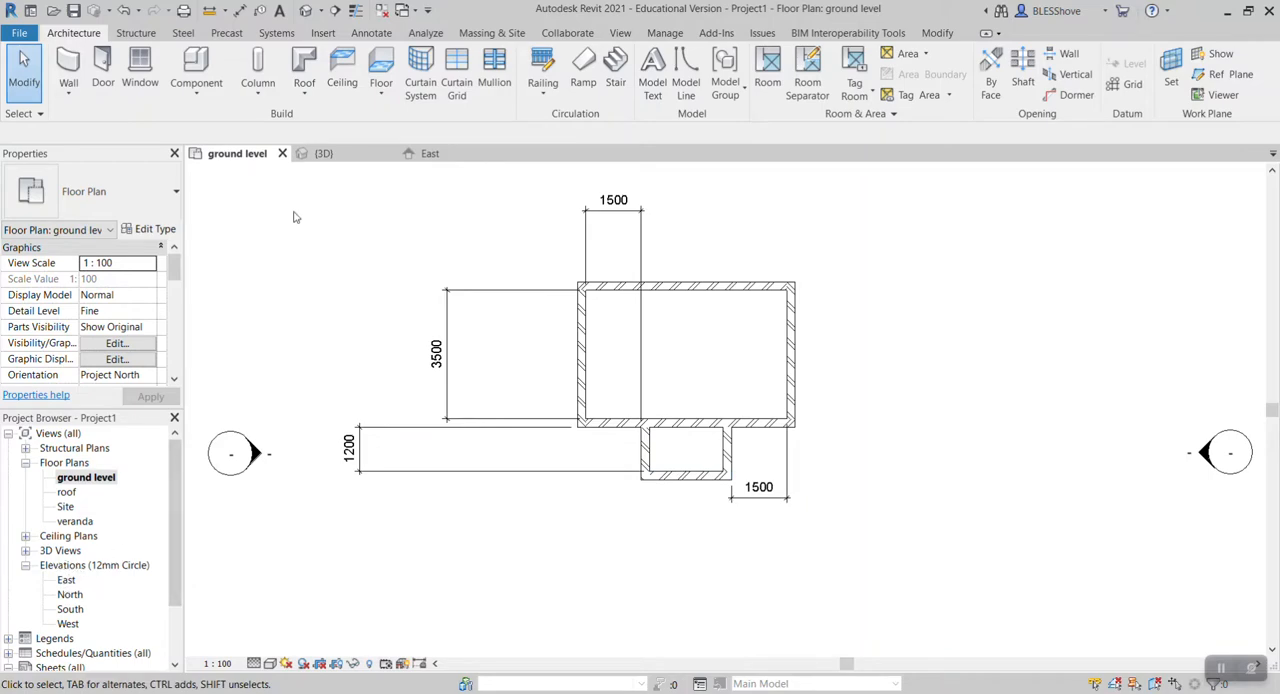
left_click(324, 153)
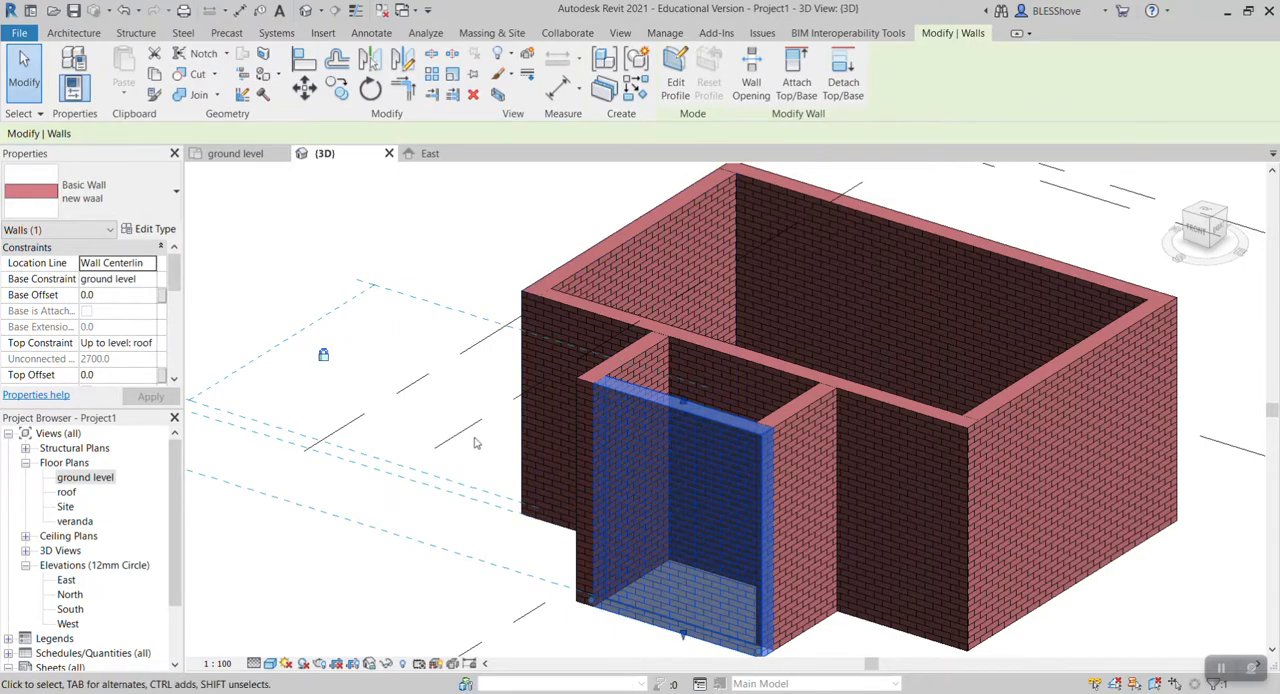
mouse_move(701, 432)
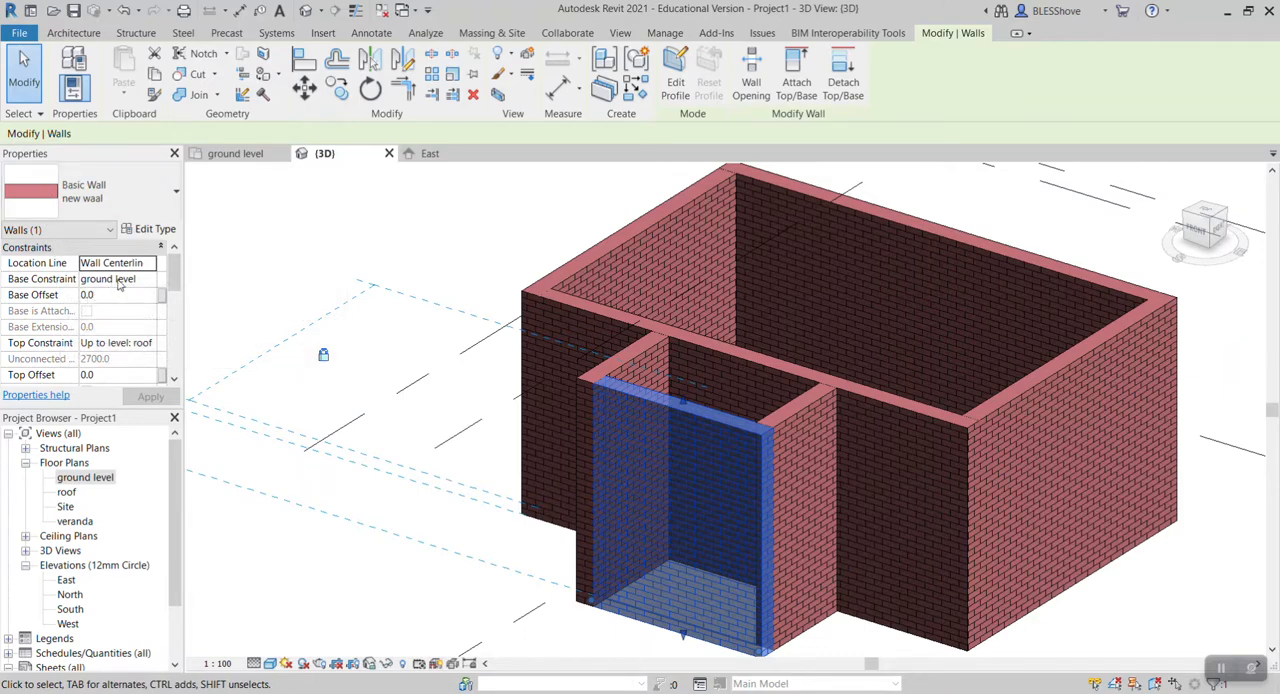
left_click(148, 279)
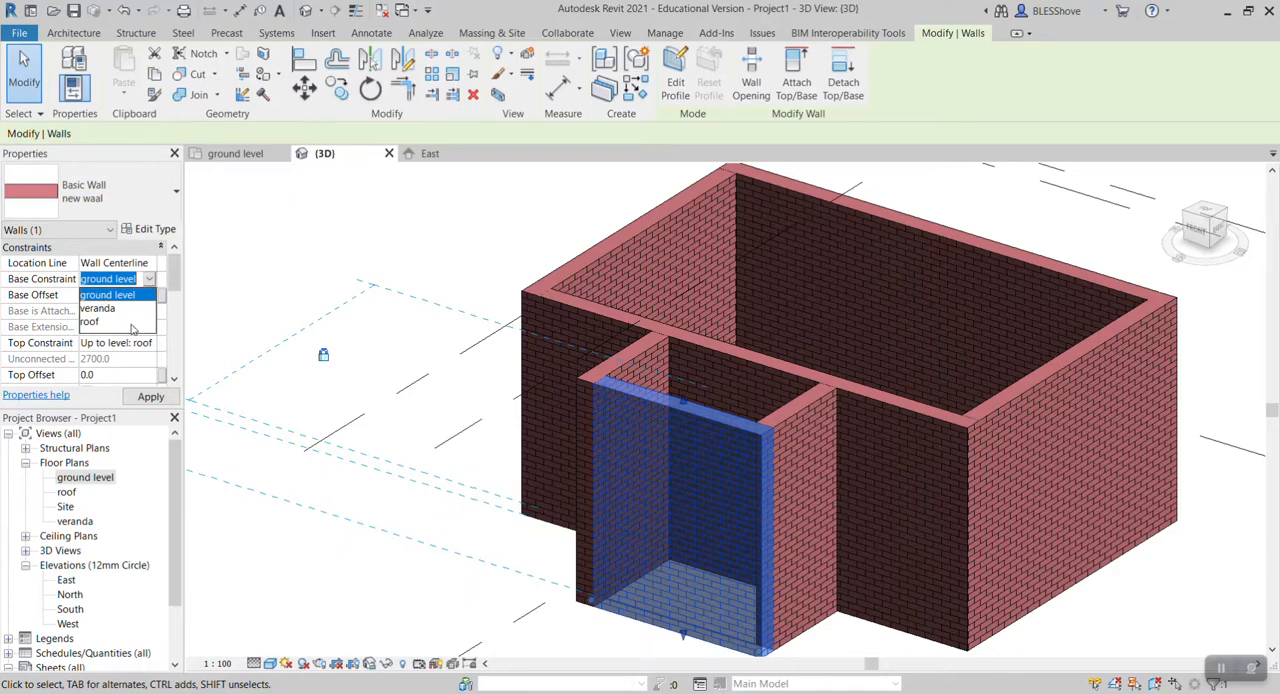
left_click(97, 308)
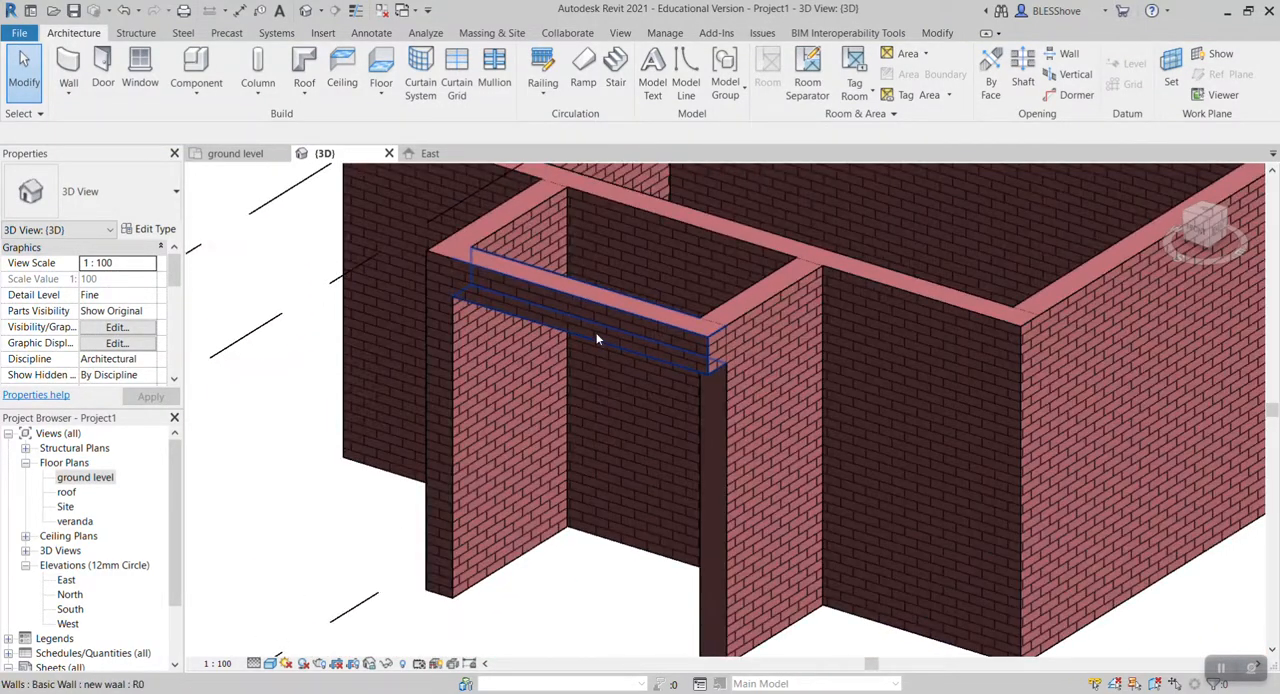
mouse_move(609, 317)
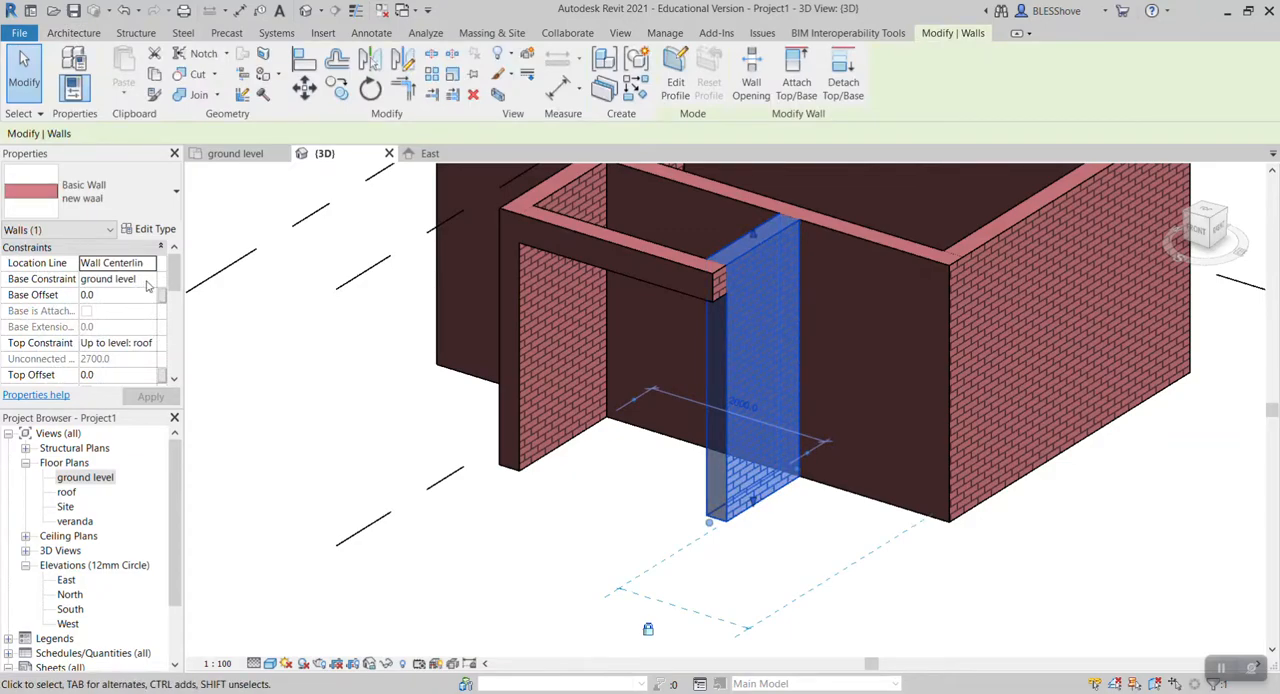
Set the Base Constraint of both veranda side walls to veranda level.
left_click(148, 278)
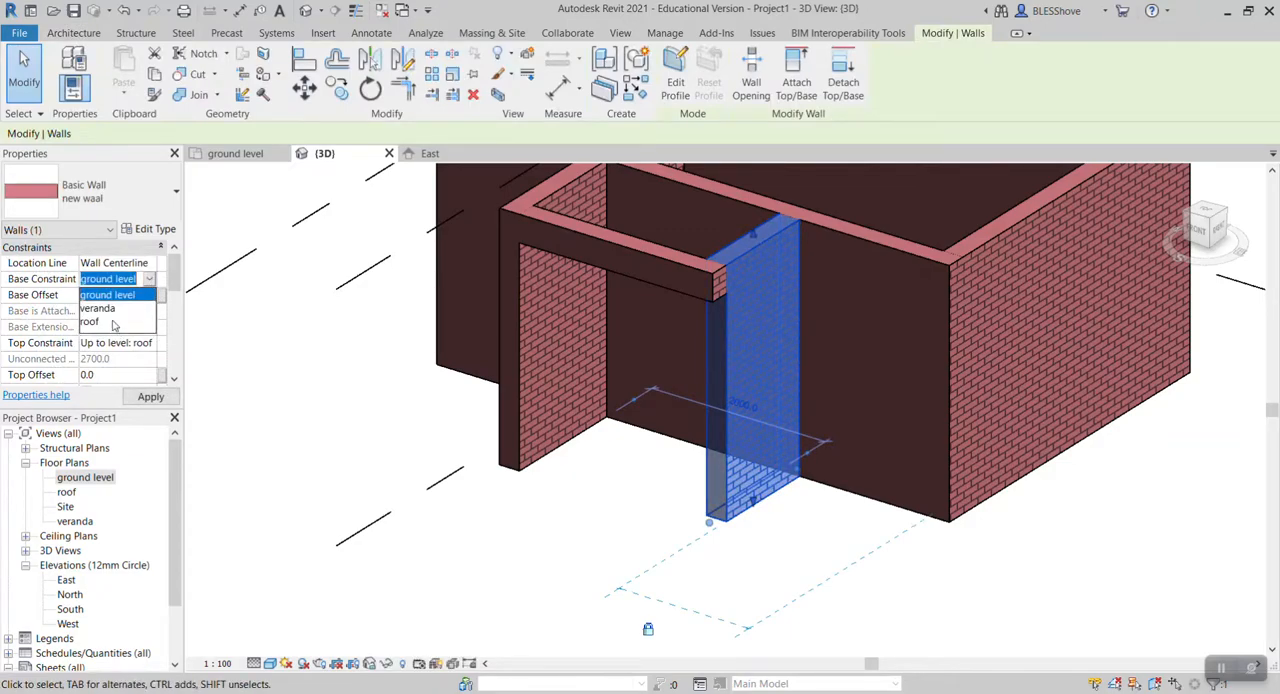
left_click(97, 308)
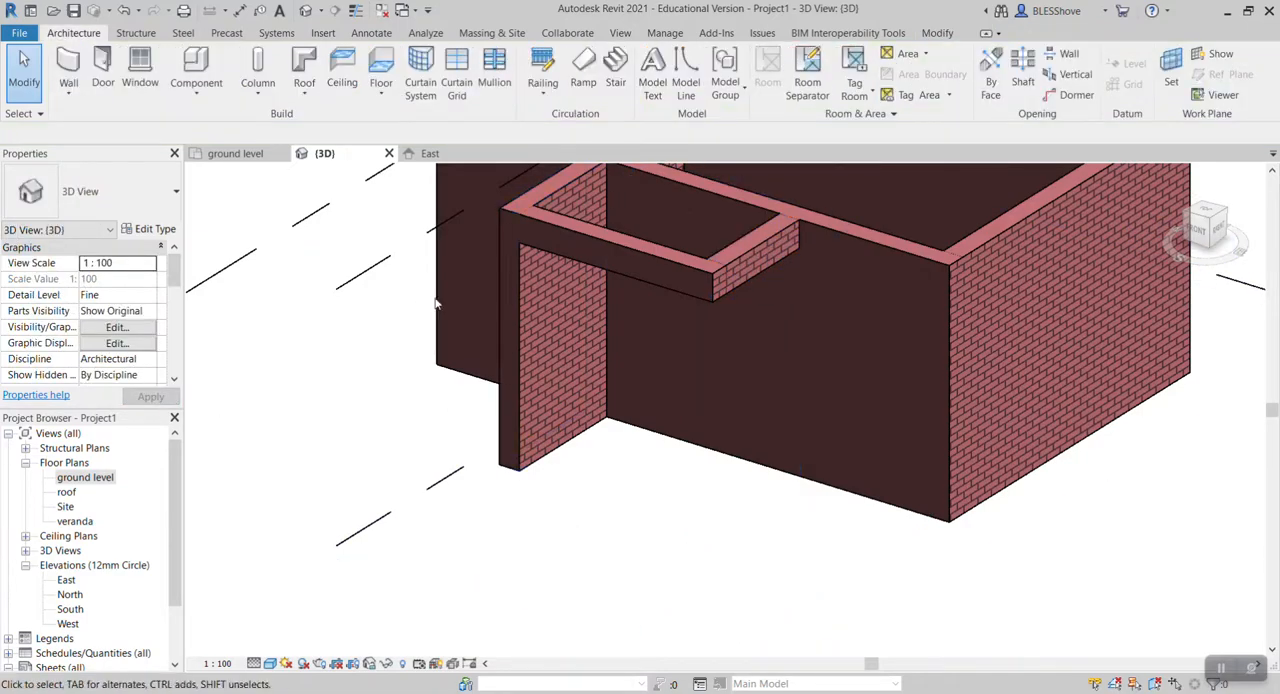
left_click(550, 350)
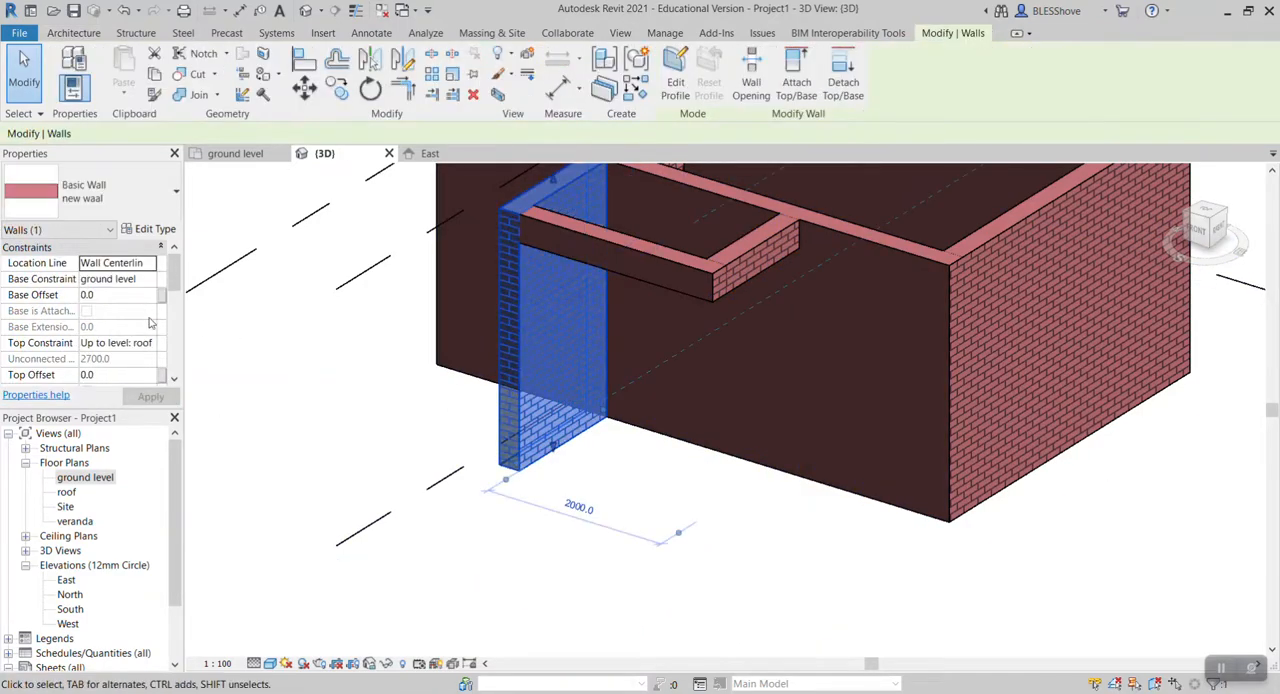
left_click(148, 279)
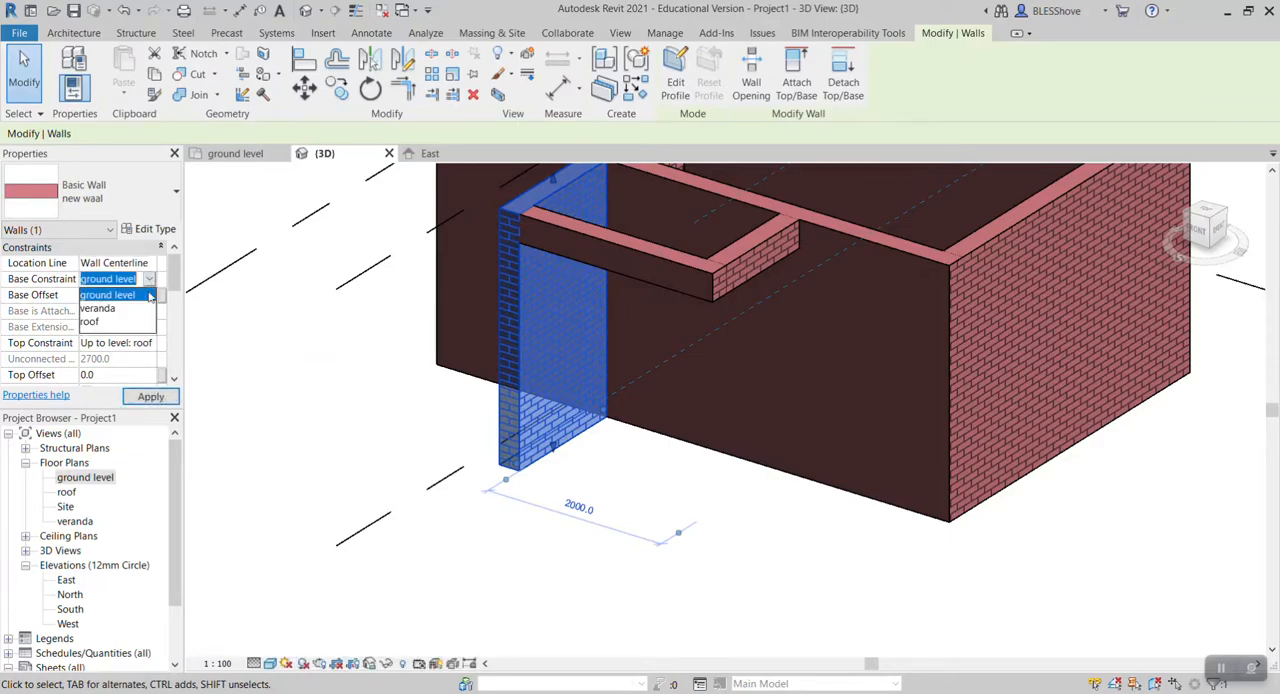
left_click(97, 308)
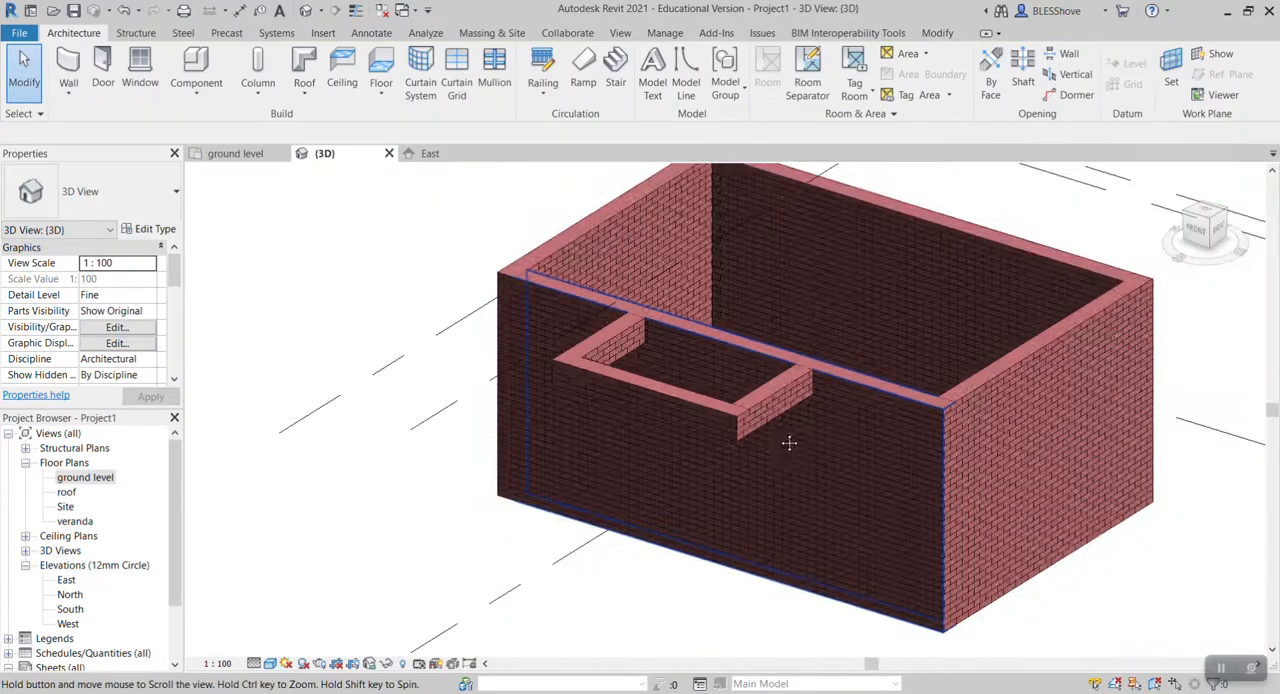
Orbit around the veranda opening to check the walls, then switch to the ground level floor plan.
left_click_drag(789, 444, 790, 380)
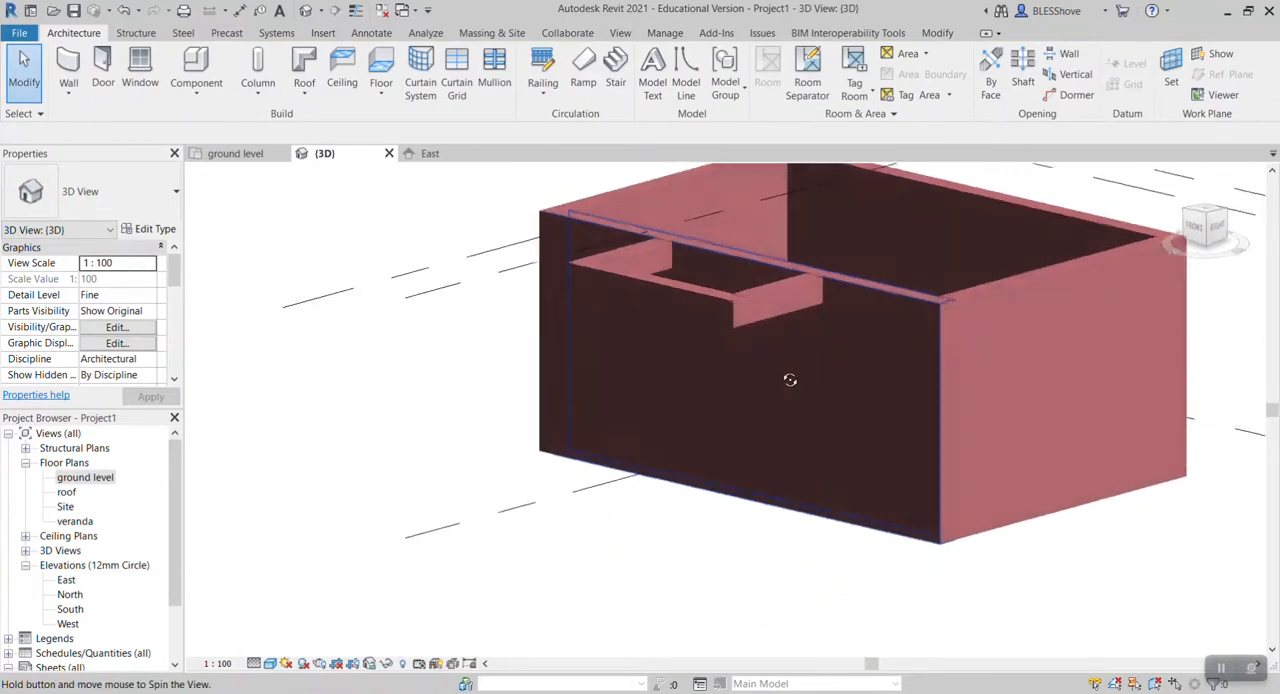
left_click_drag(790, 380, 1017, 414)
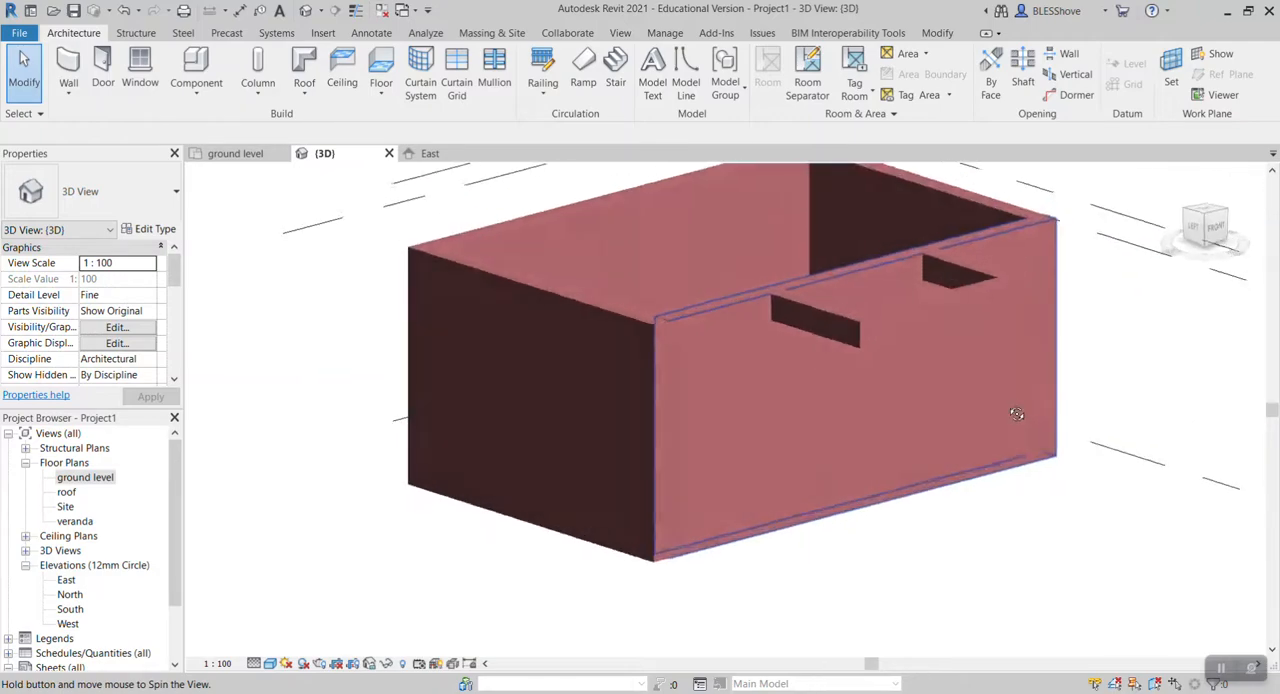
left_click_drag(1016, 414, 867, 457)
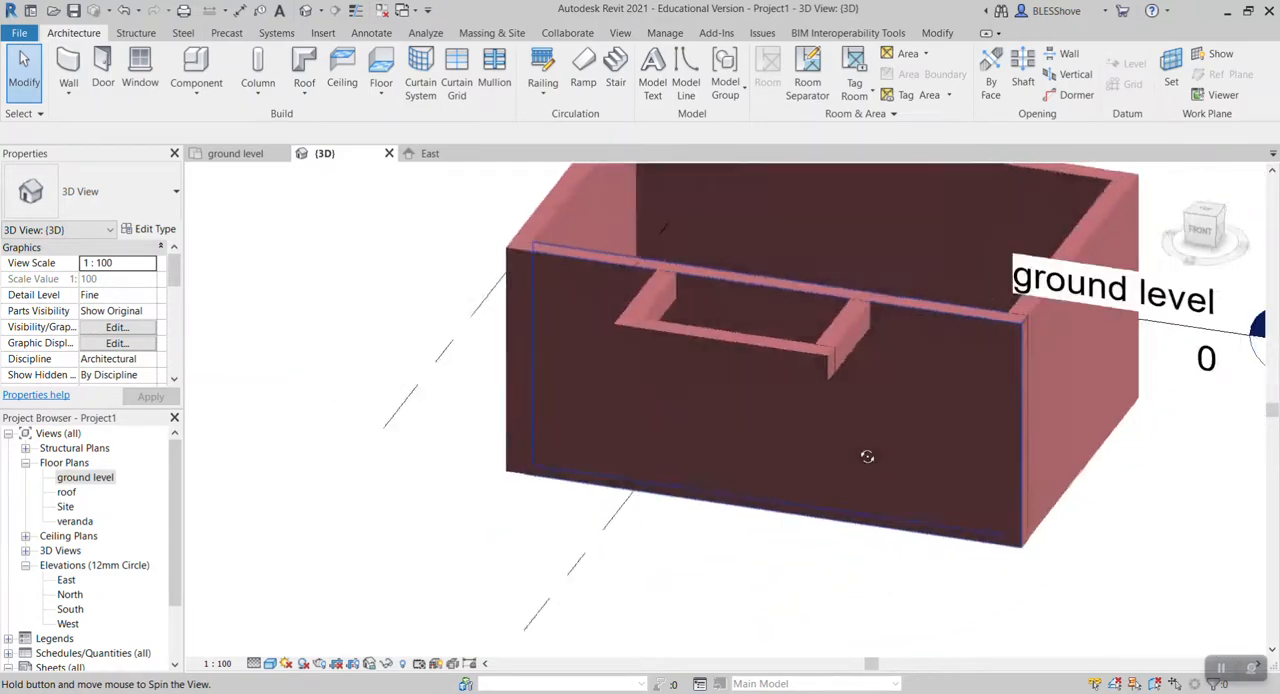
left_click_drag(867, 457, 683, 410)
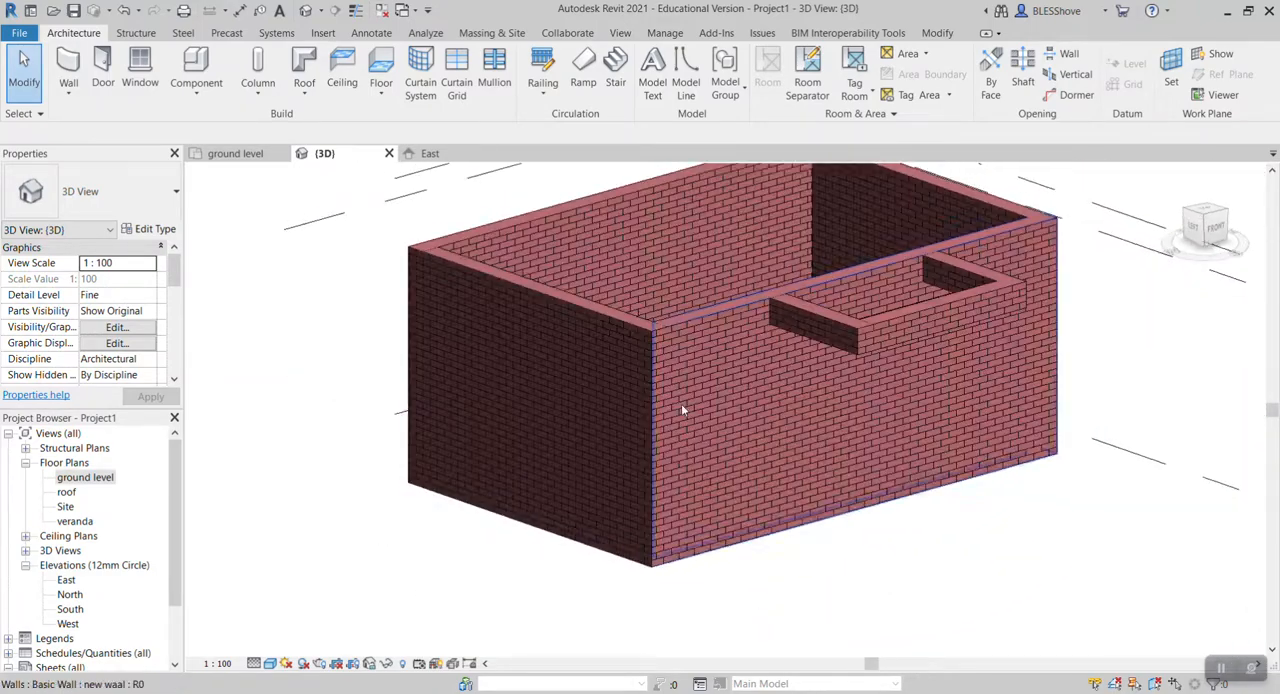
double_click(85, 477)
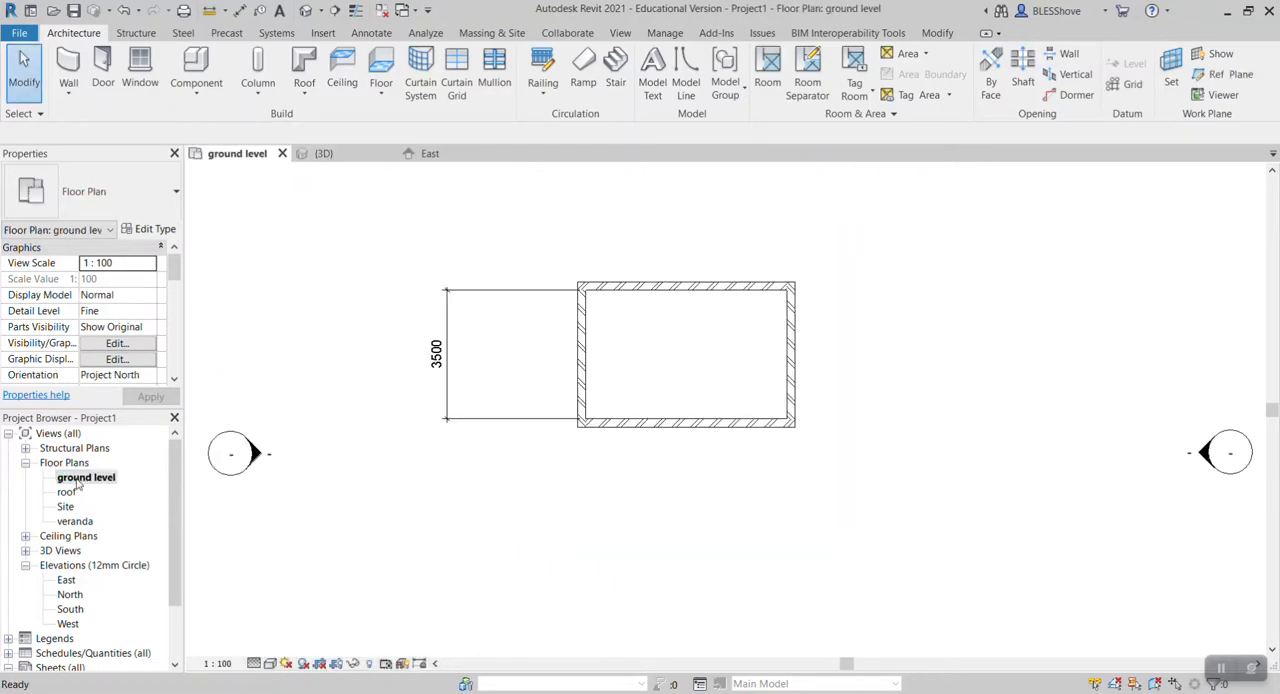
mouse_move(623, 434)
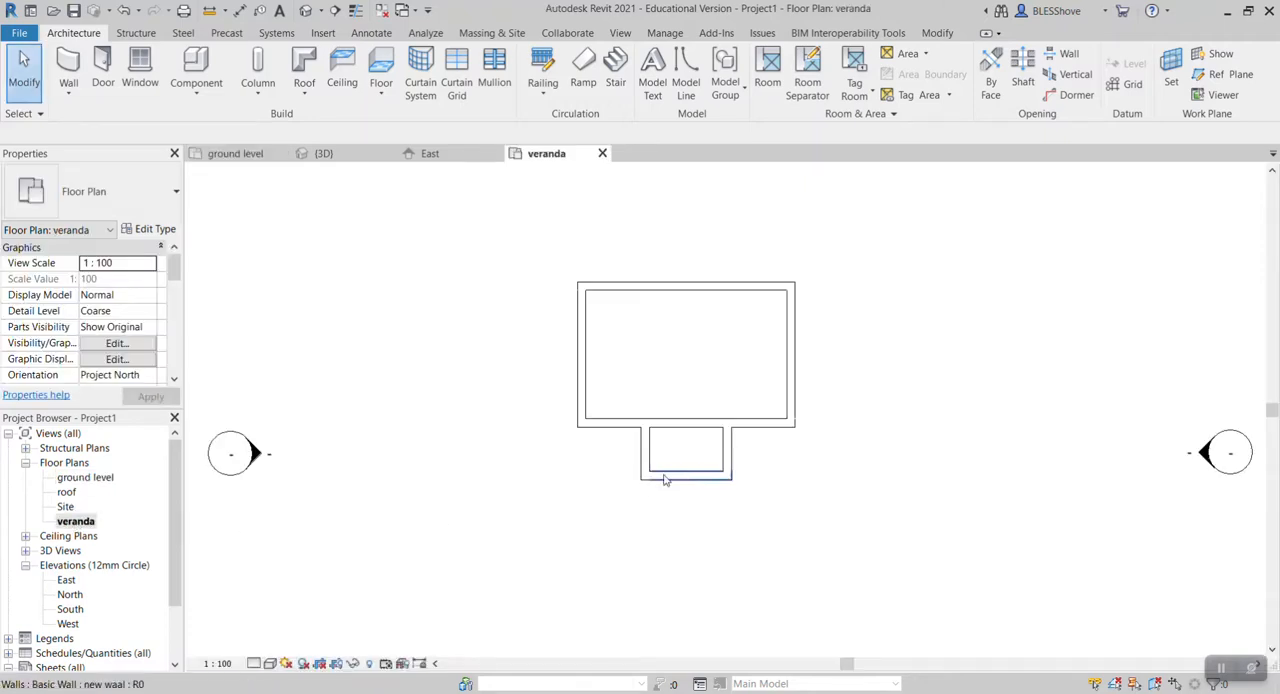
mouse_move(633, 483)
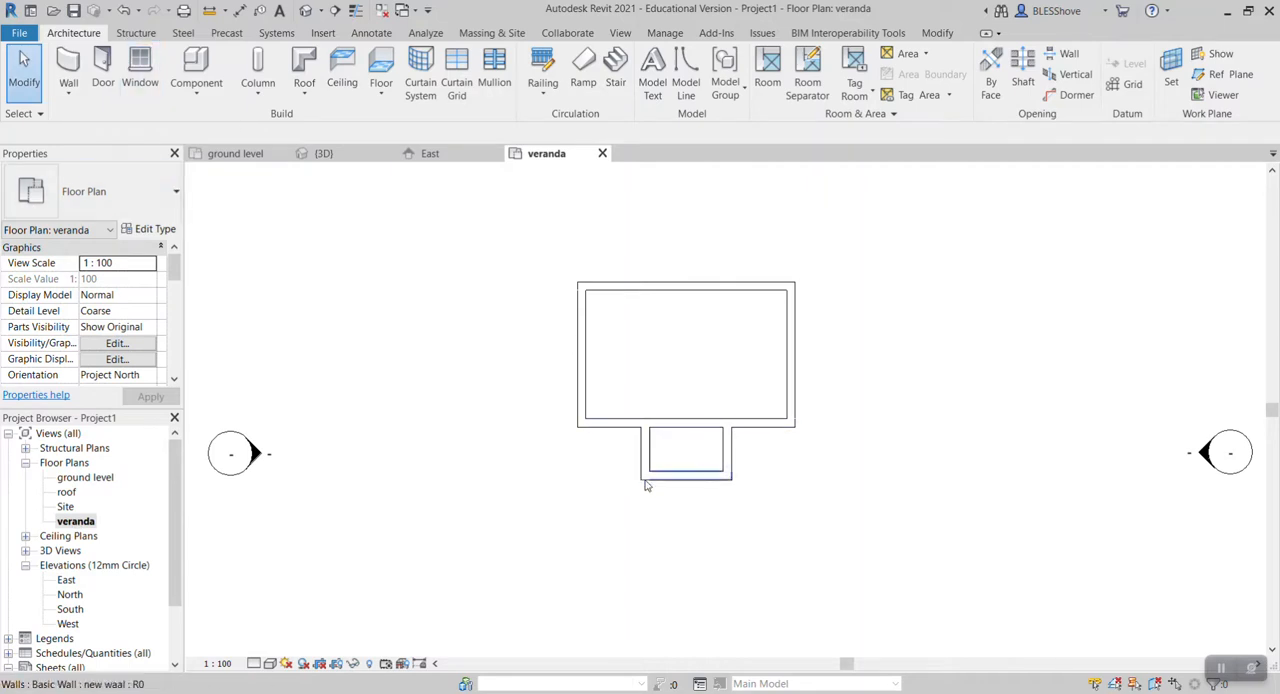
Start a Structural Column and choose the Columns_Rectangular 450x450mm type.
left_click(258, 70)
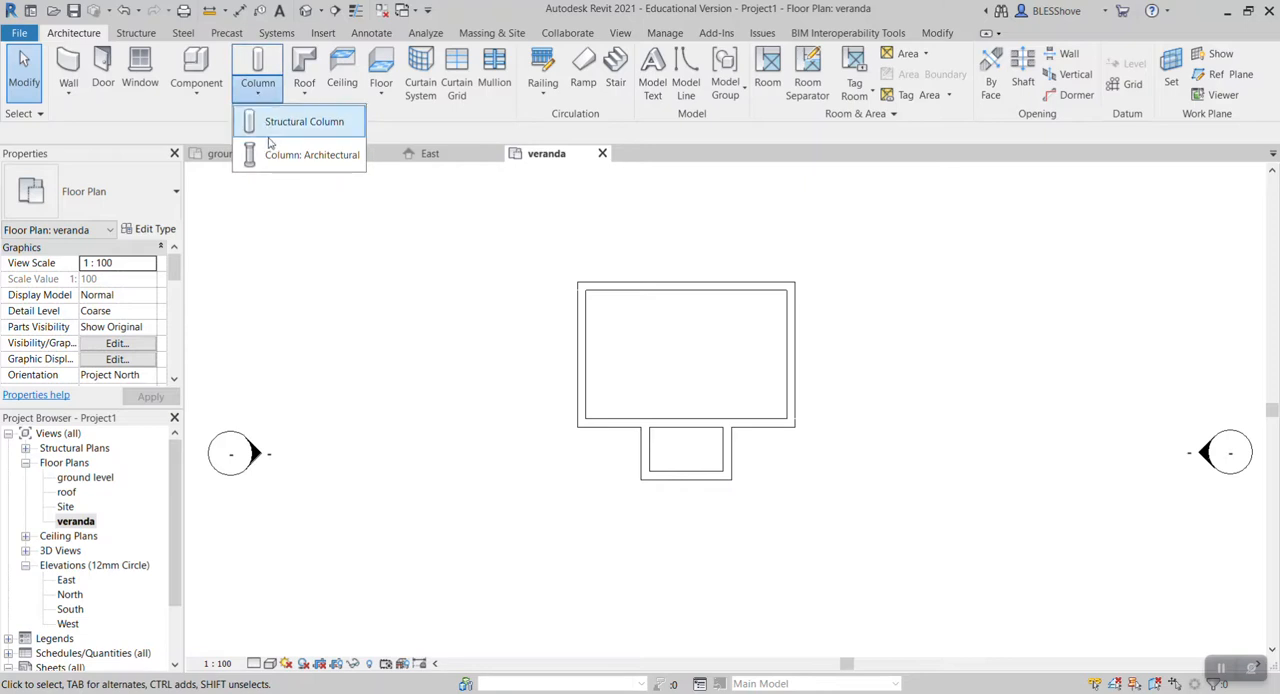
left_click(312, 154)
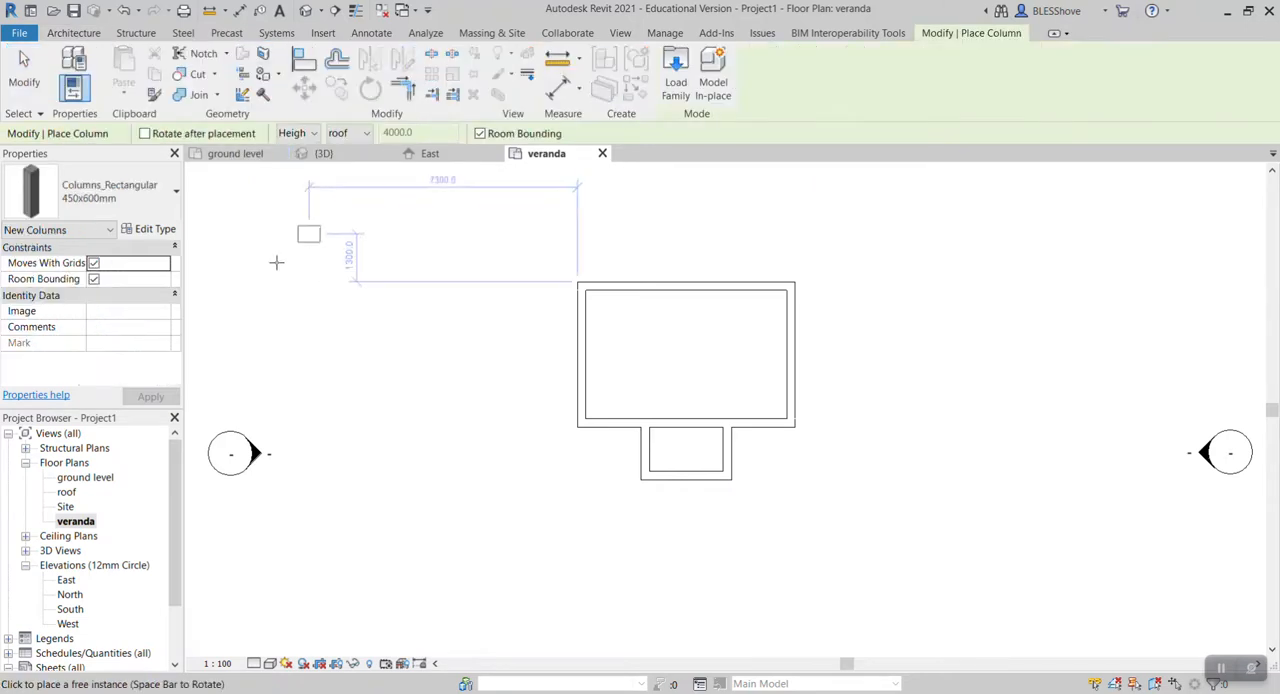
left_click(175, 190)
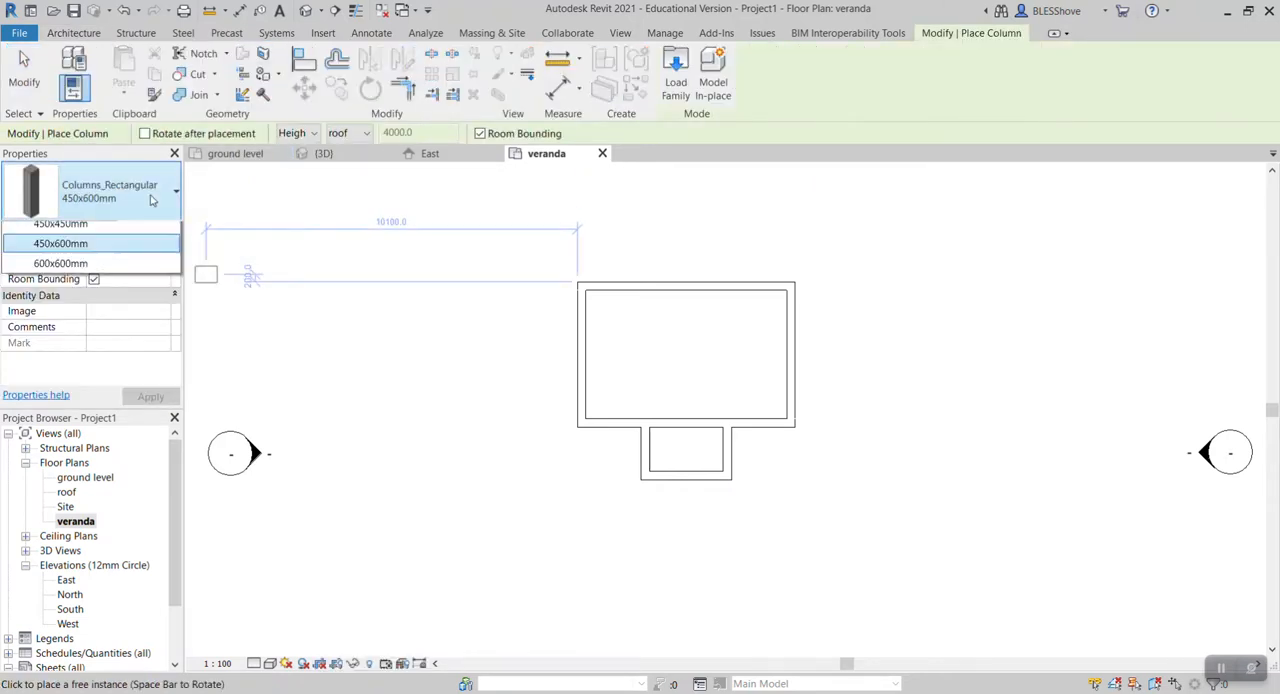
left_click(176, 191)
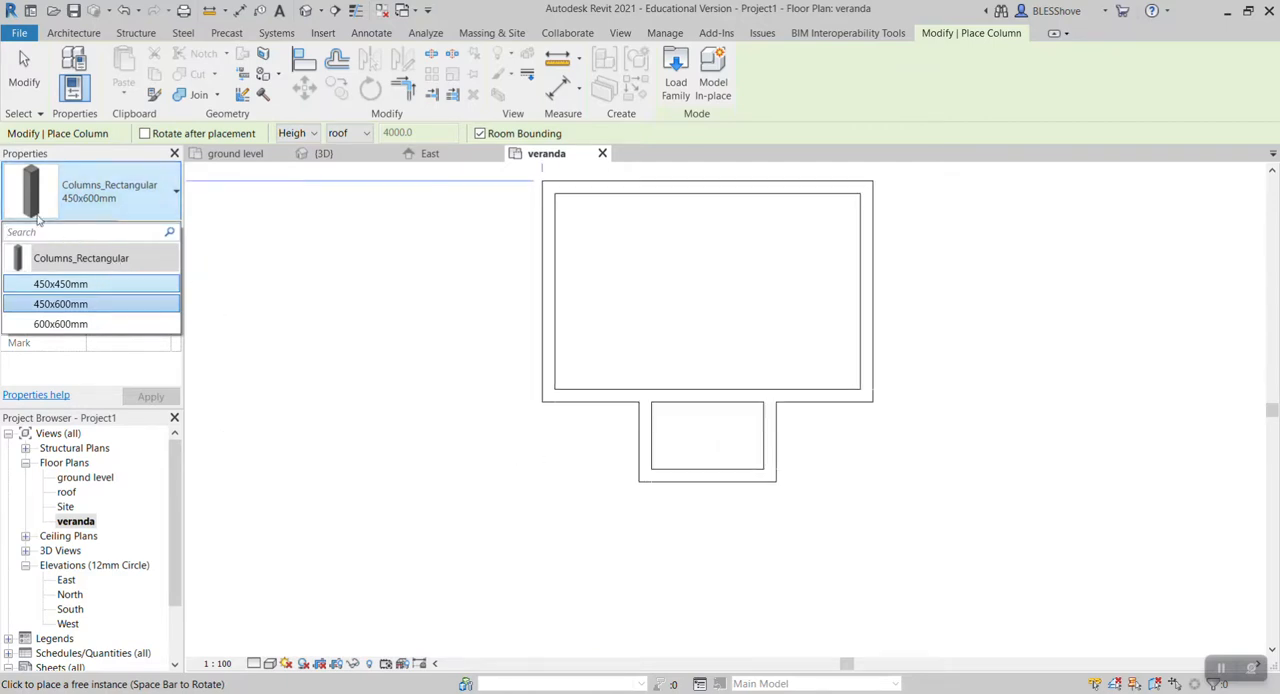
left_click(61, 283)
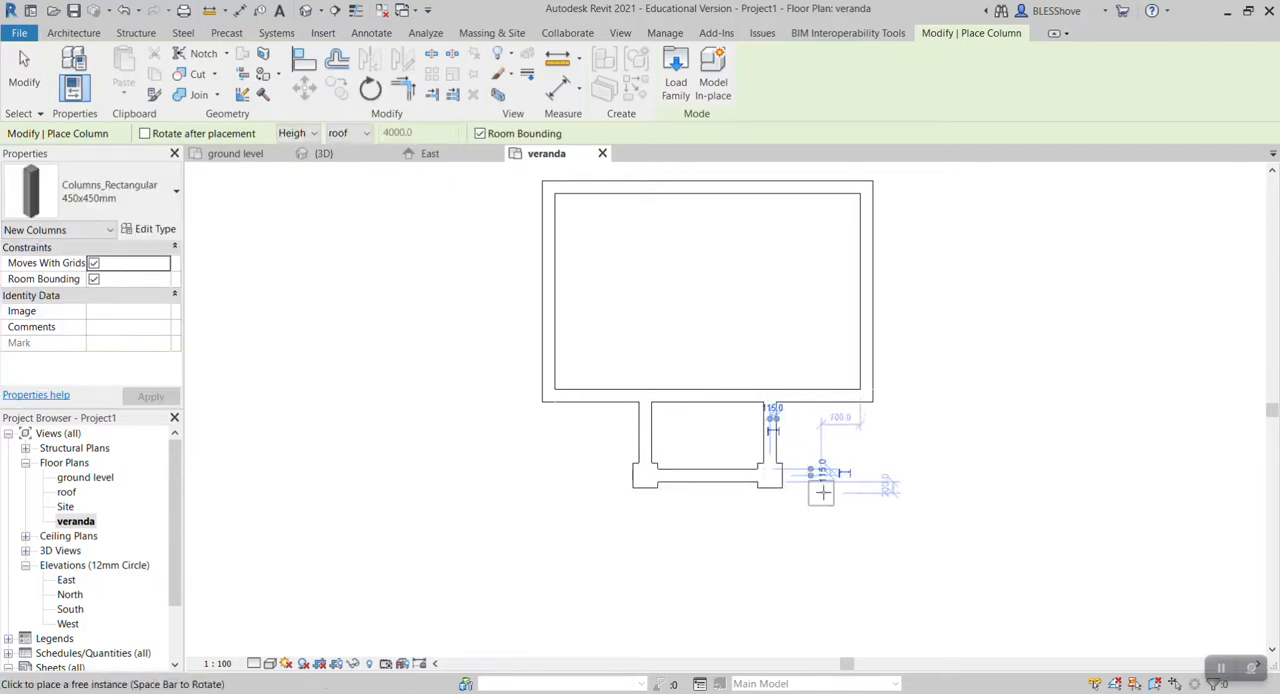
mouse_move(883, 493)
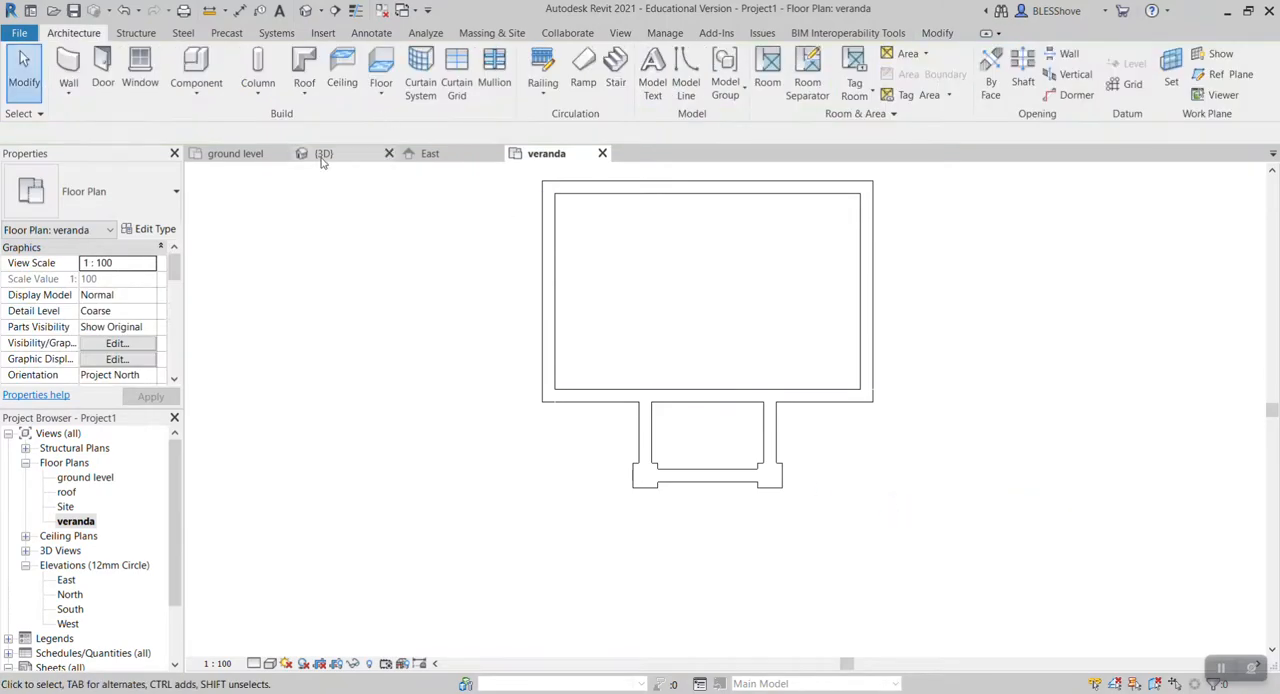
In 3D, select the veranda column and change its Base Level so it stands full height to the roof band.
left_click(324, 153)
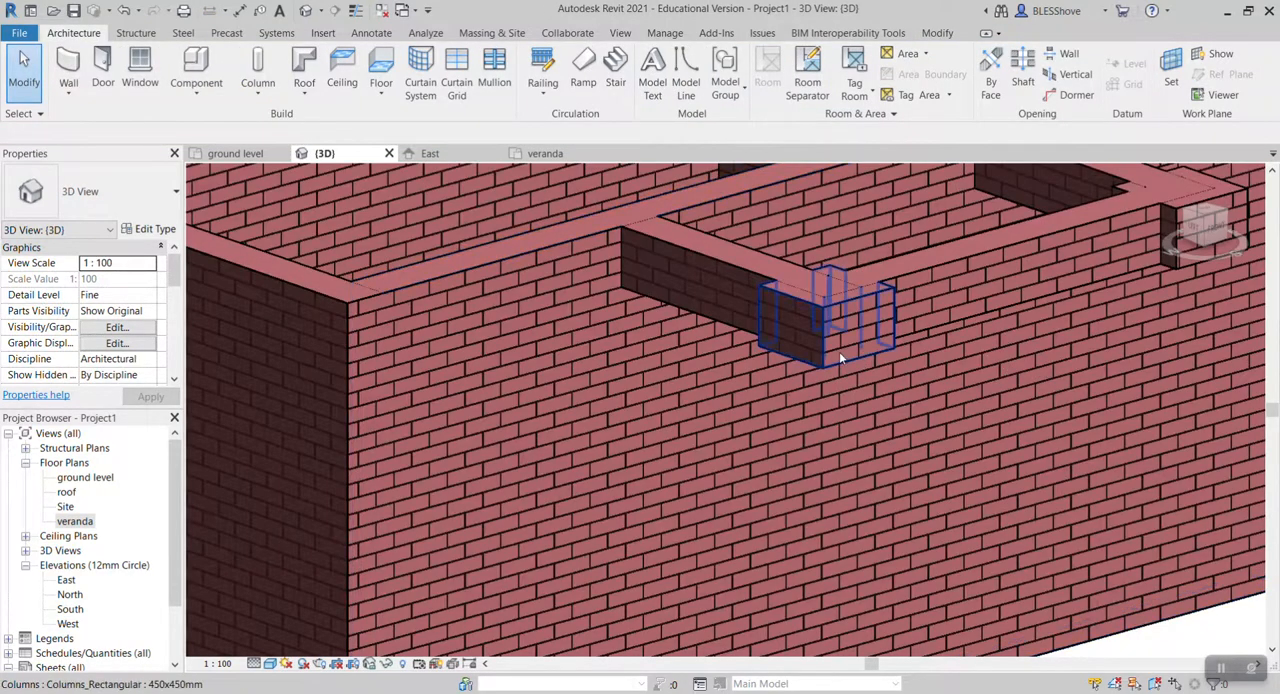
left_click(830, 320)
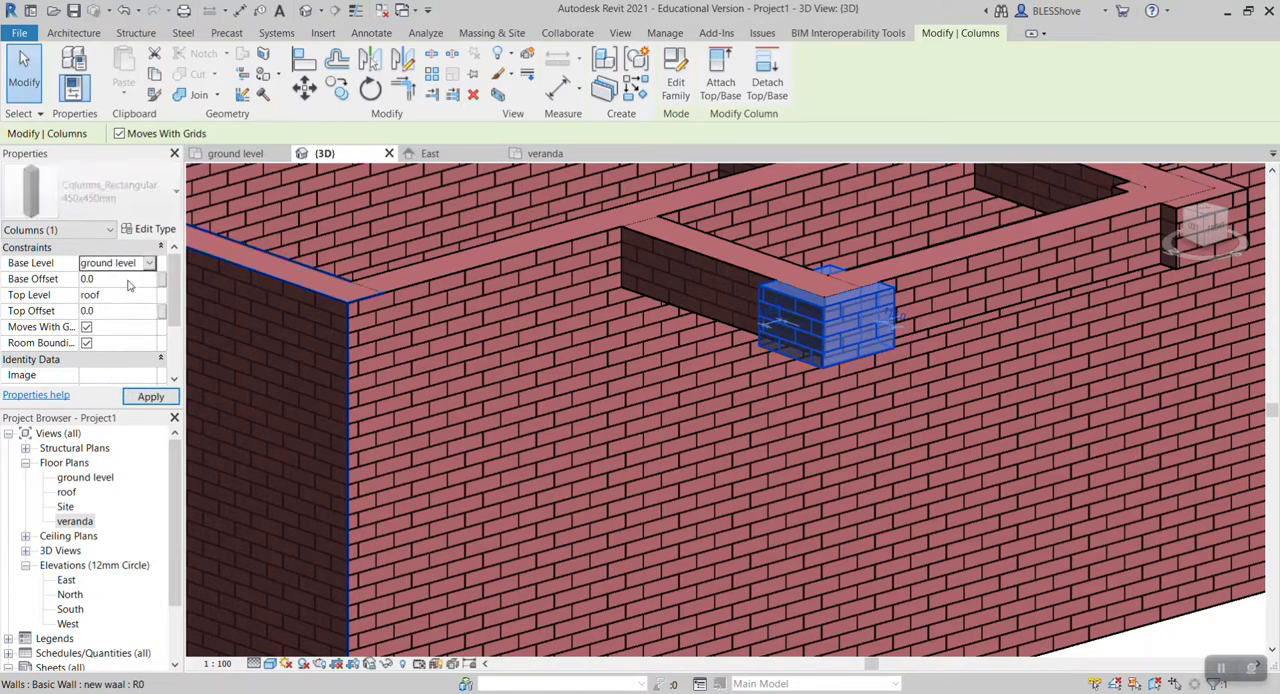
left_click(151, 397)
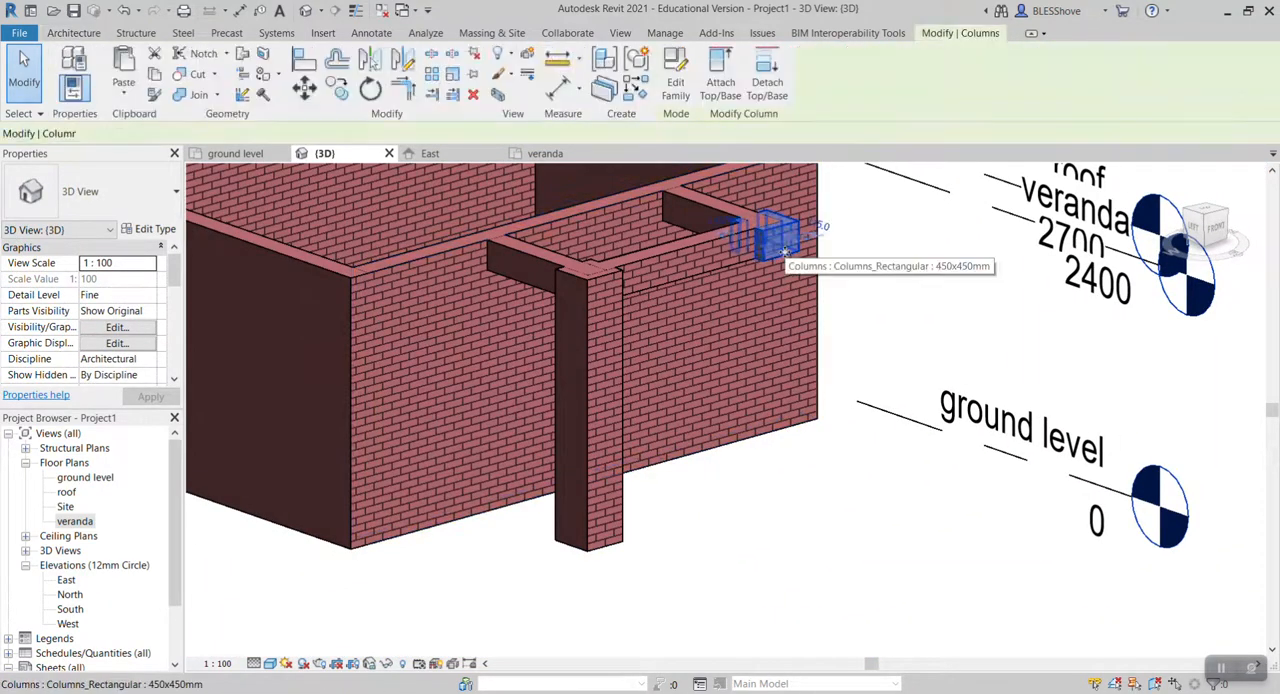
left_click(775, 235)
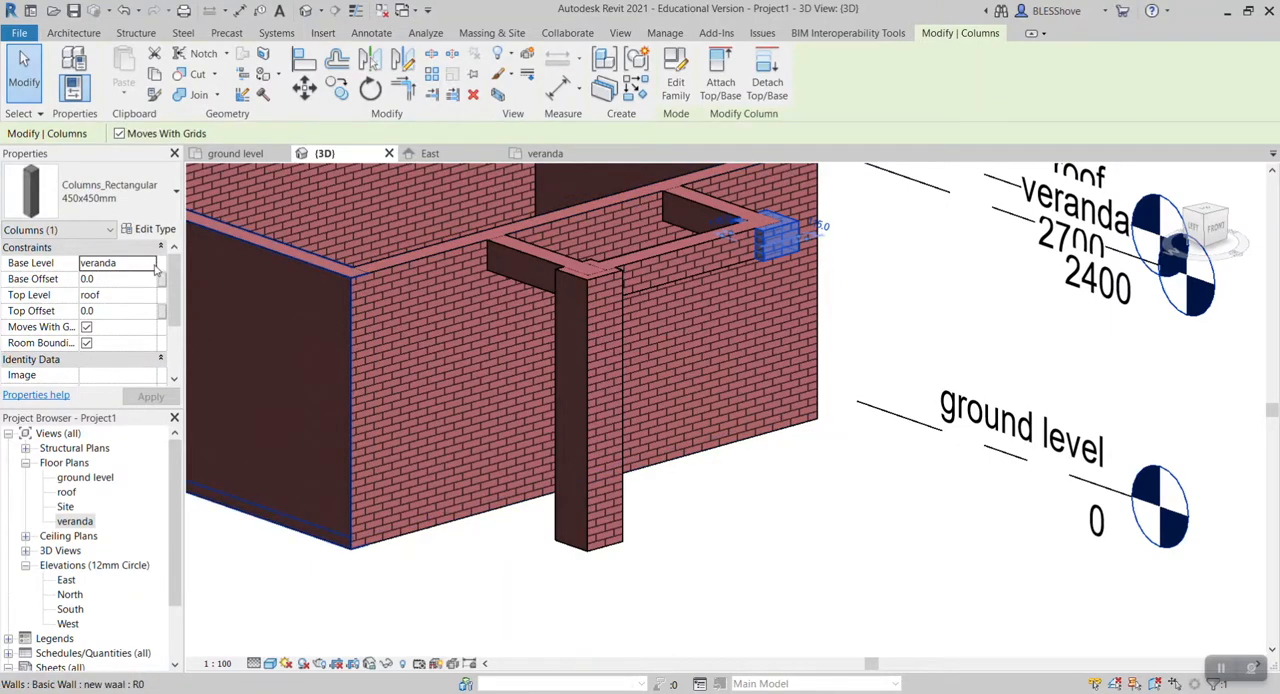
left_click(149, 262)
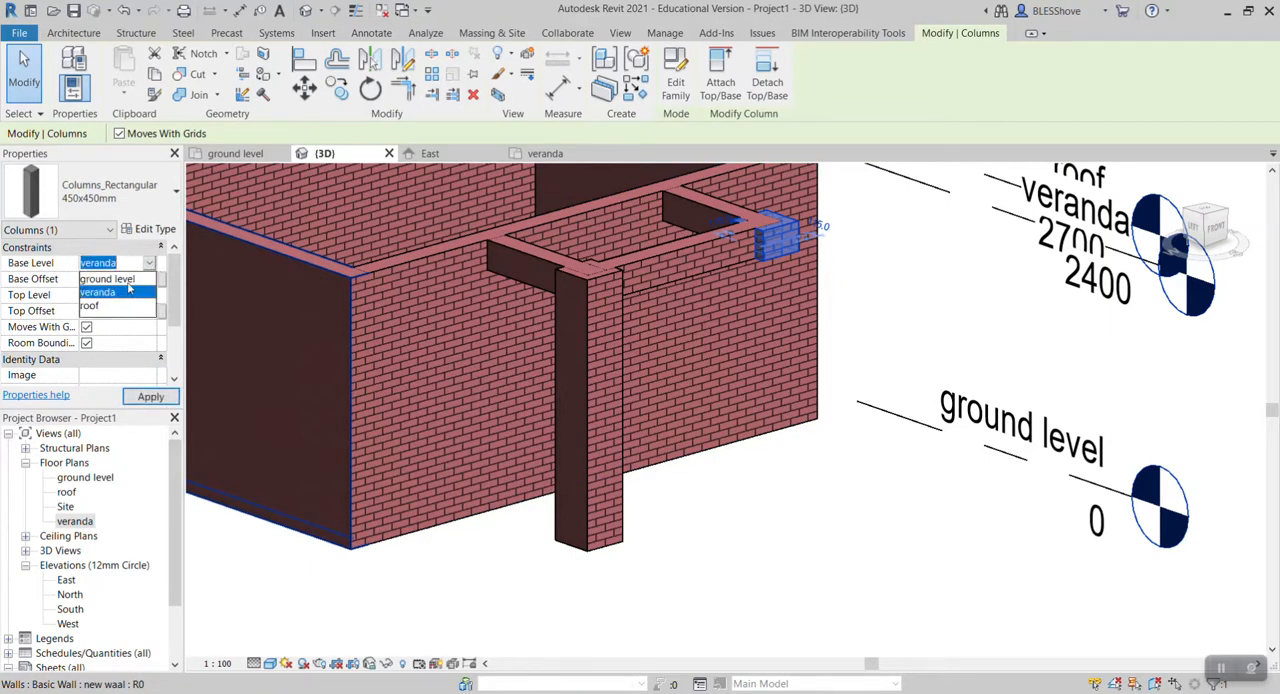
left_click(151, 397)
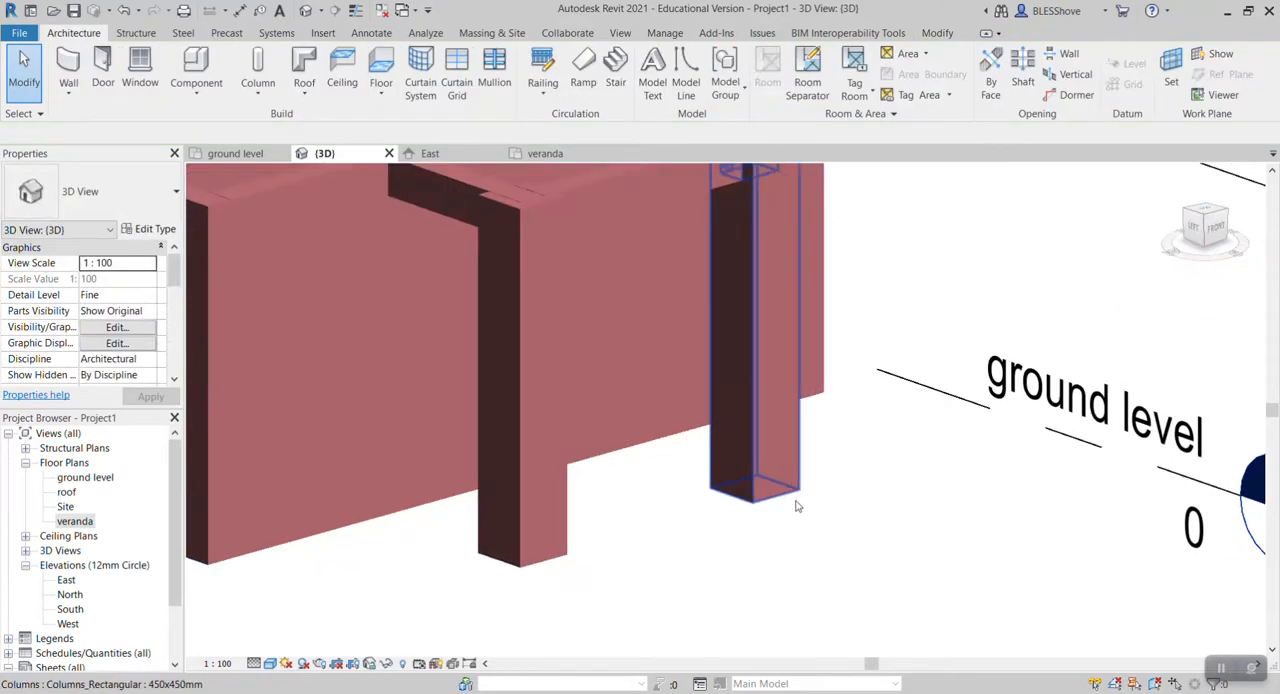
left_click_drag(798, 505, 596, 590)
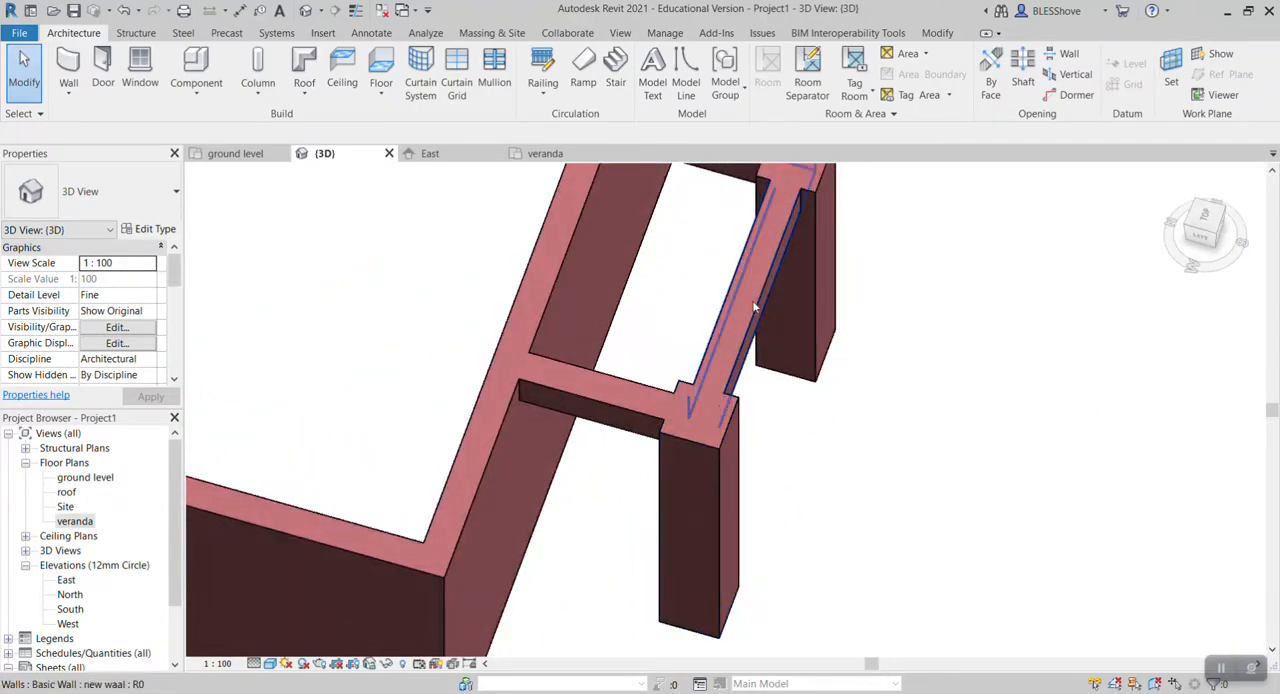
left_click_drag(750, 310, 770, 570)
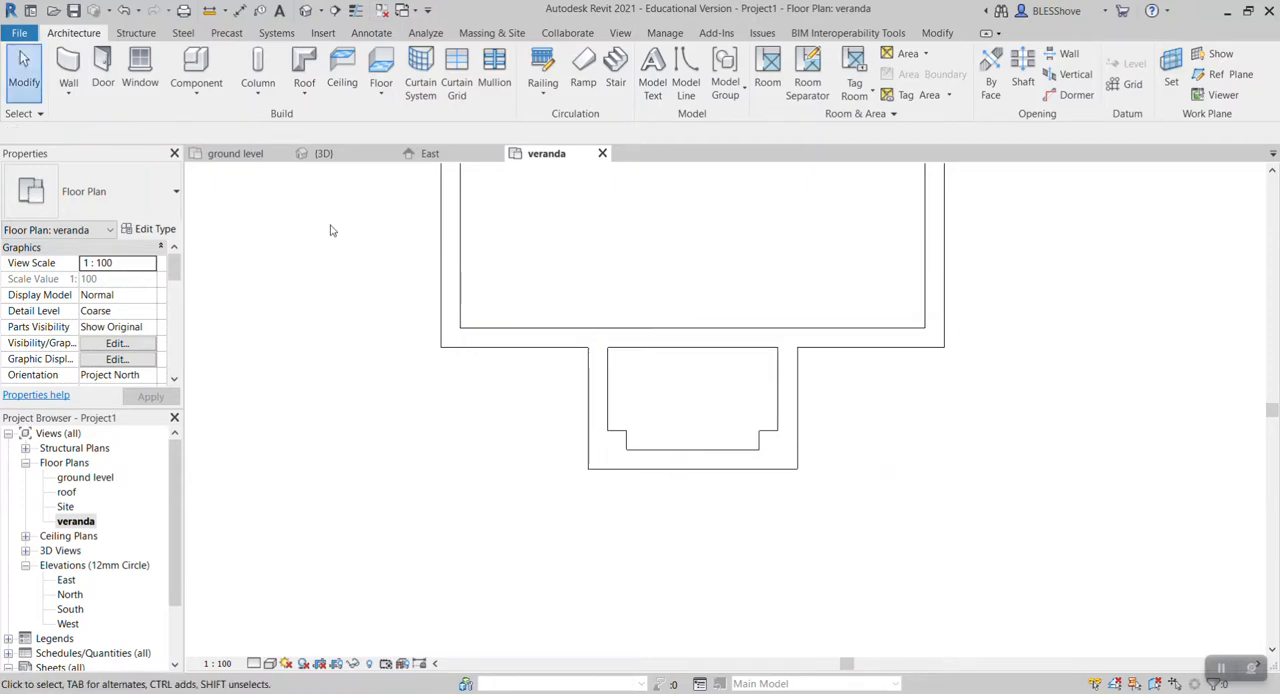
left_click(324, 153)
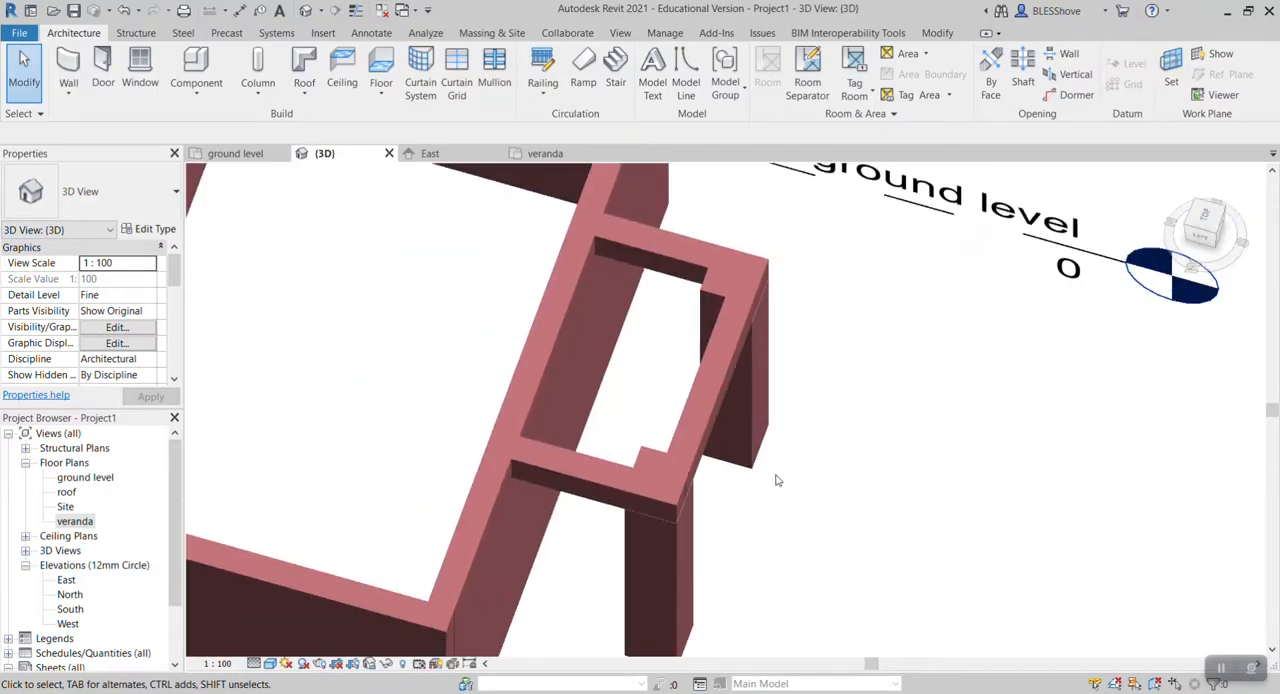
Orbit to a top corner view and check the veranda side wall and front column, then deselect.
left_click_drag(778, 480, 650, 354)
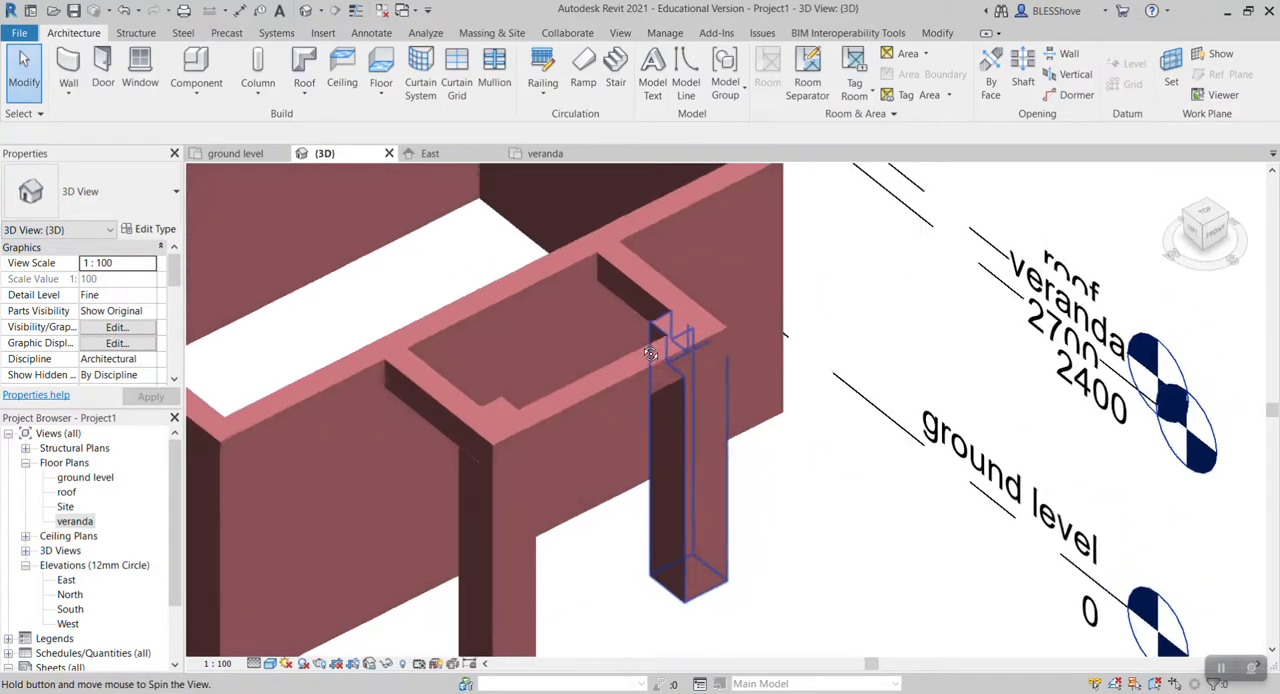
left_click_drag(650, 350, 680, 480)
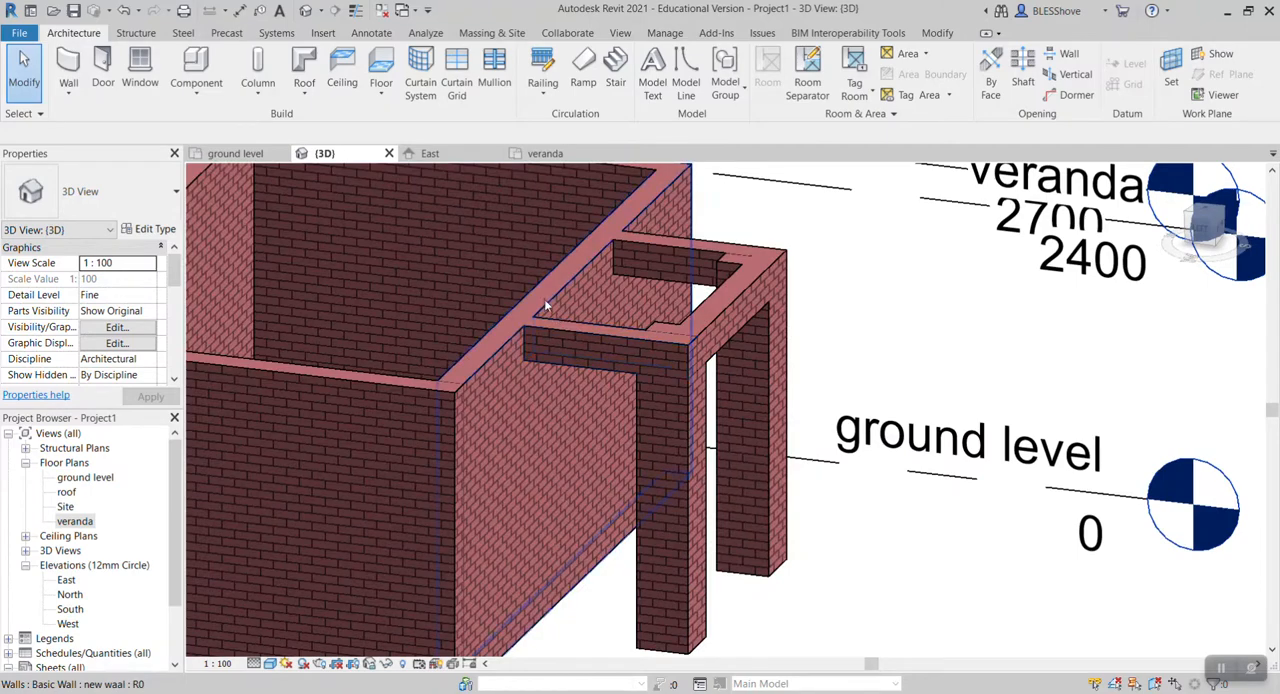
left_click(575, 350)
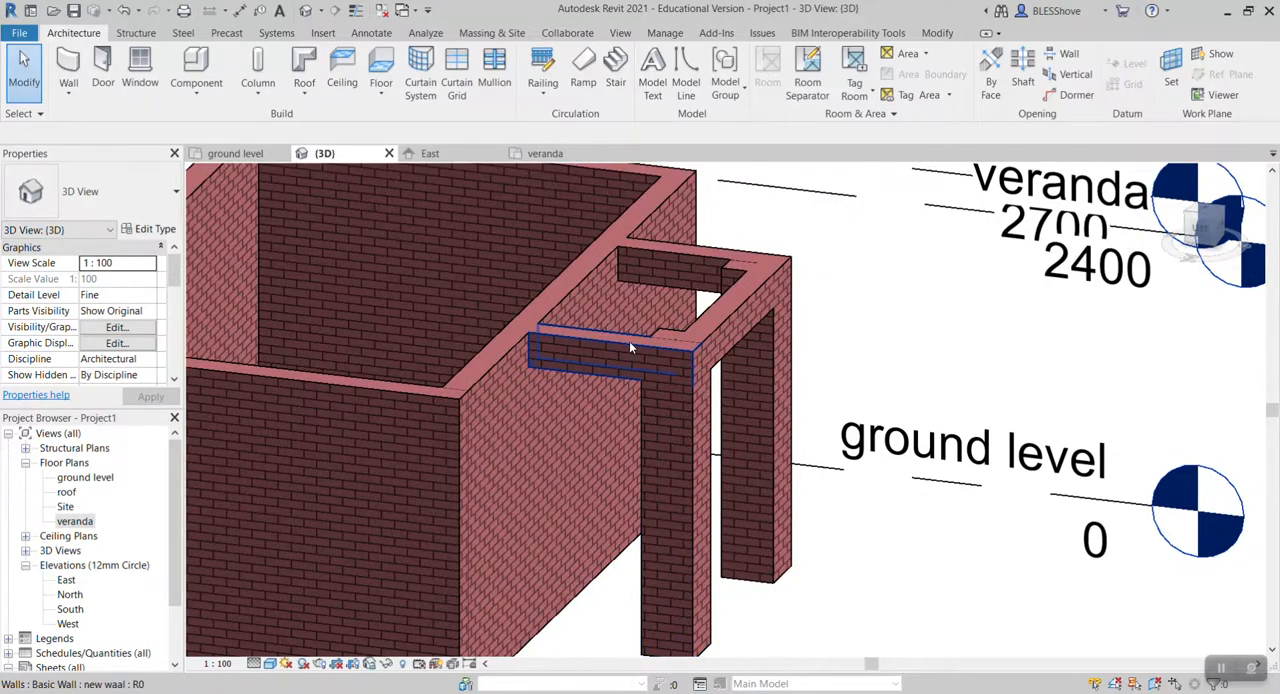
left_click(755, 450)
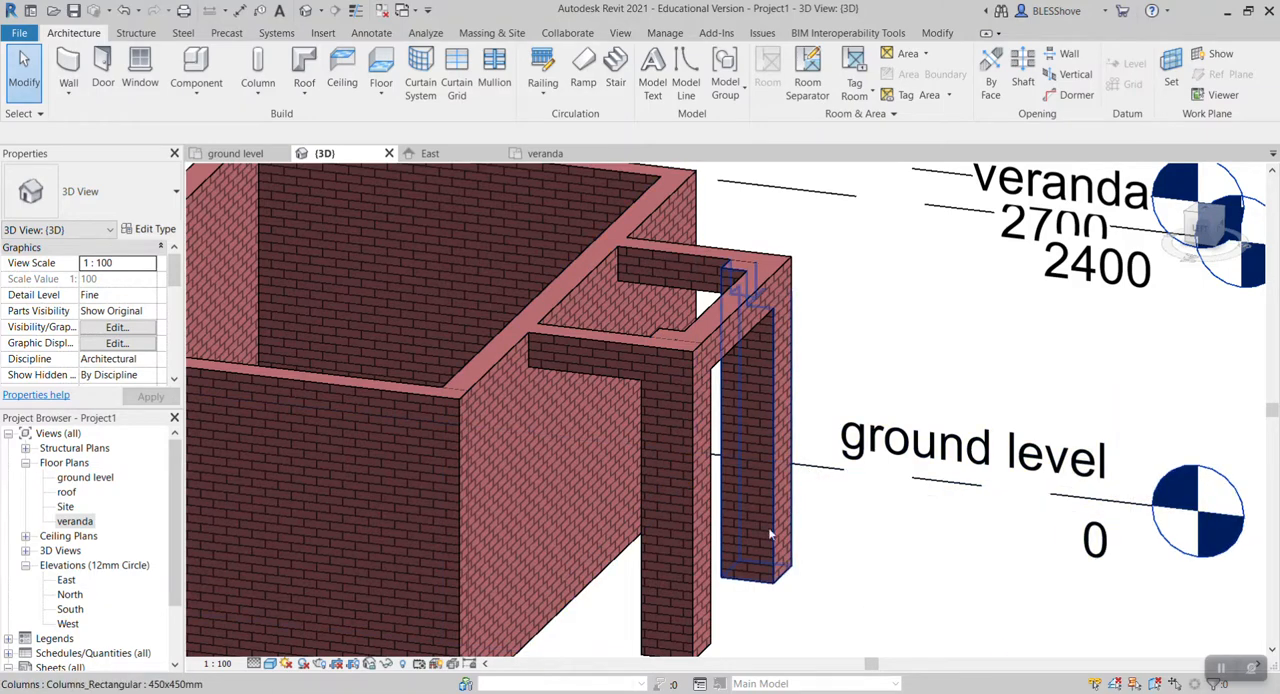
left_click(875, 585)
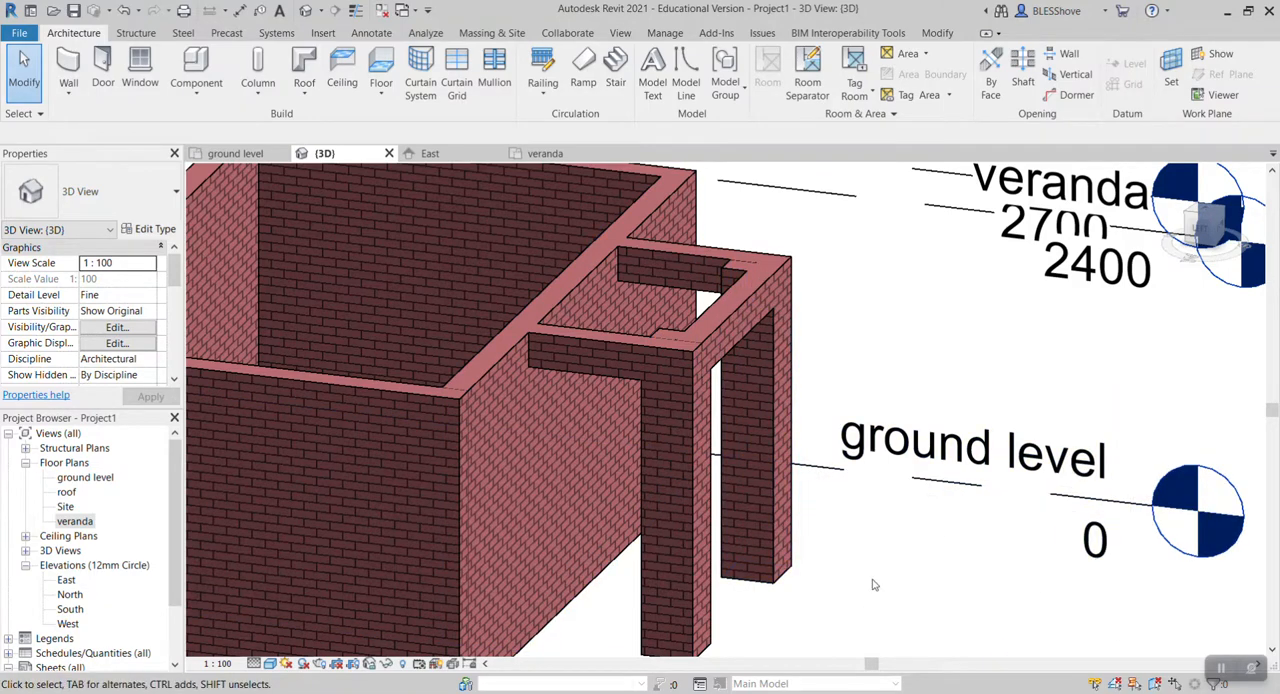